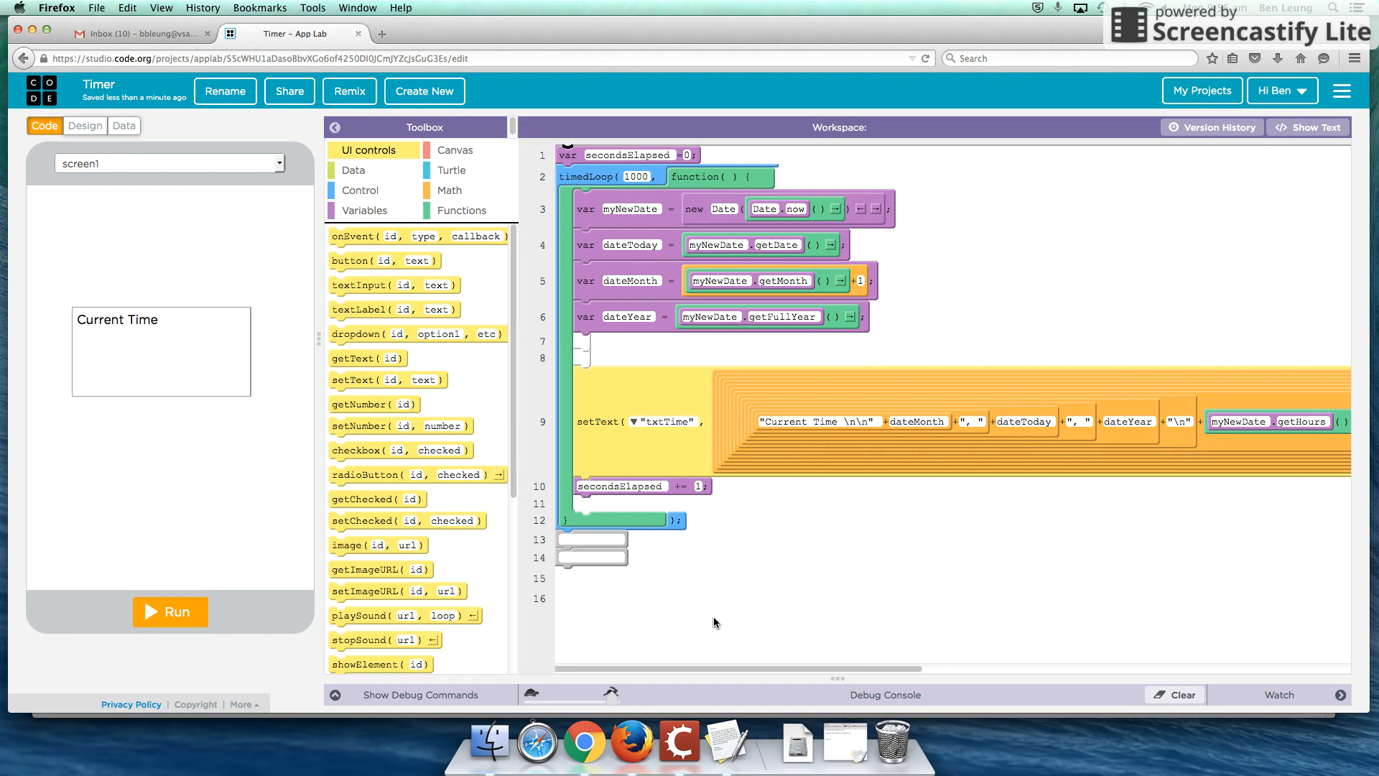
mouse_move(289, 614)
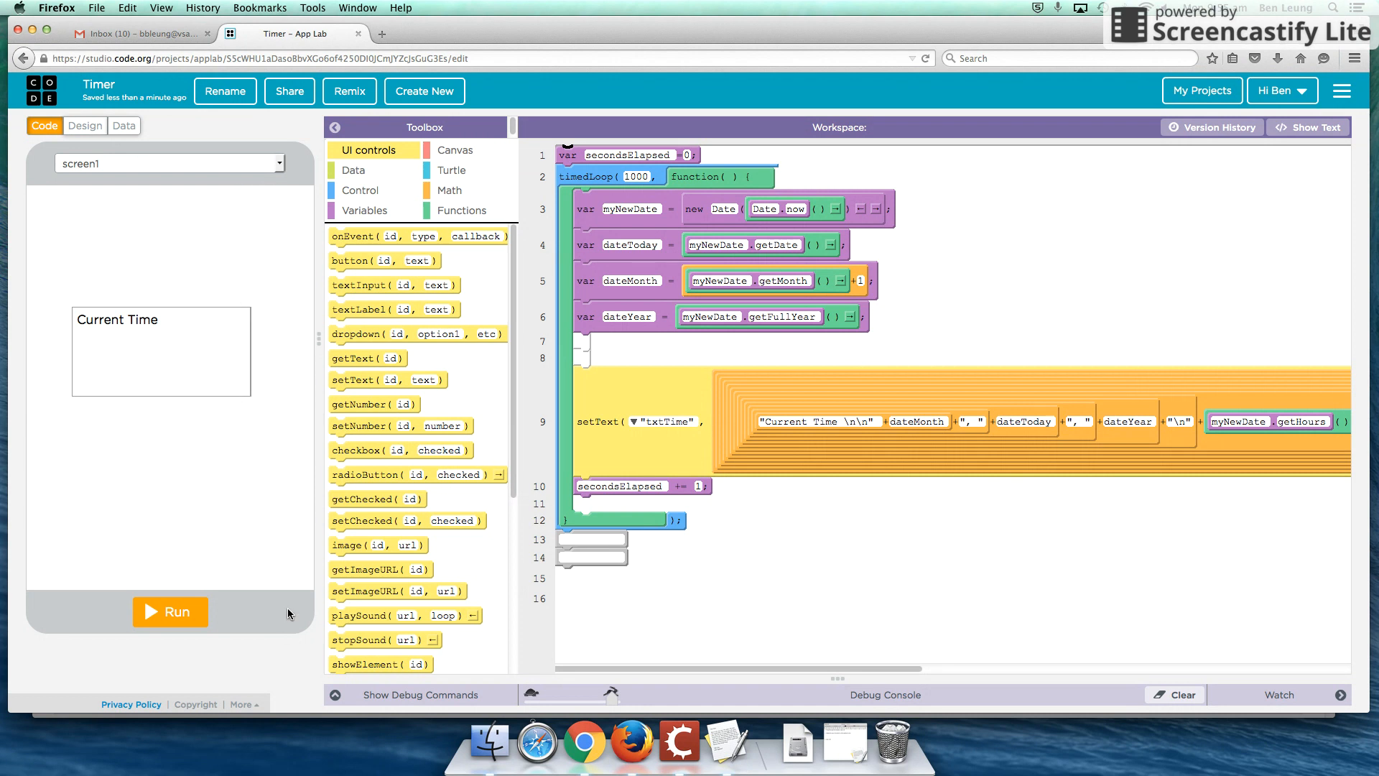
mouse_move(833, 392)
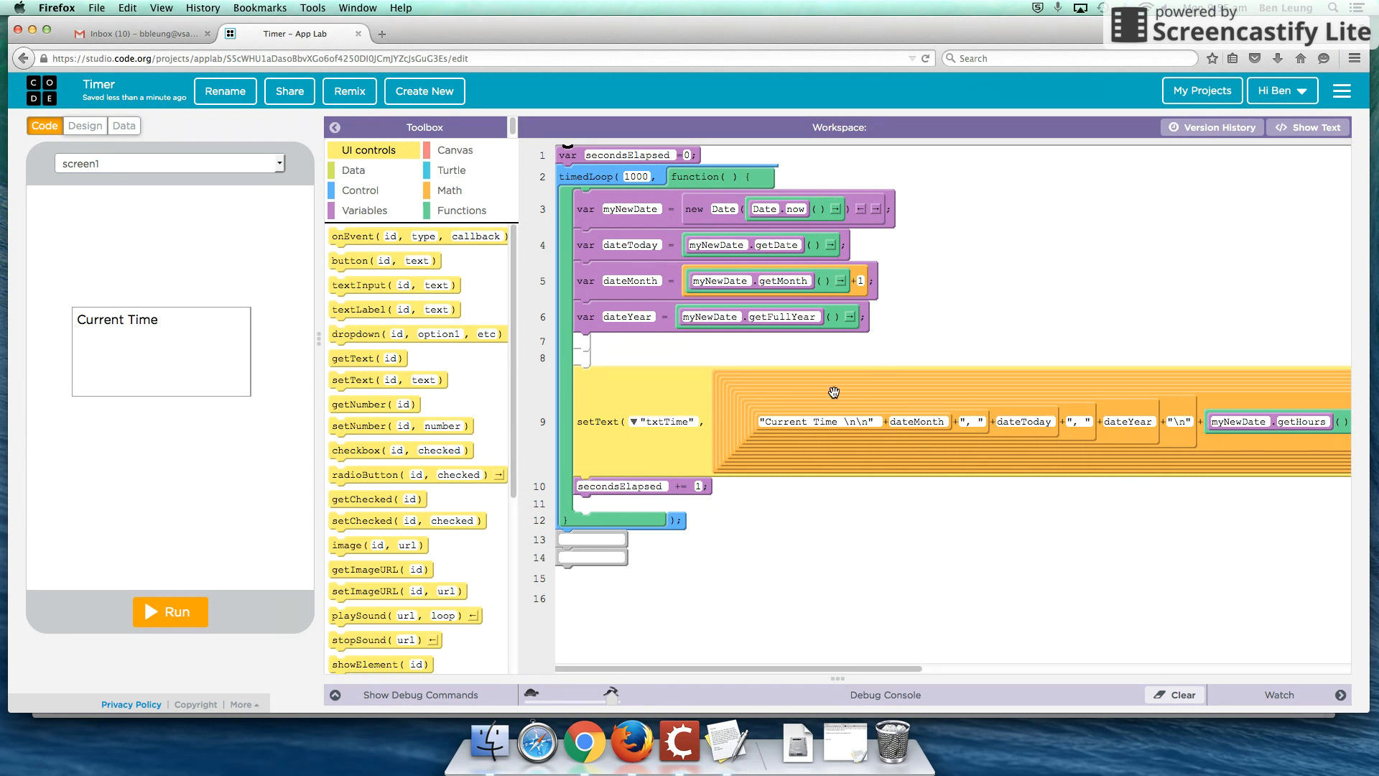
mouse_move(661, 358)
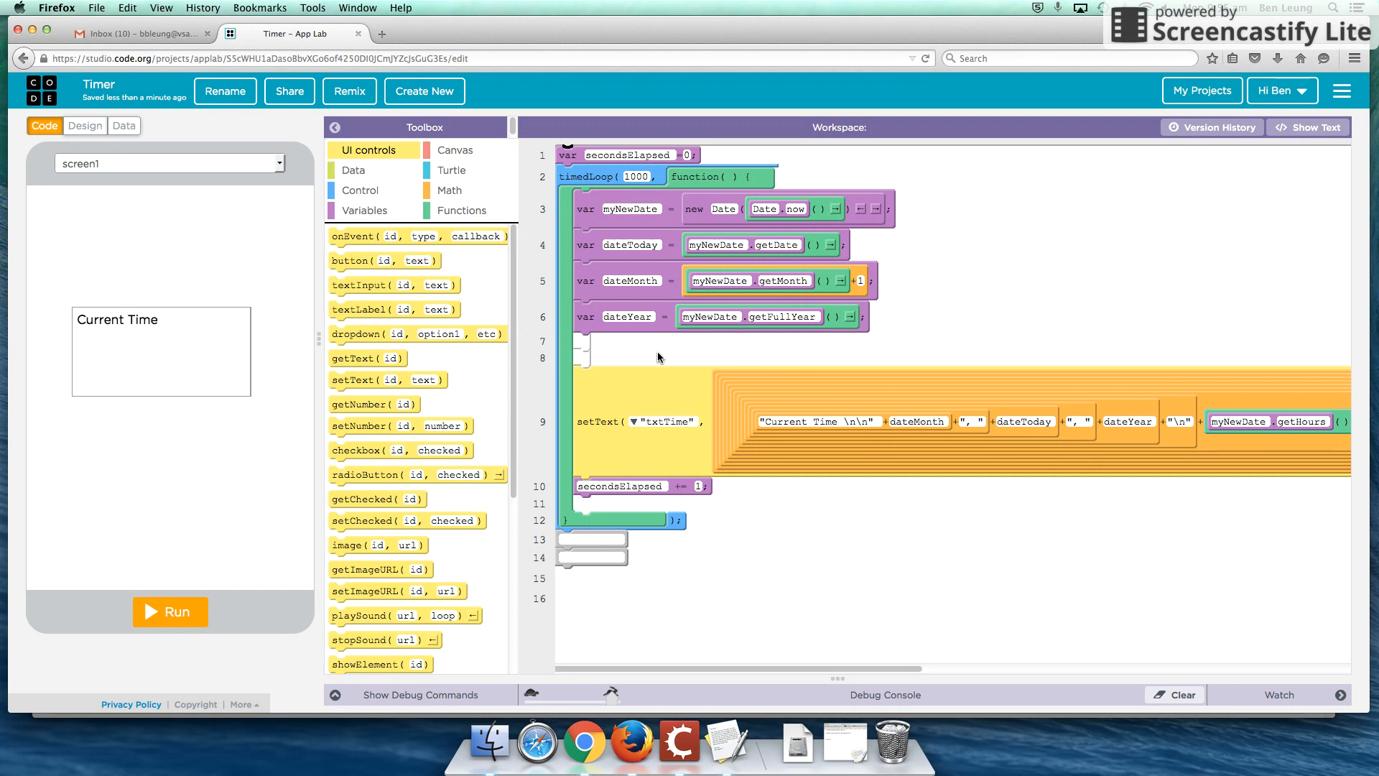
mouse_move(183, 621)
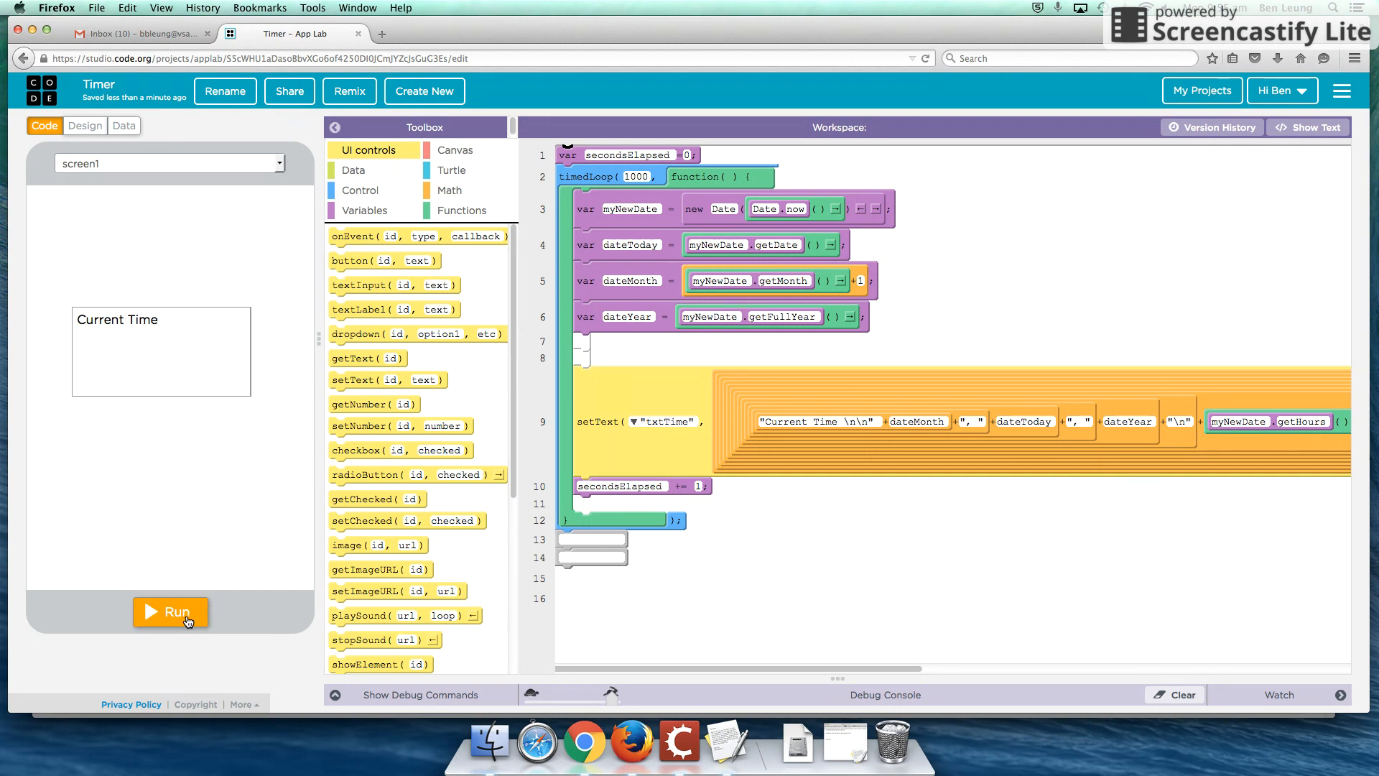
Step: Run the Timer app to watch the date, time and seconds counter, then go to My Projects
left_click(175, 612)
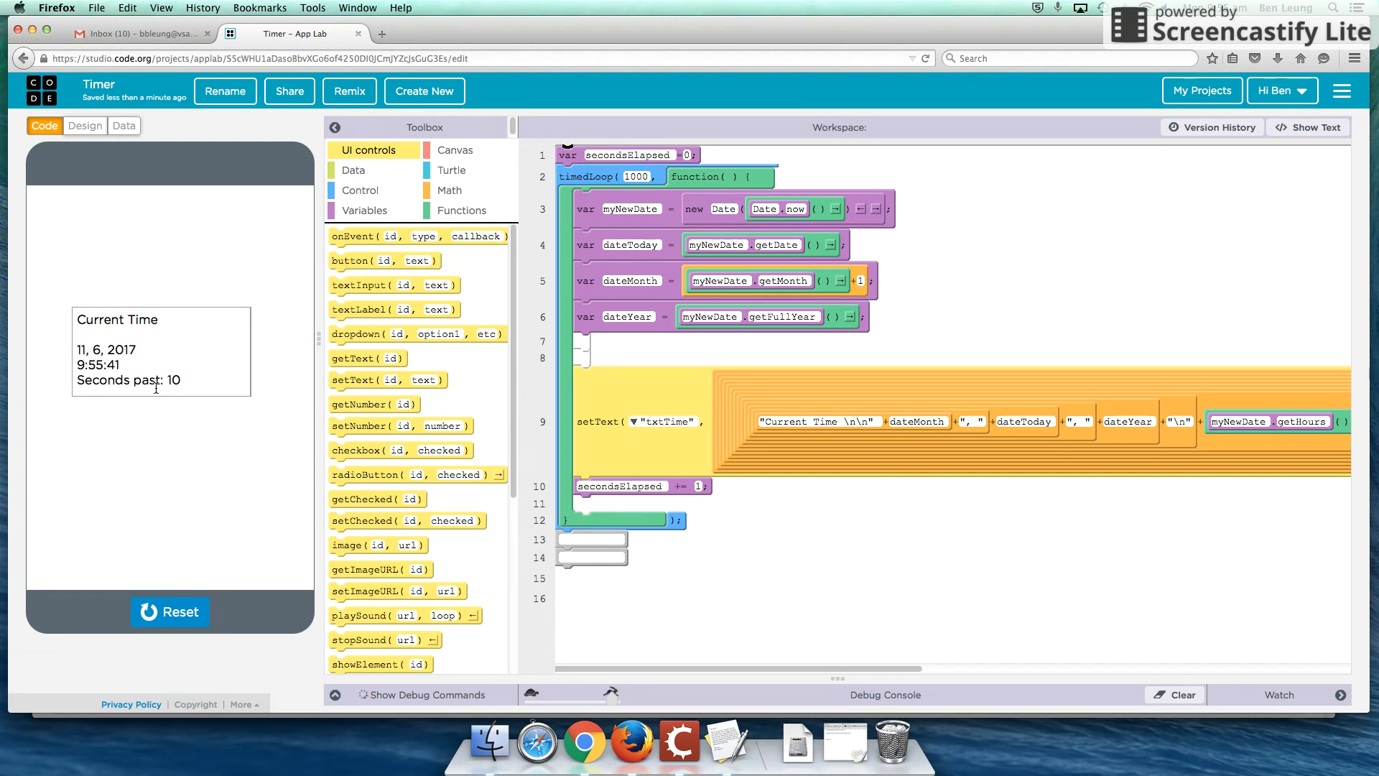
left_click(1200, 91)
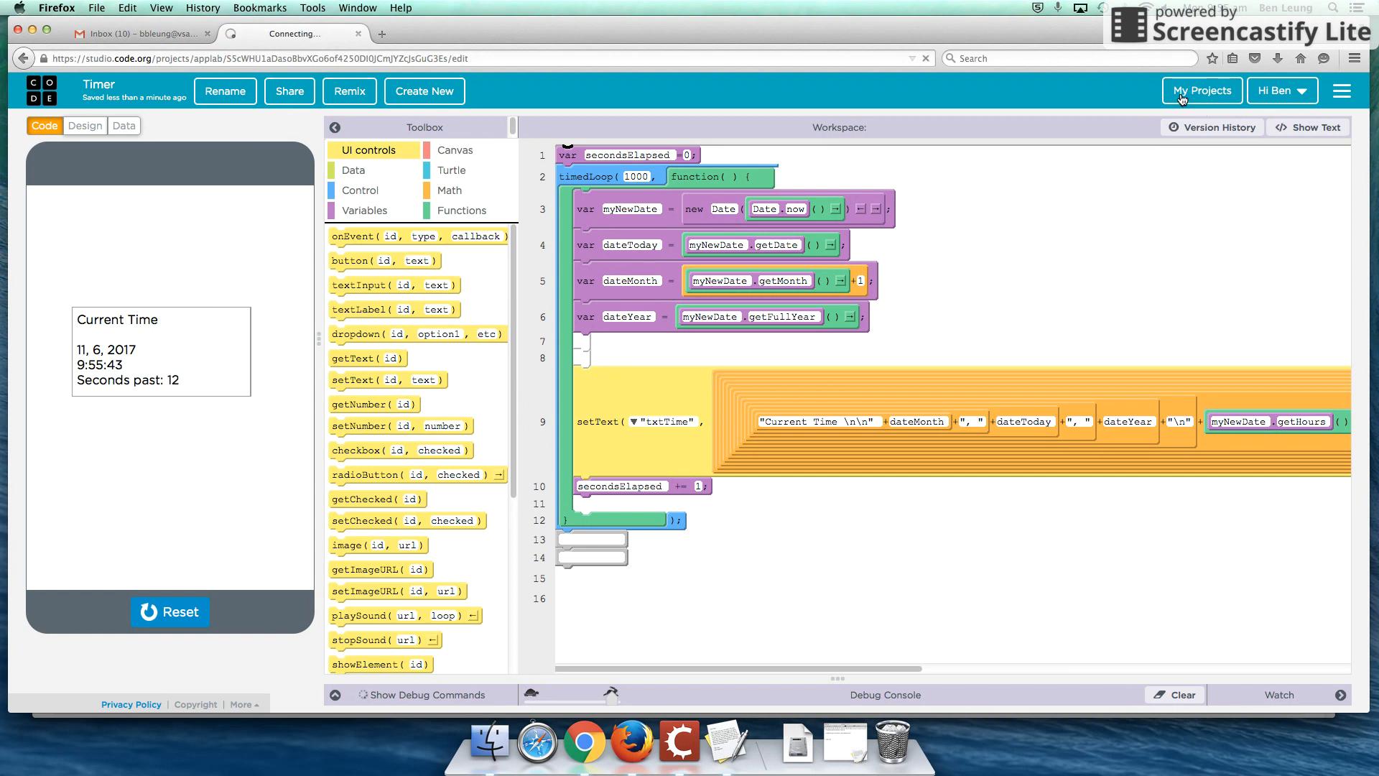
left_click(1200, 90)
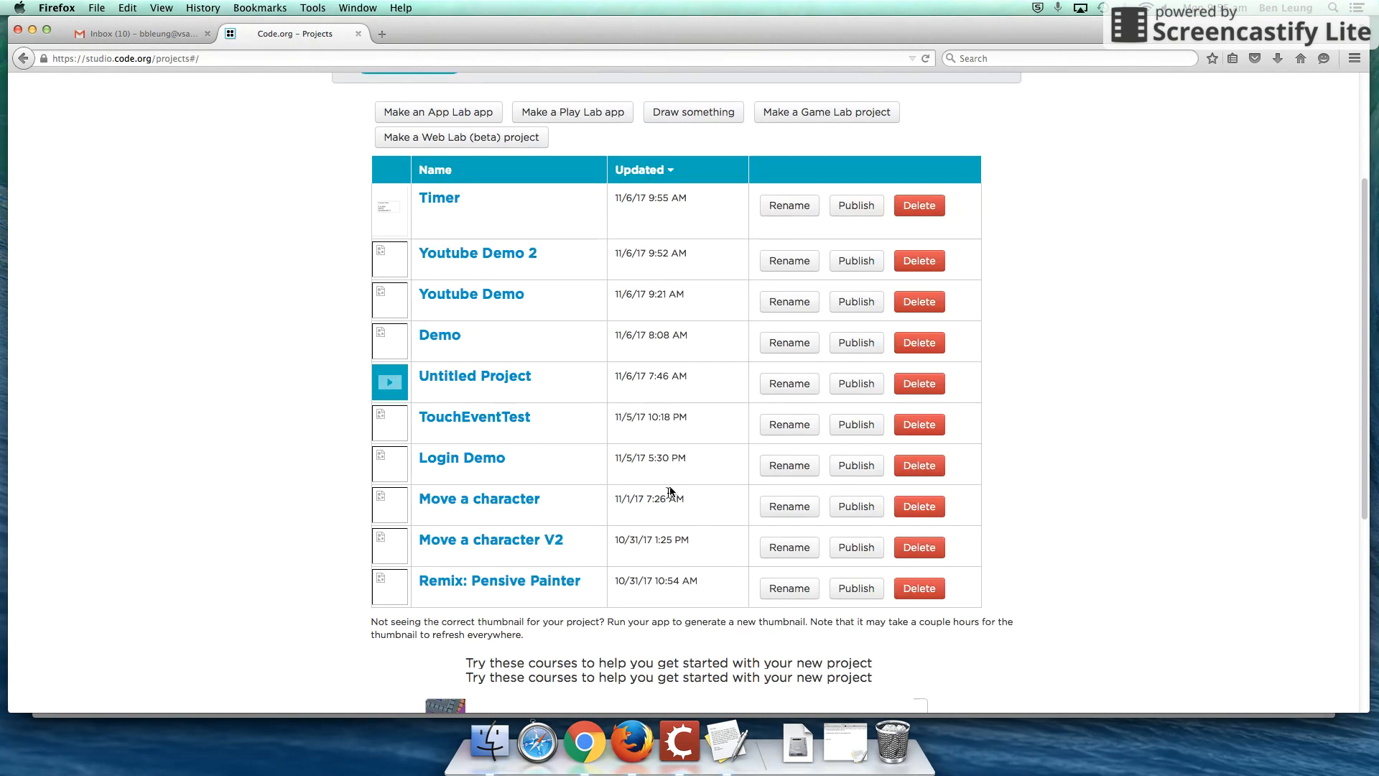
scroll("up", 3)
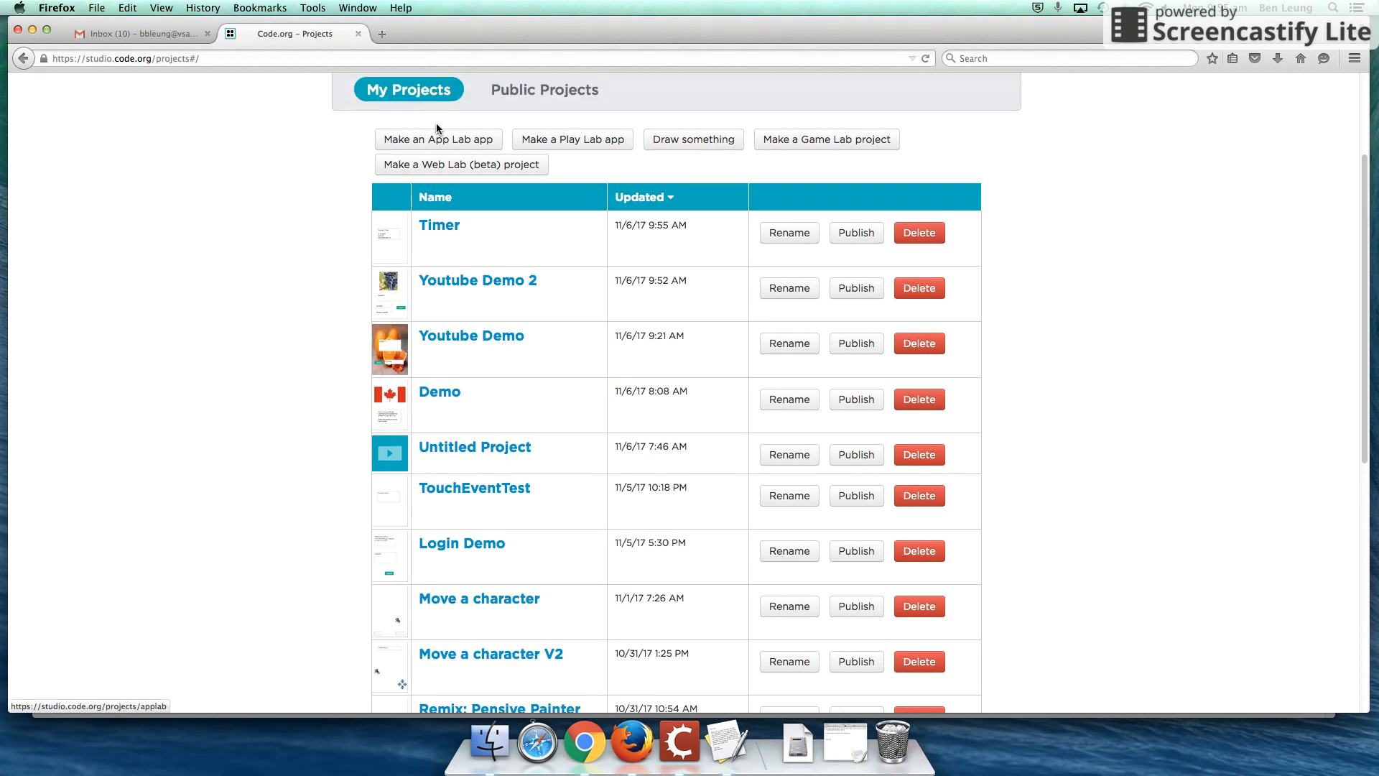
left_click(438, 139)
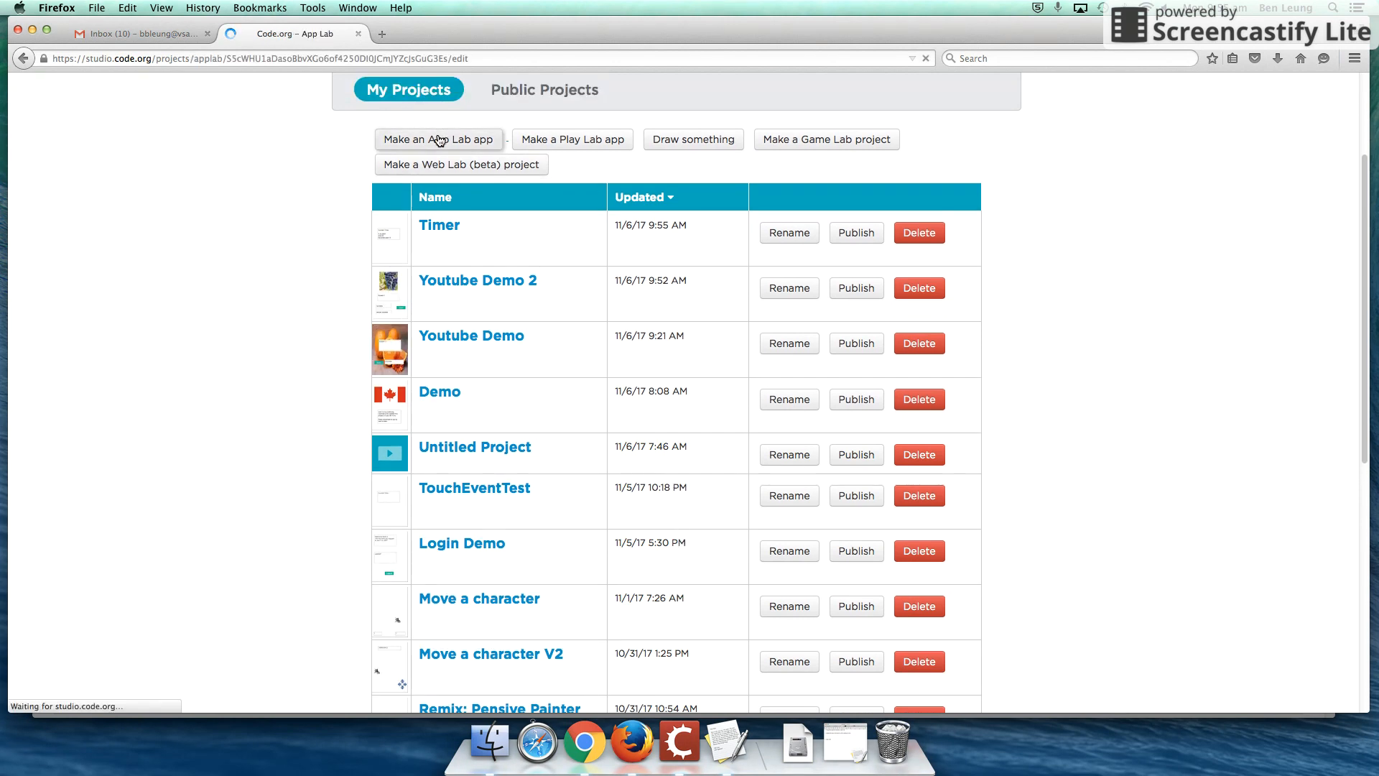
left_click(439, 225)
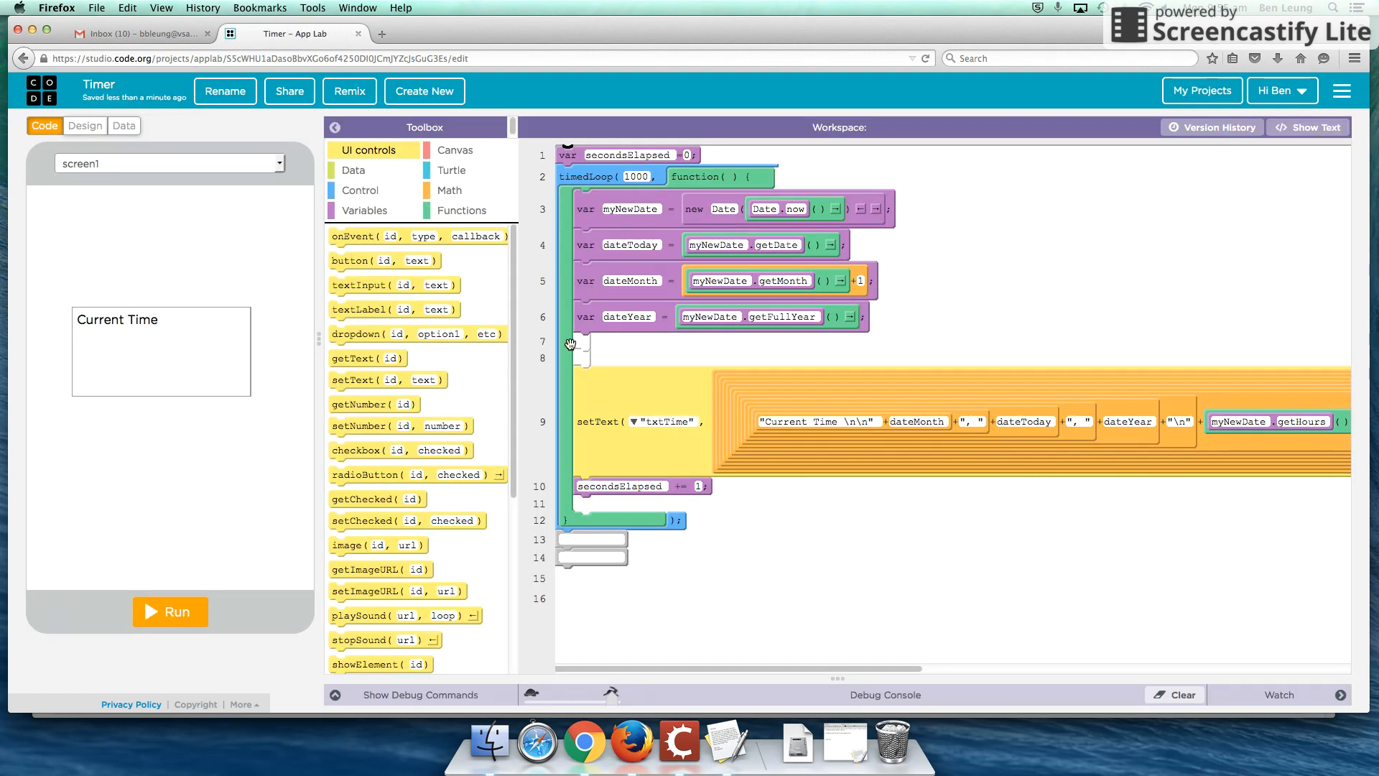
mouse_move(832, 140)
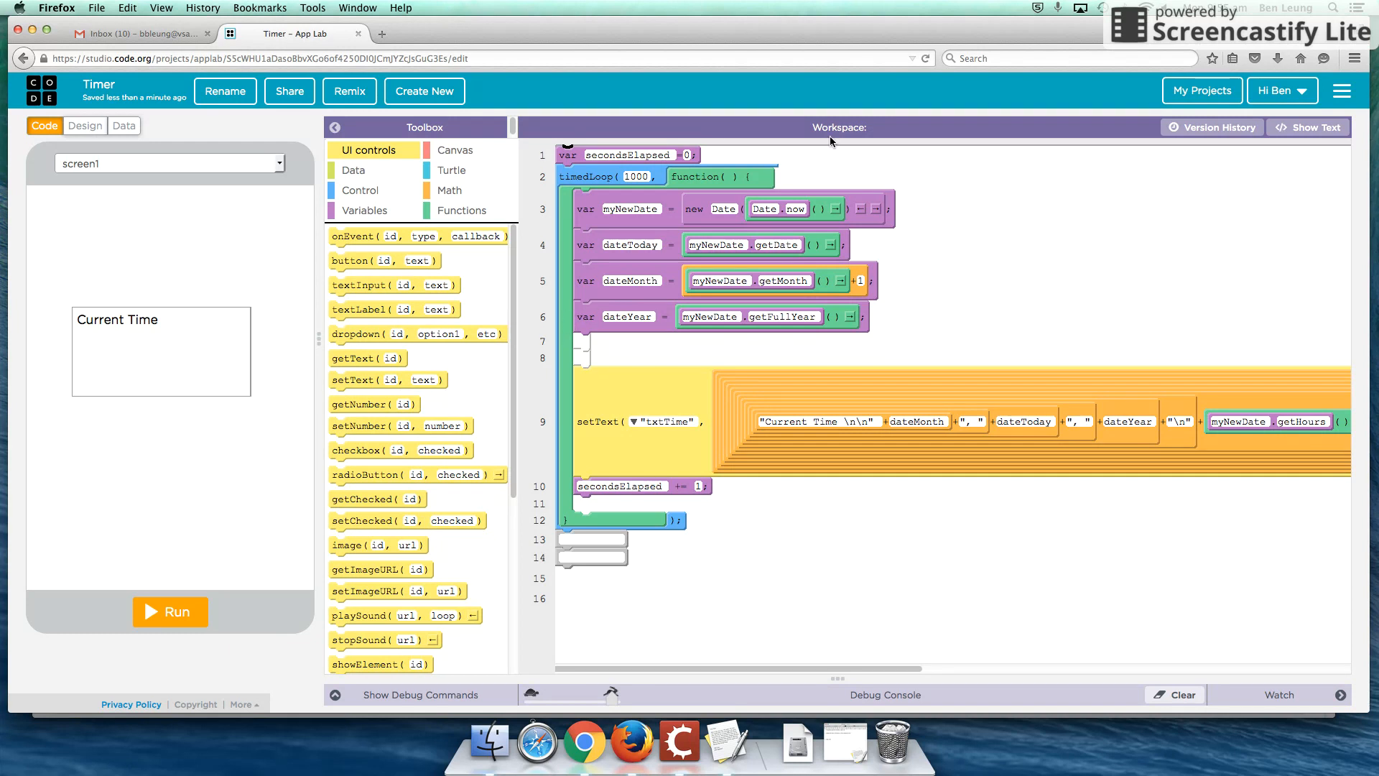
mouse_move(1127, 99)
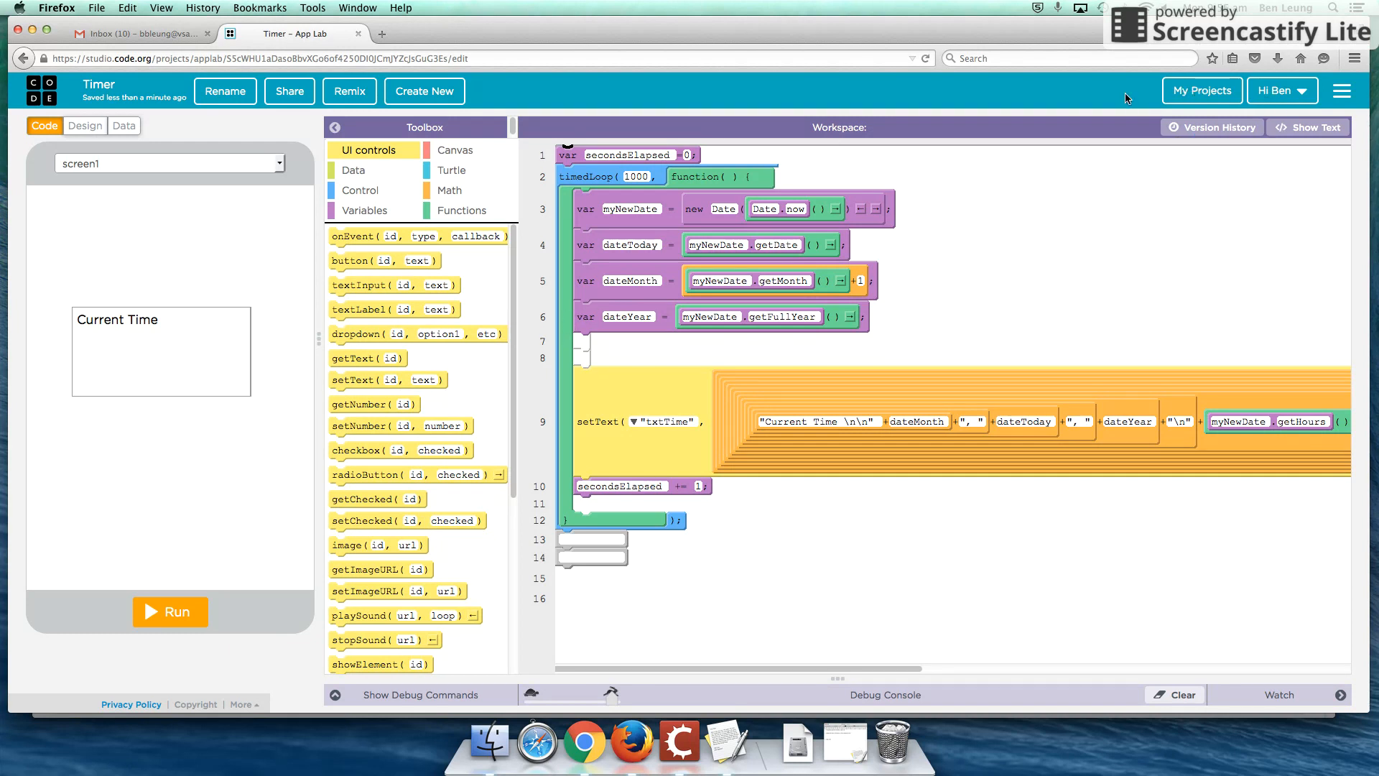
left_click(1200, 90)
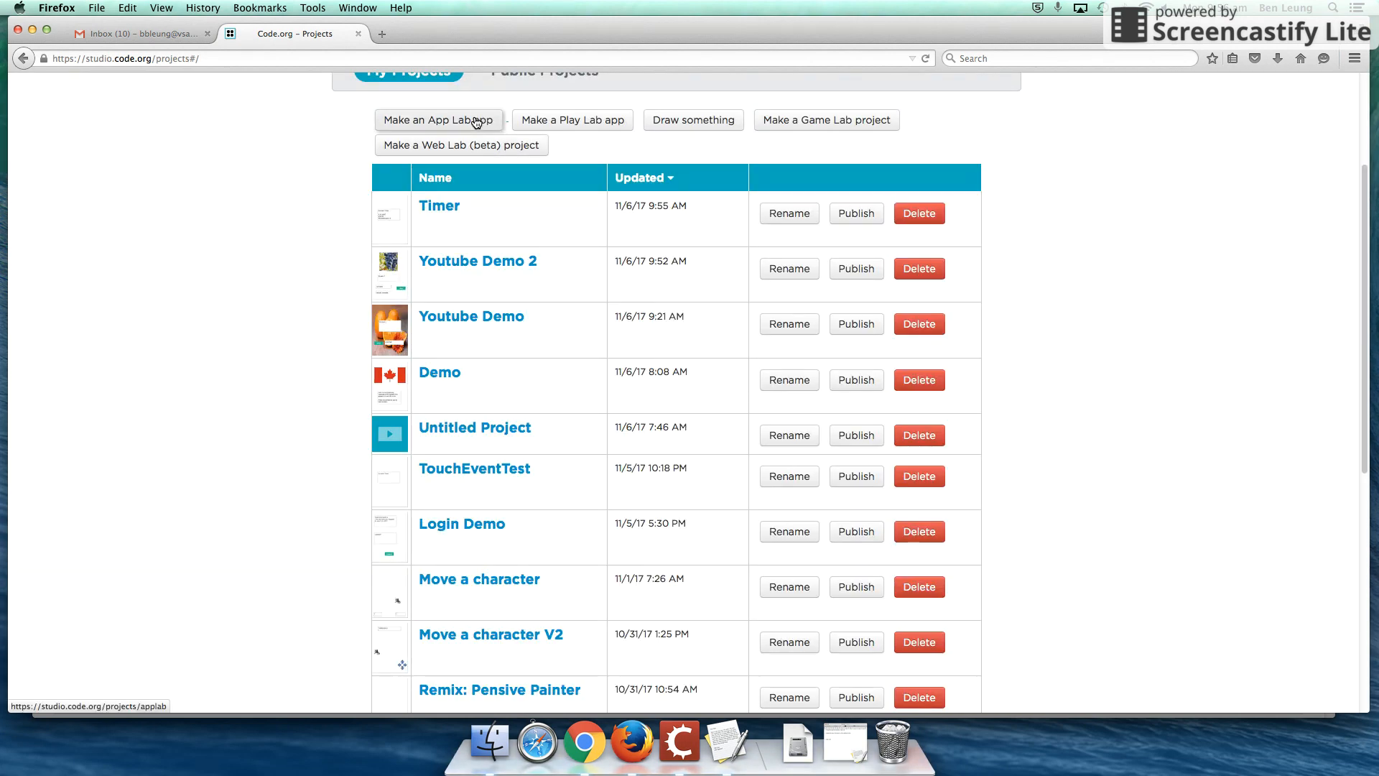
left_click(439, 120)
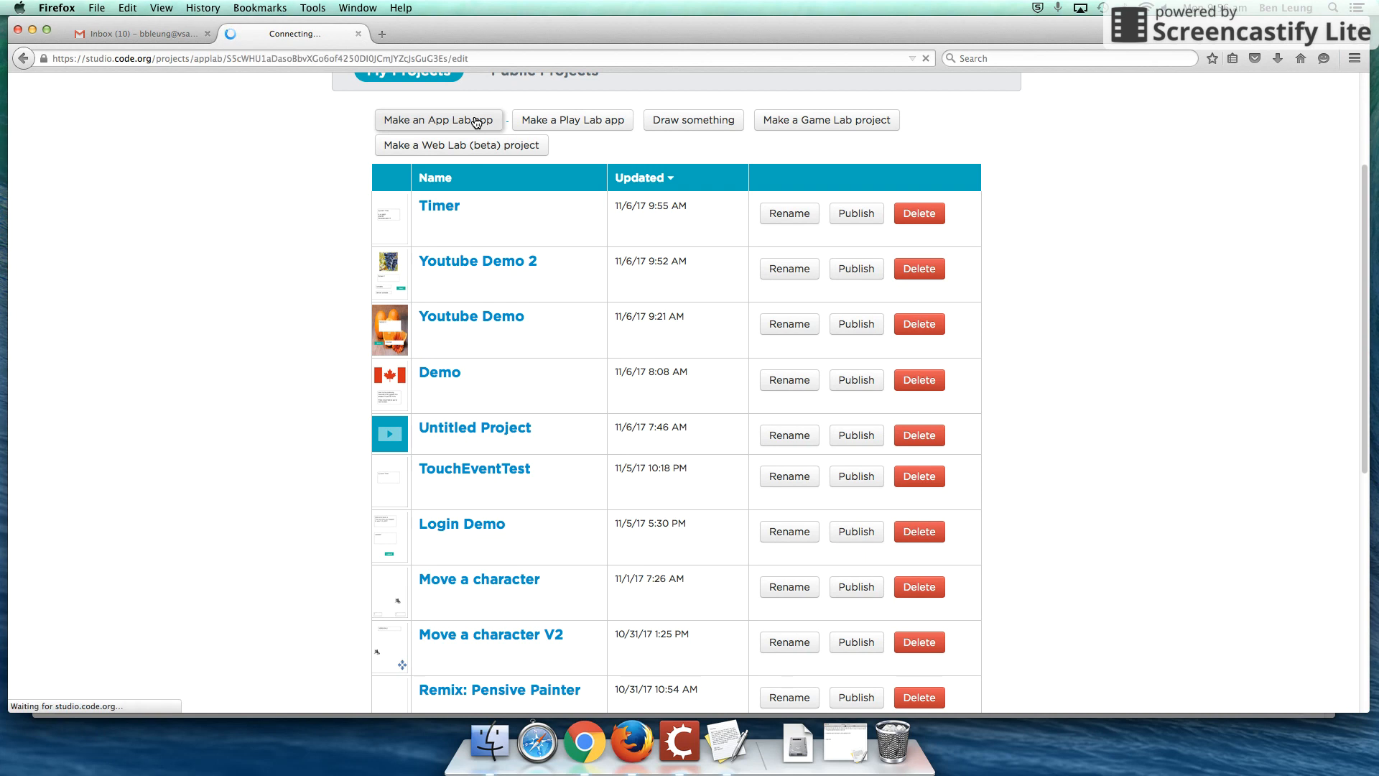
left_click(438, 205)
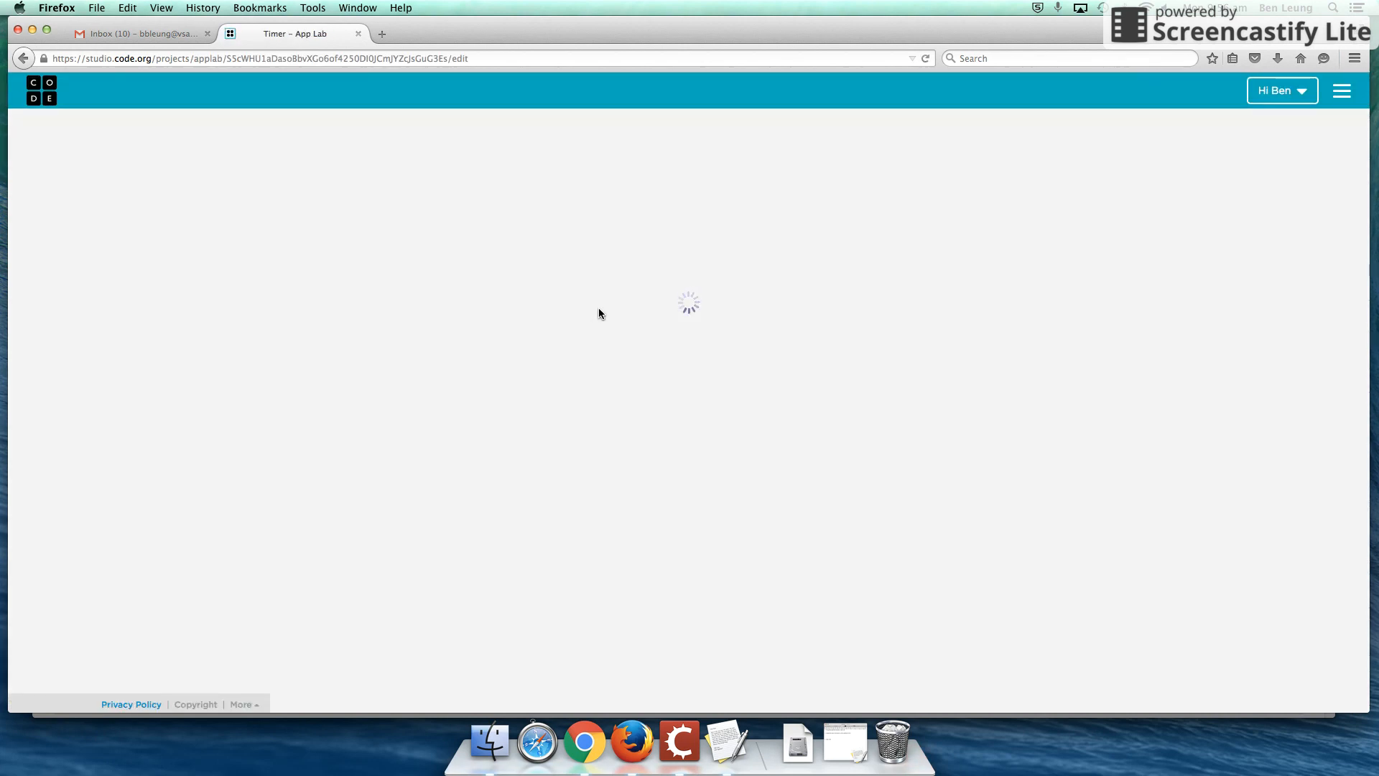
mouse_move(589, 336)
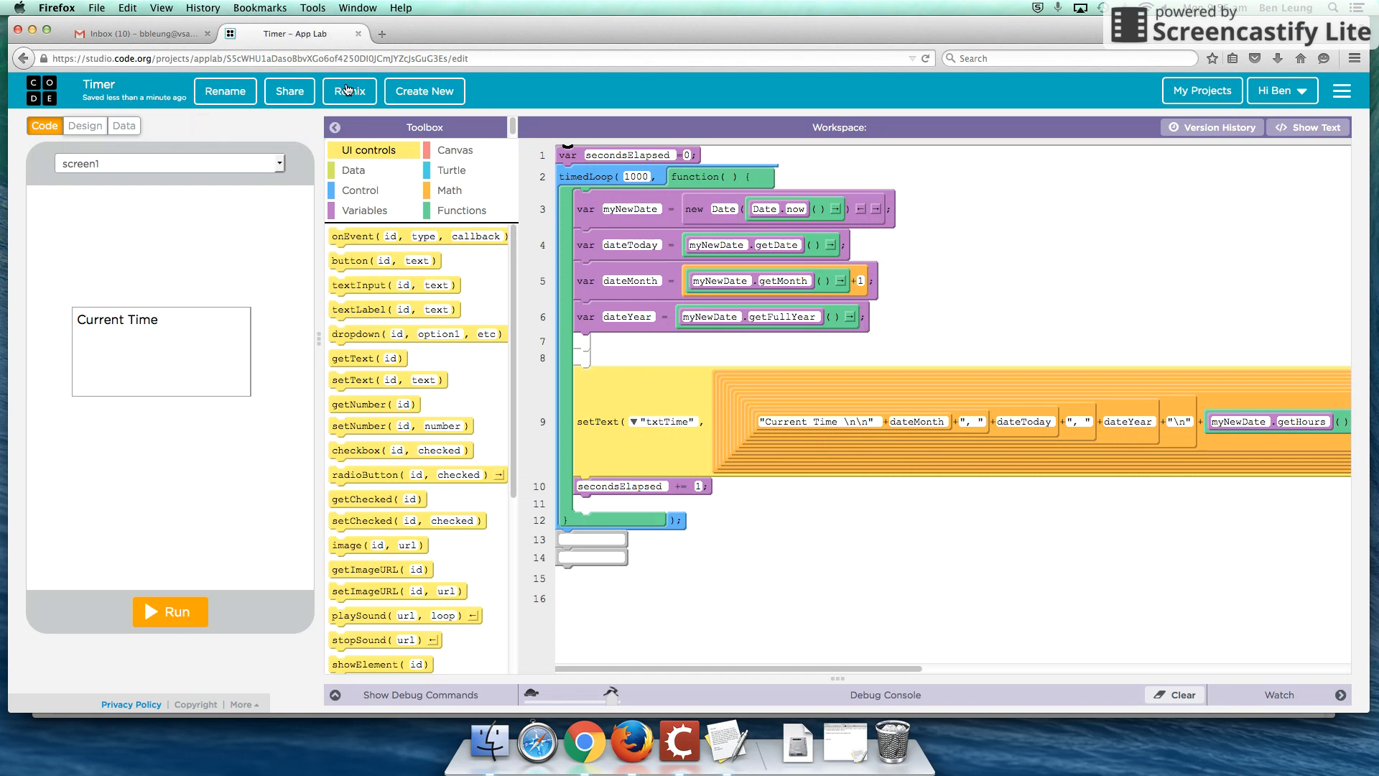
left_click(422, 90)
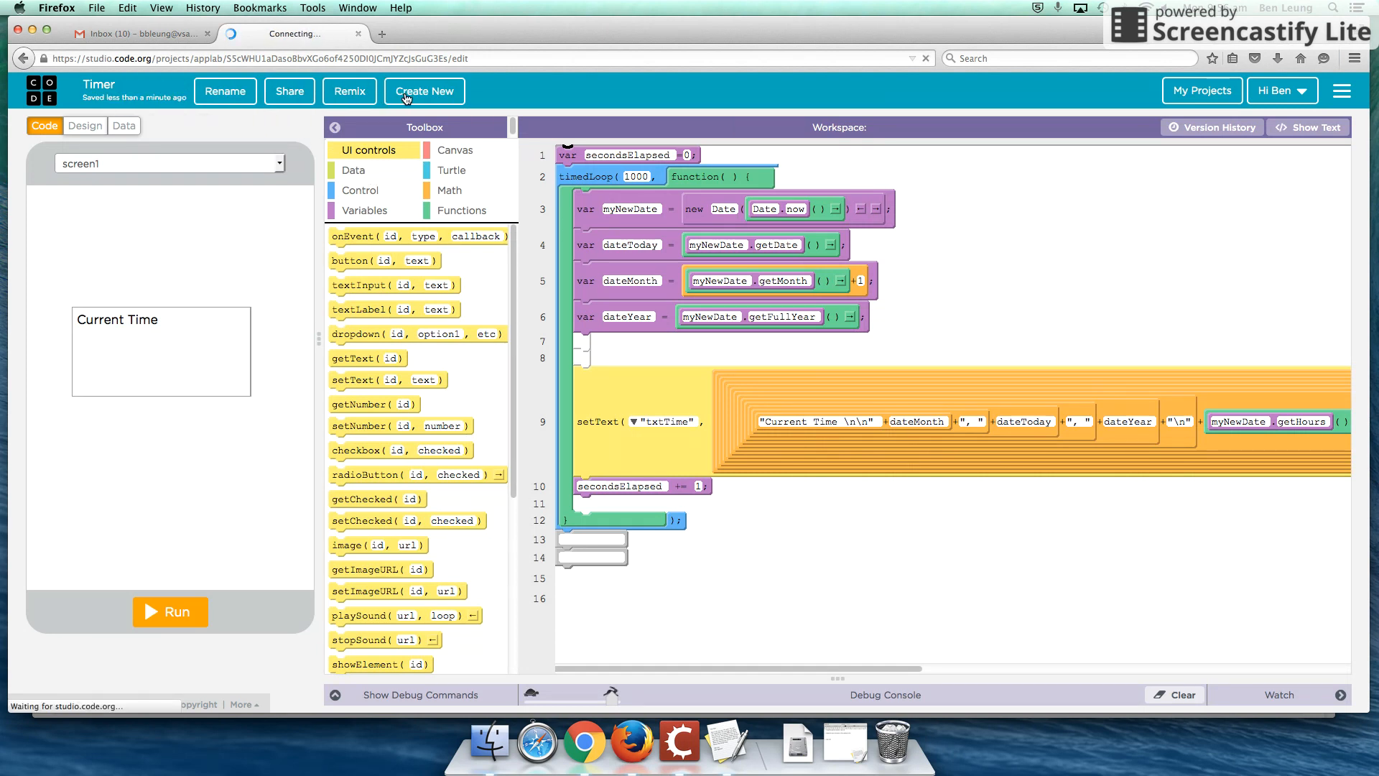
Step: Create a new blank App Lab project named Untitled Project
left_click(424, 90)
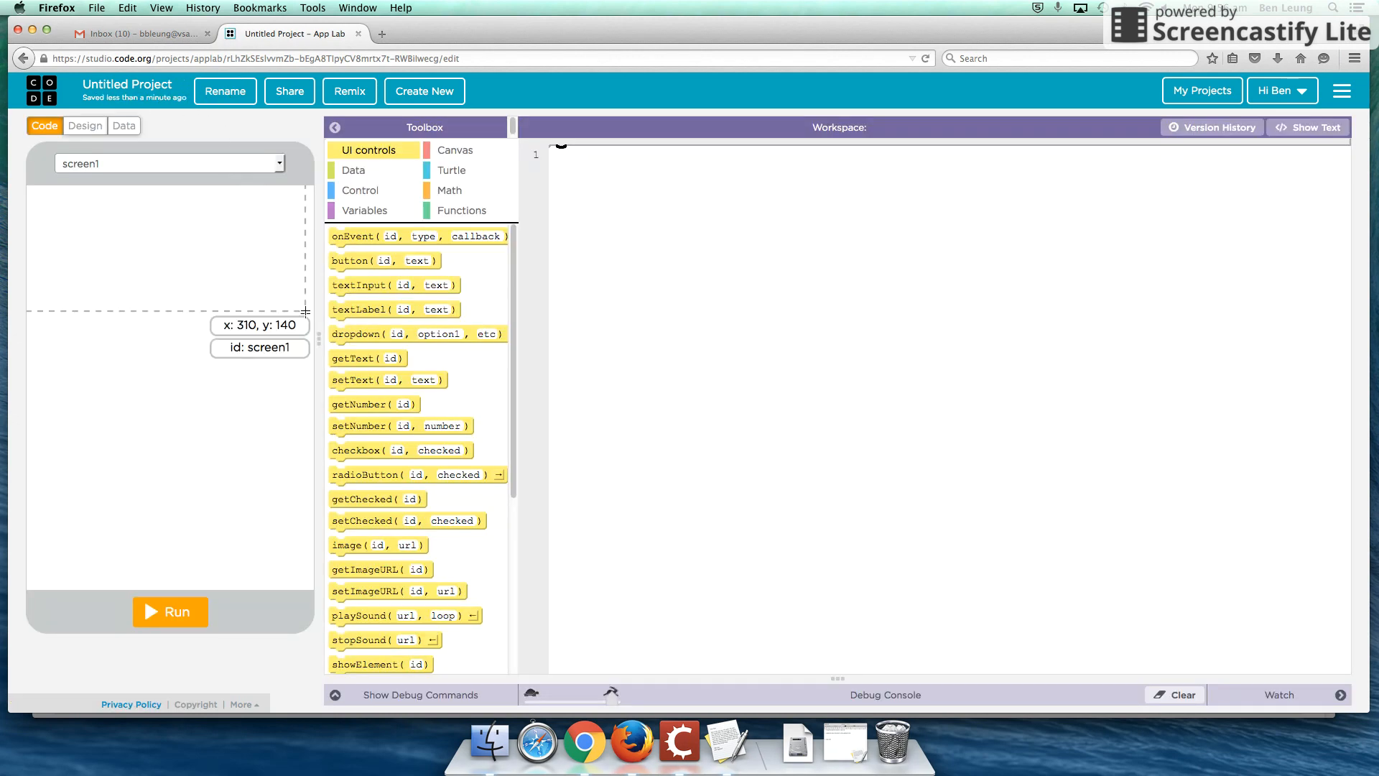
mouse_move(361, 260)
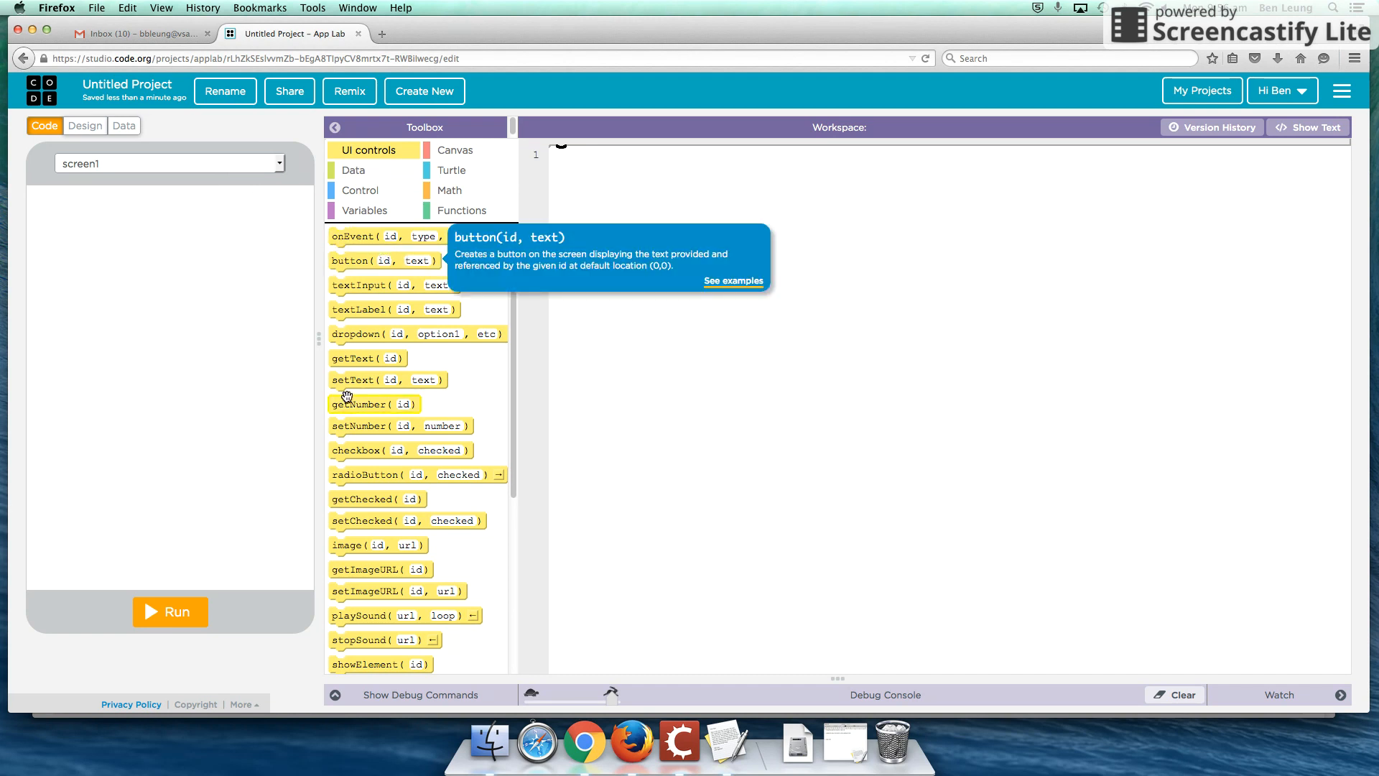
Step: Add a text area to screen1 with id txtTime and text 'Time elapsed'
left_click(84, 127)
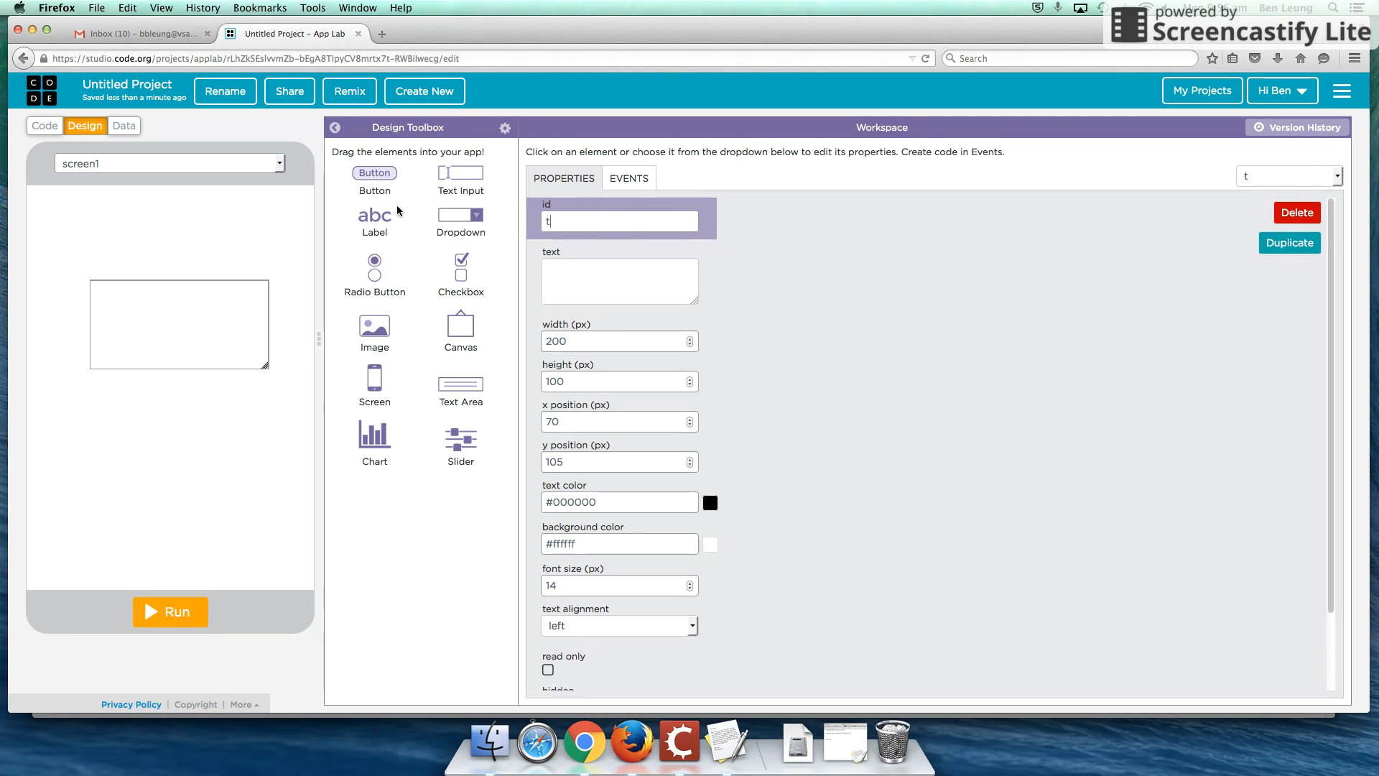
type("xtTime")
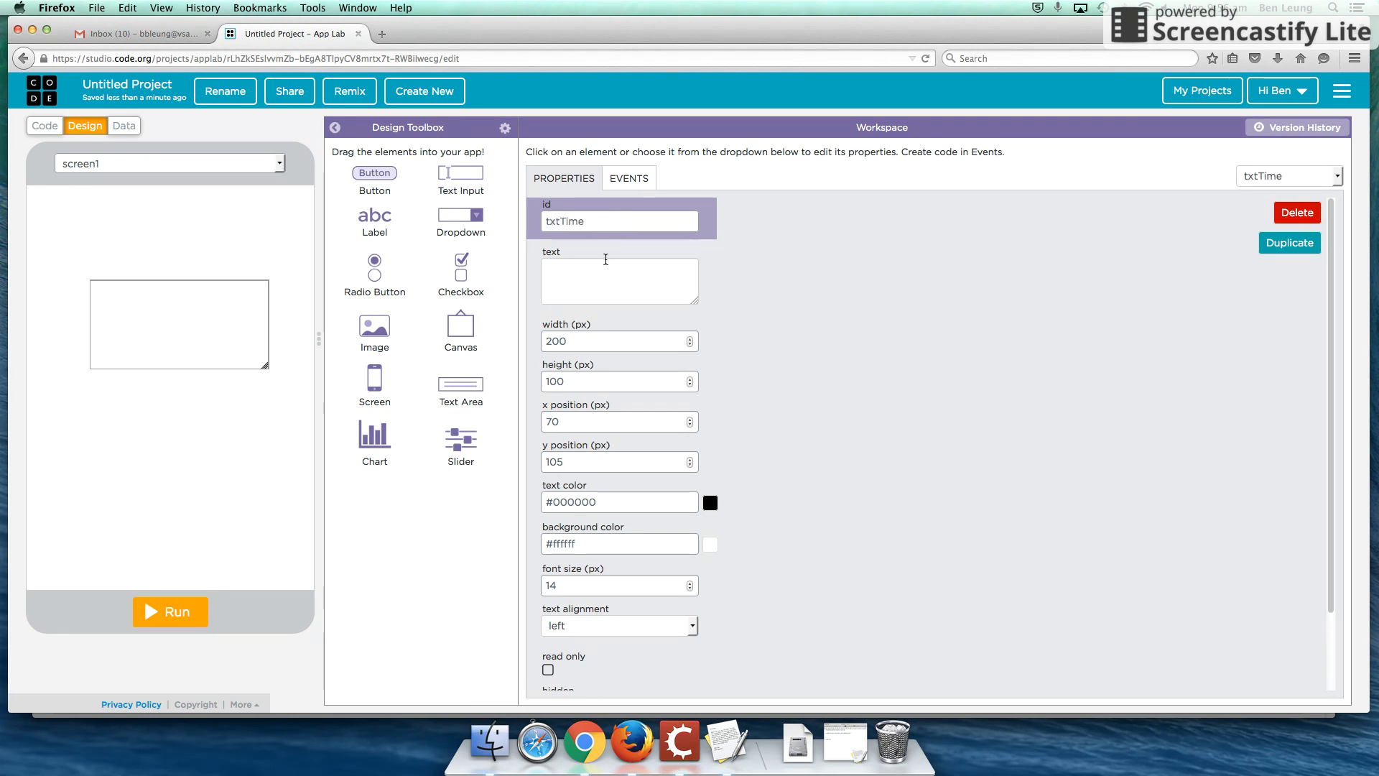
left_click(619, 280)
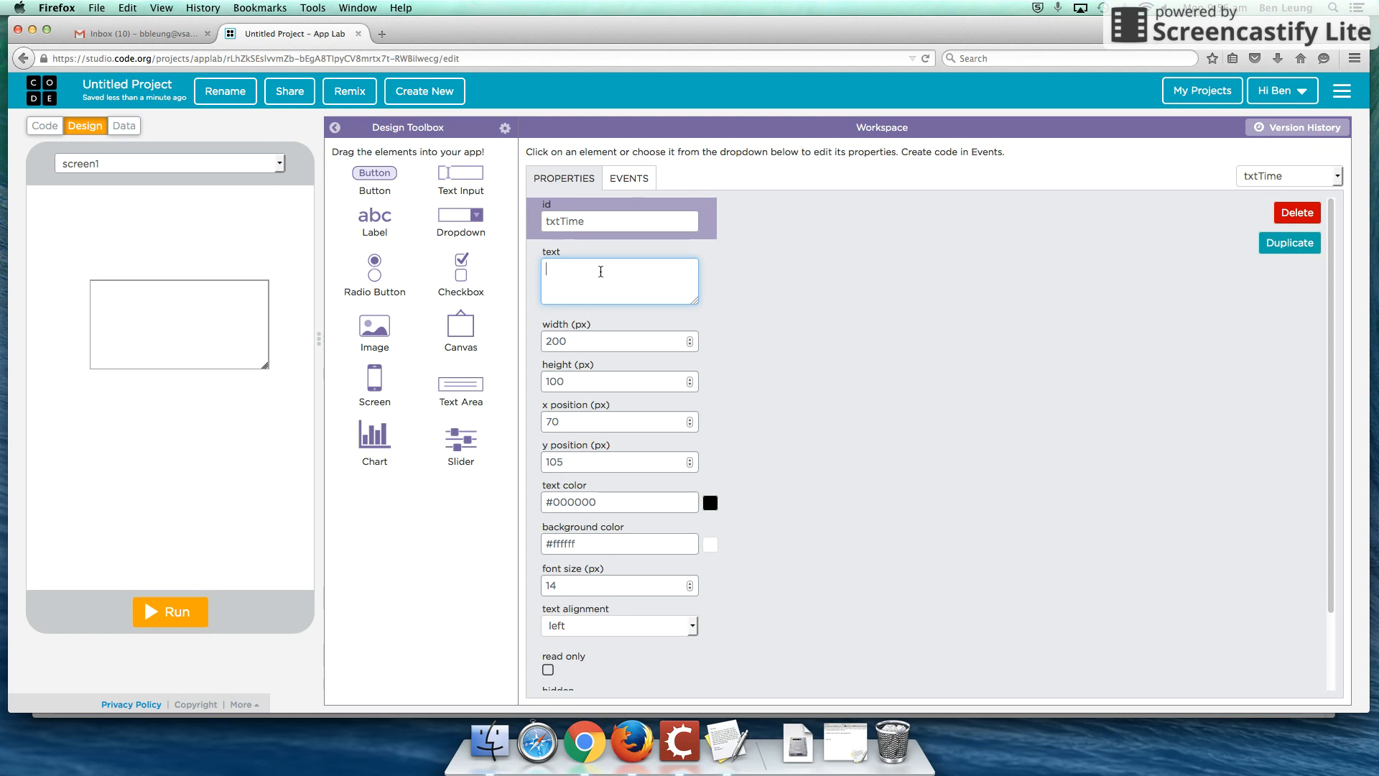
type("Time el")
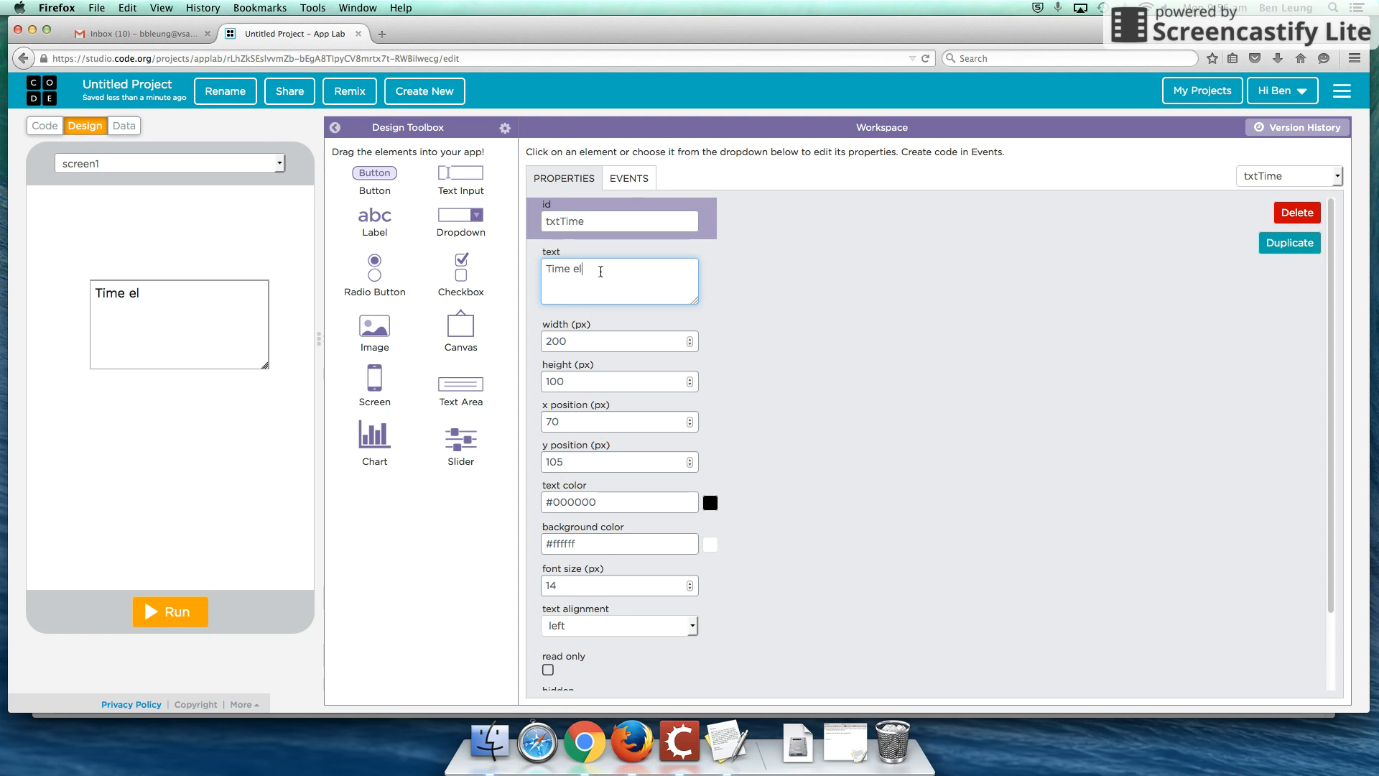
type("apsed")
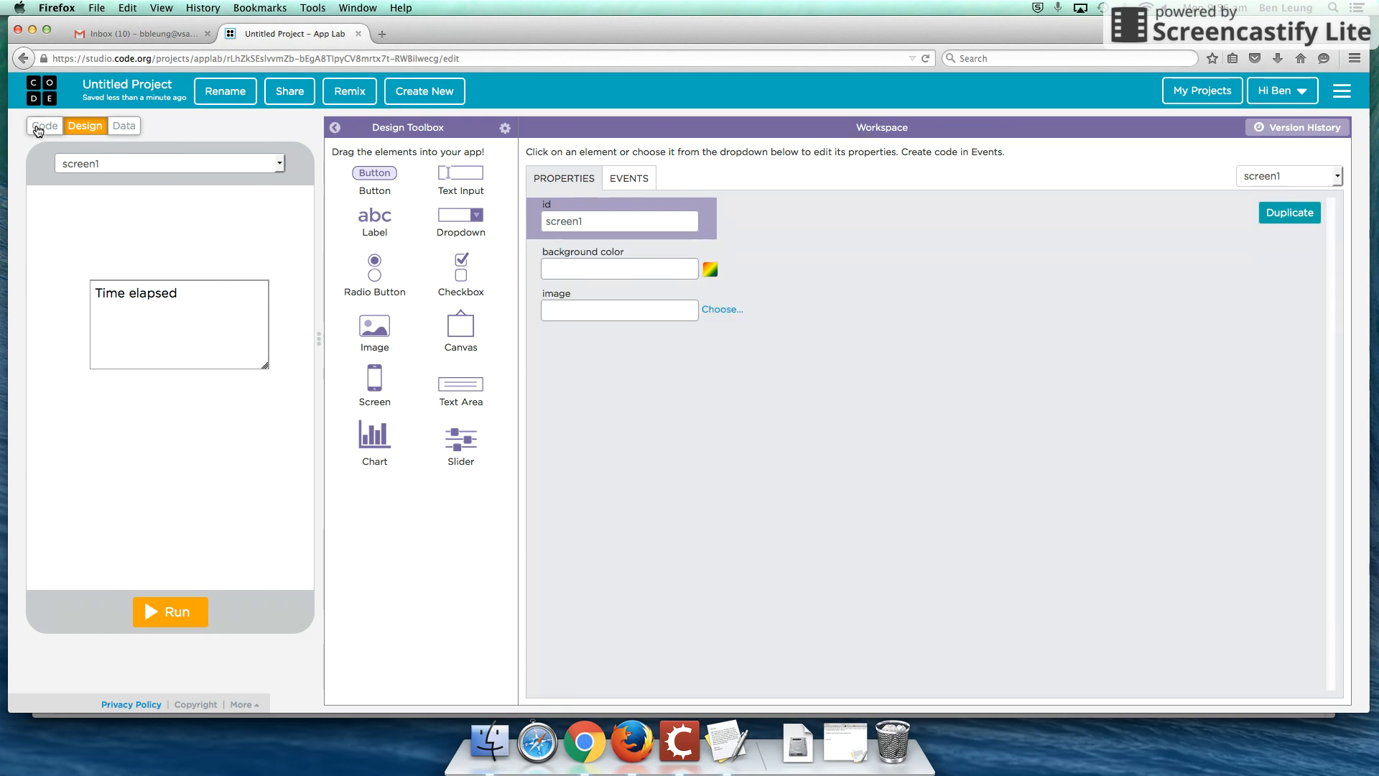
Step: Browse the toolbox categories Functions, UI controls and Math, ending on Control
left_click(45, 127)
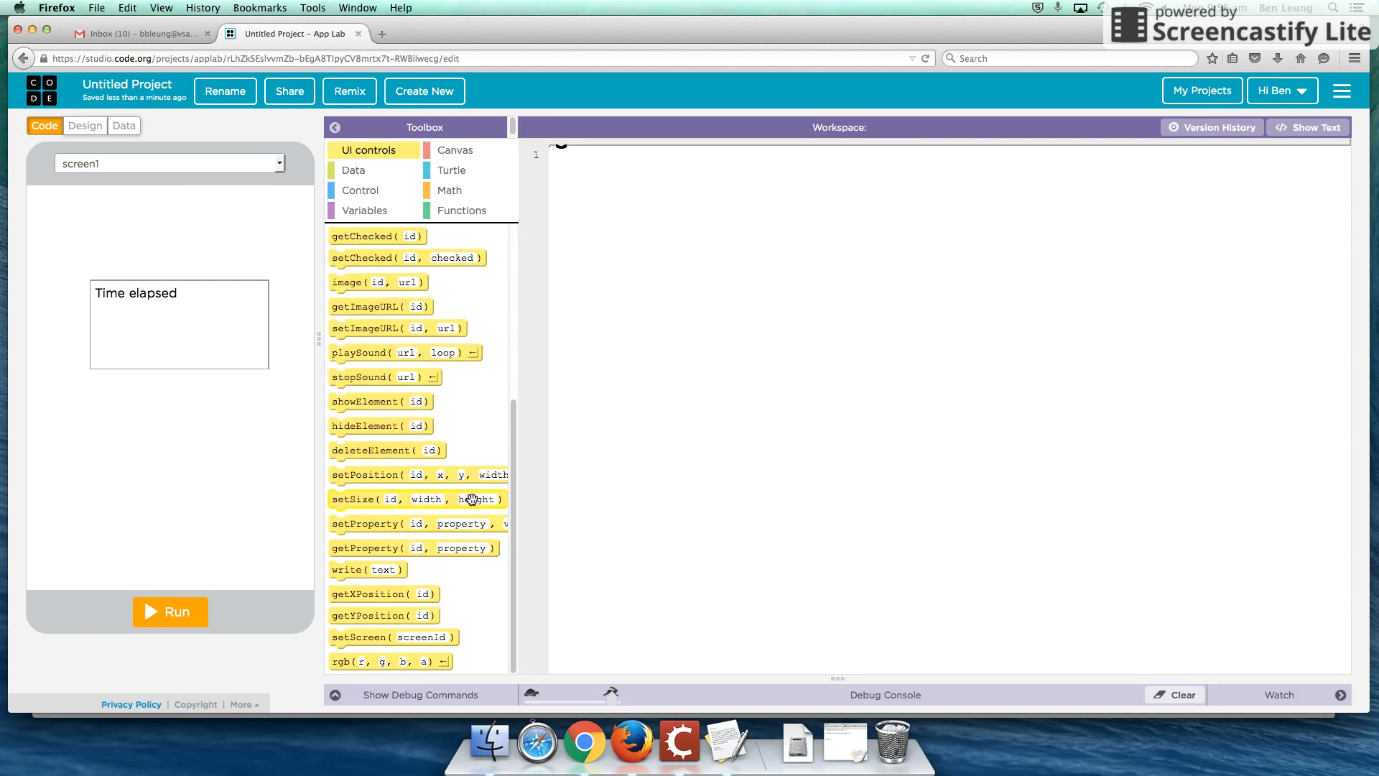
scroll("up", 3)
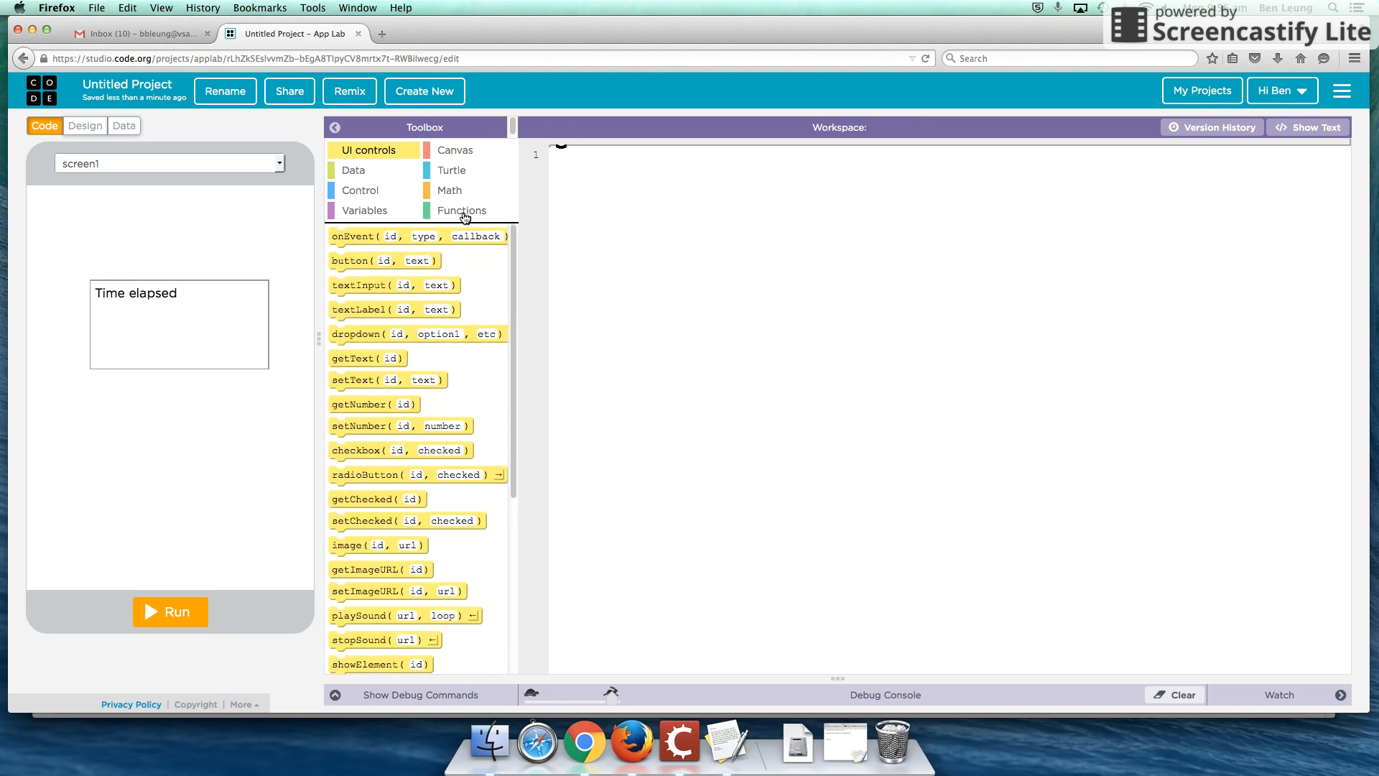
left_click(461, 210)
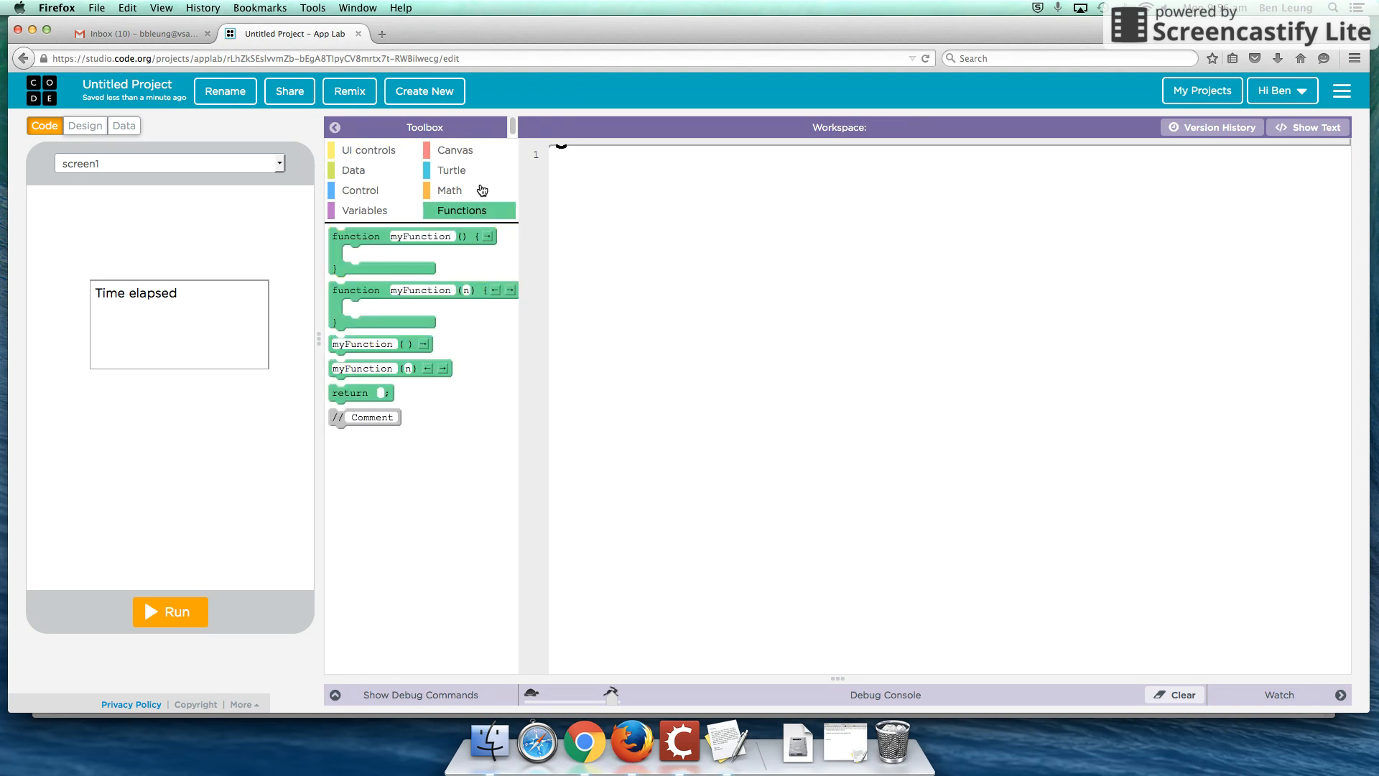
mouse_move(389, 170)
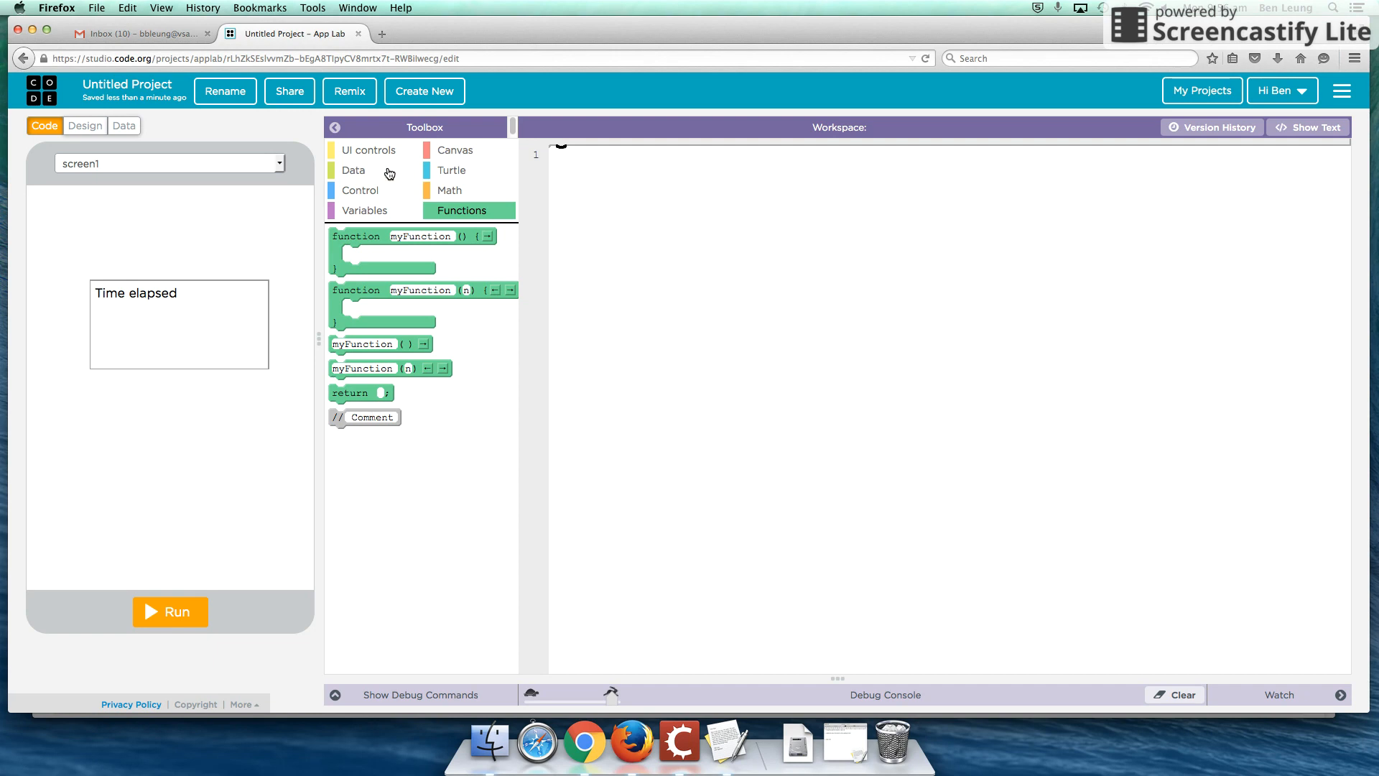
left_click(369, 150)
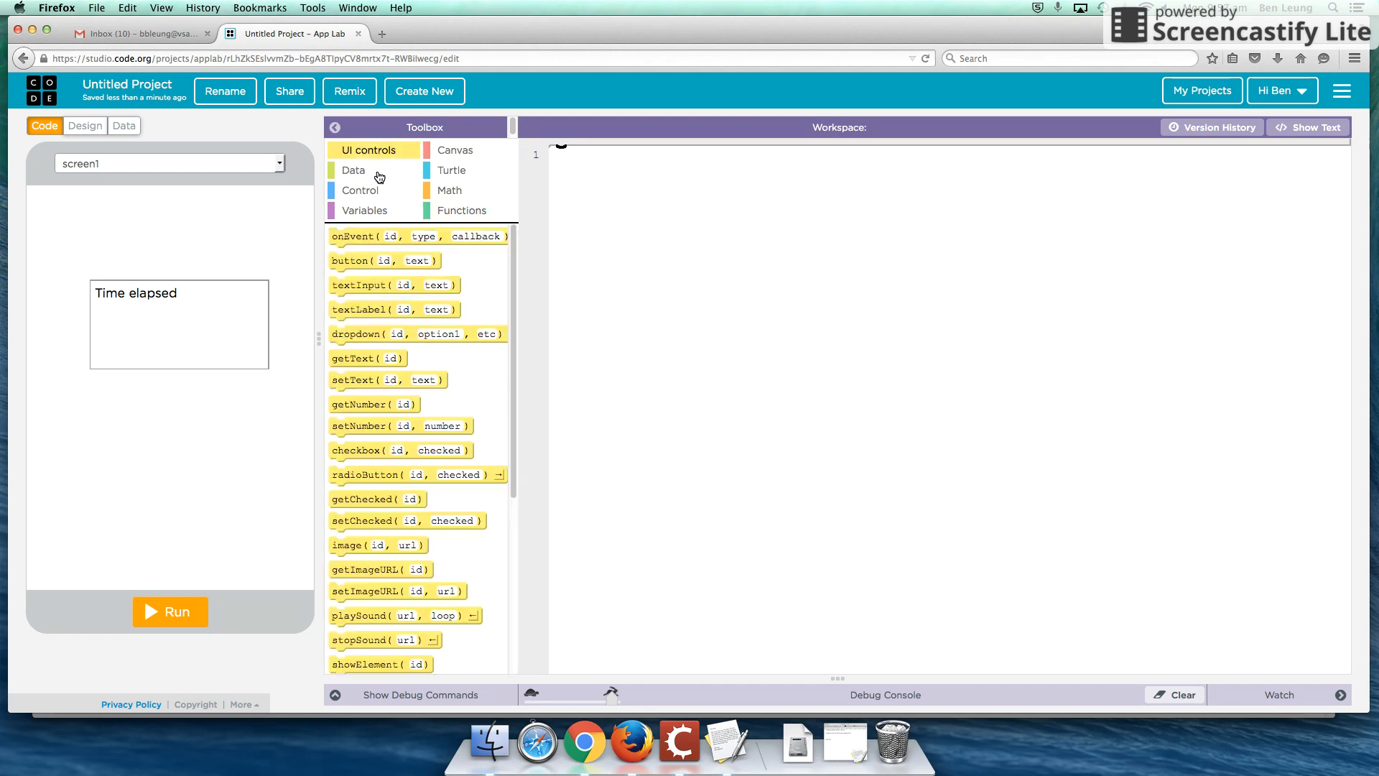
scroll("down", 3)
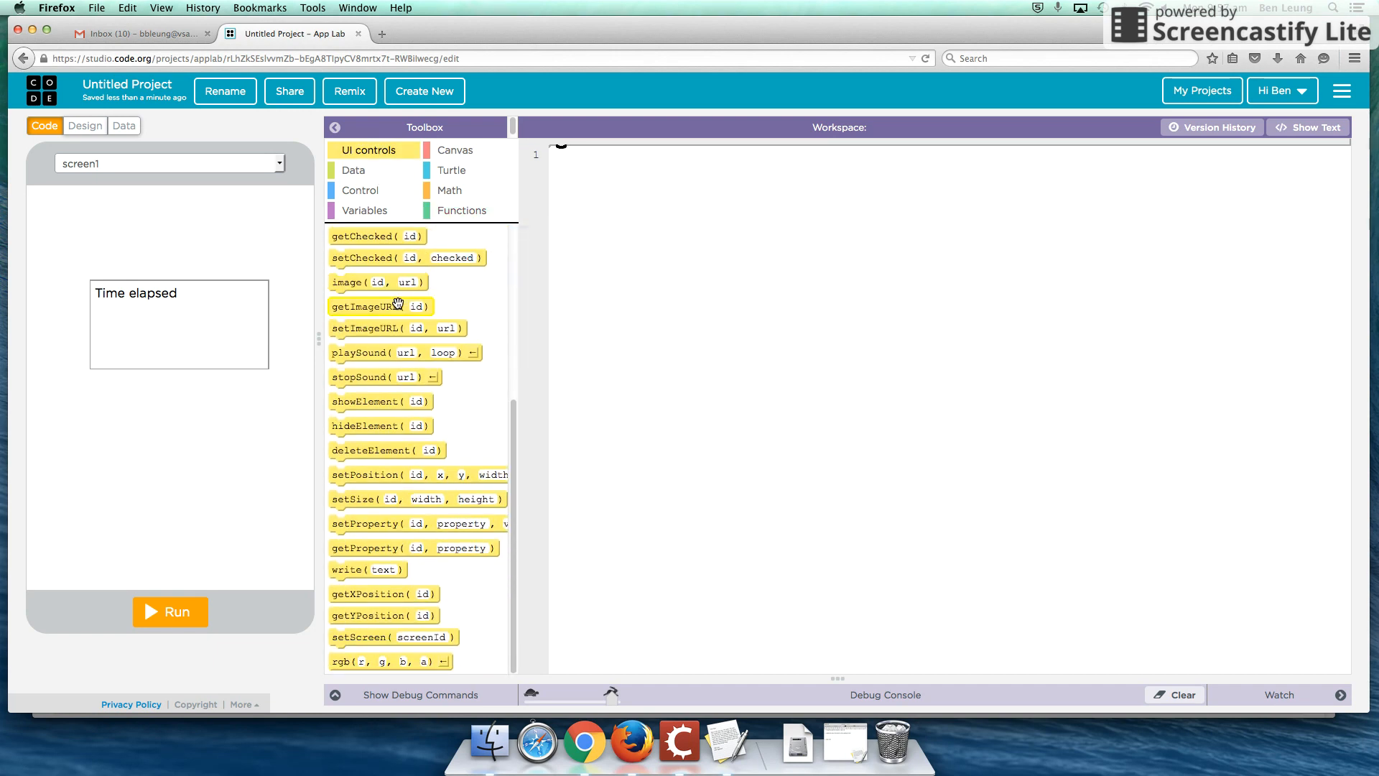
left_click(450, 190)
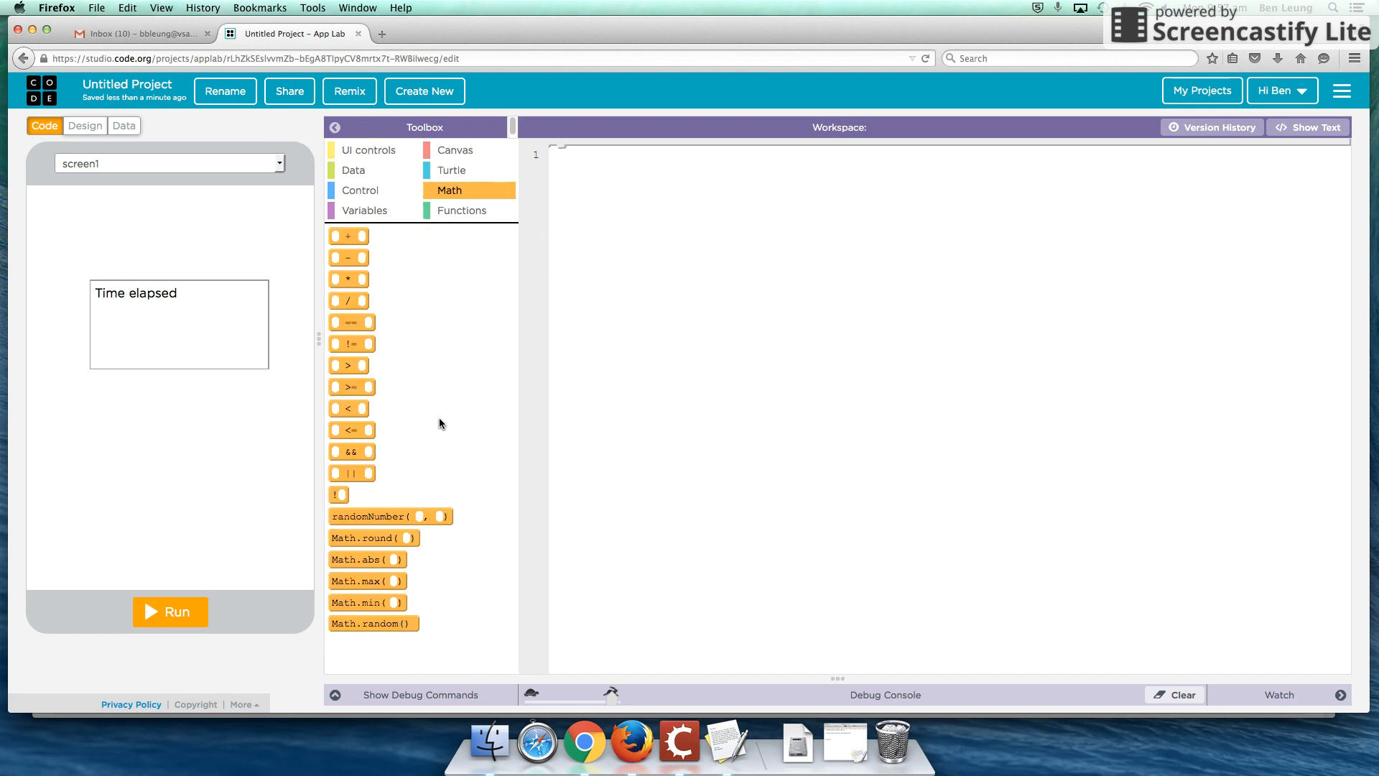
left_click(360, 189)
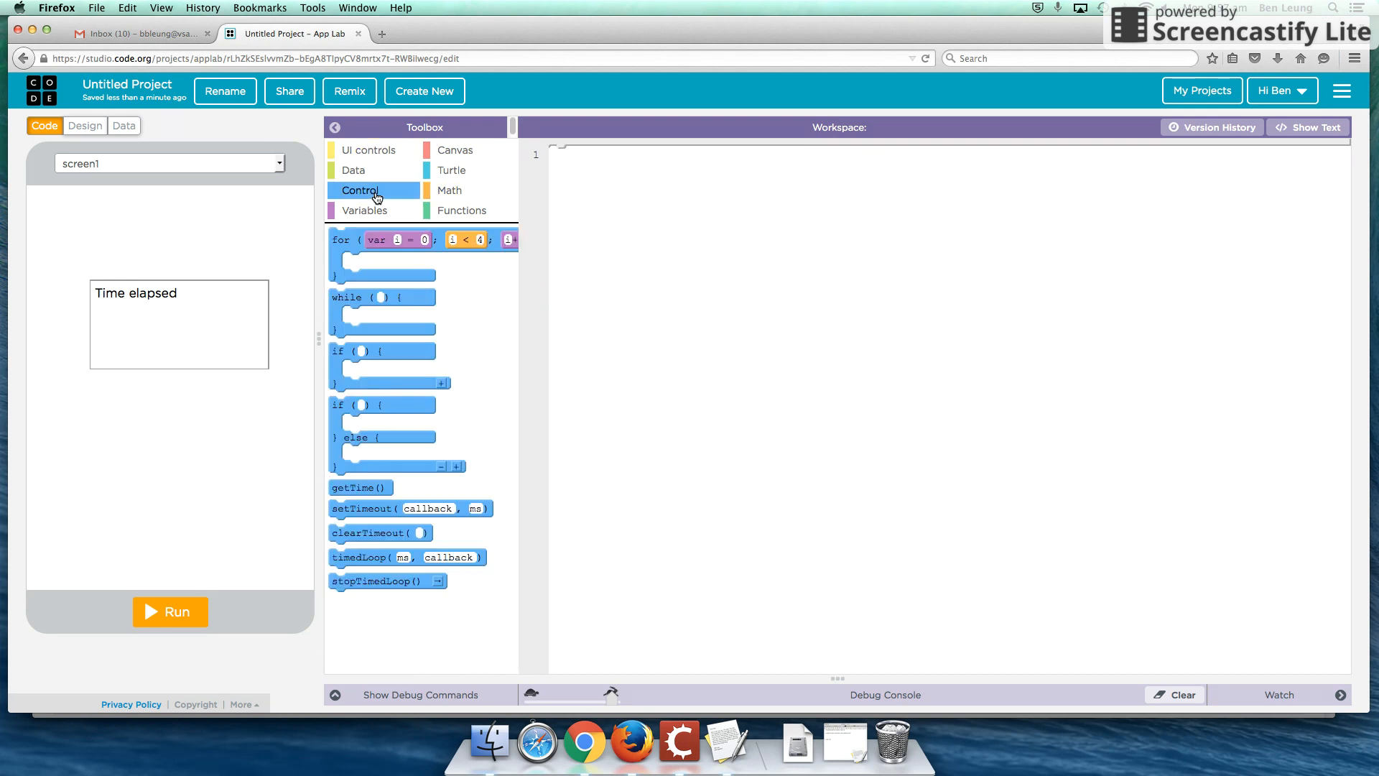
mouse_move(381, 531)
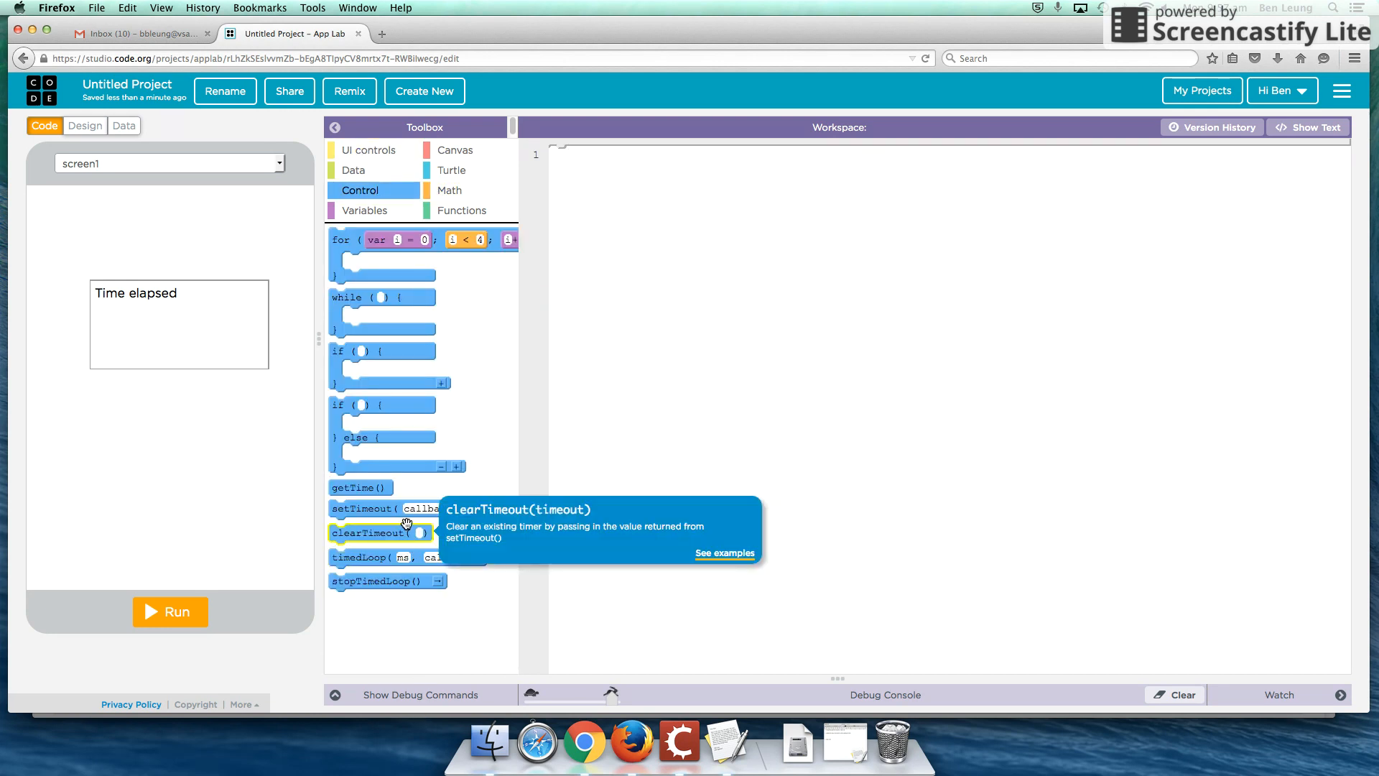
mouse_move(359, 557)
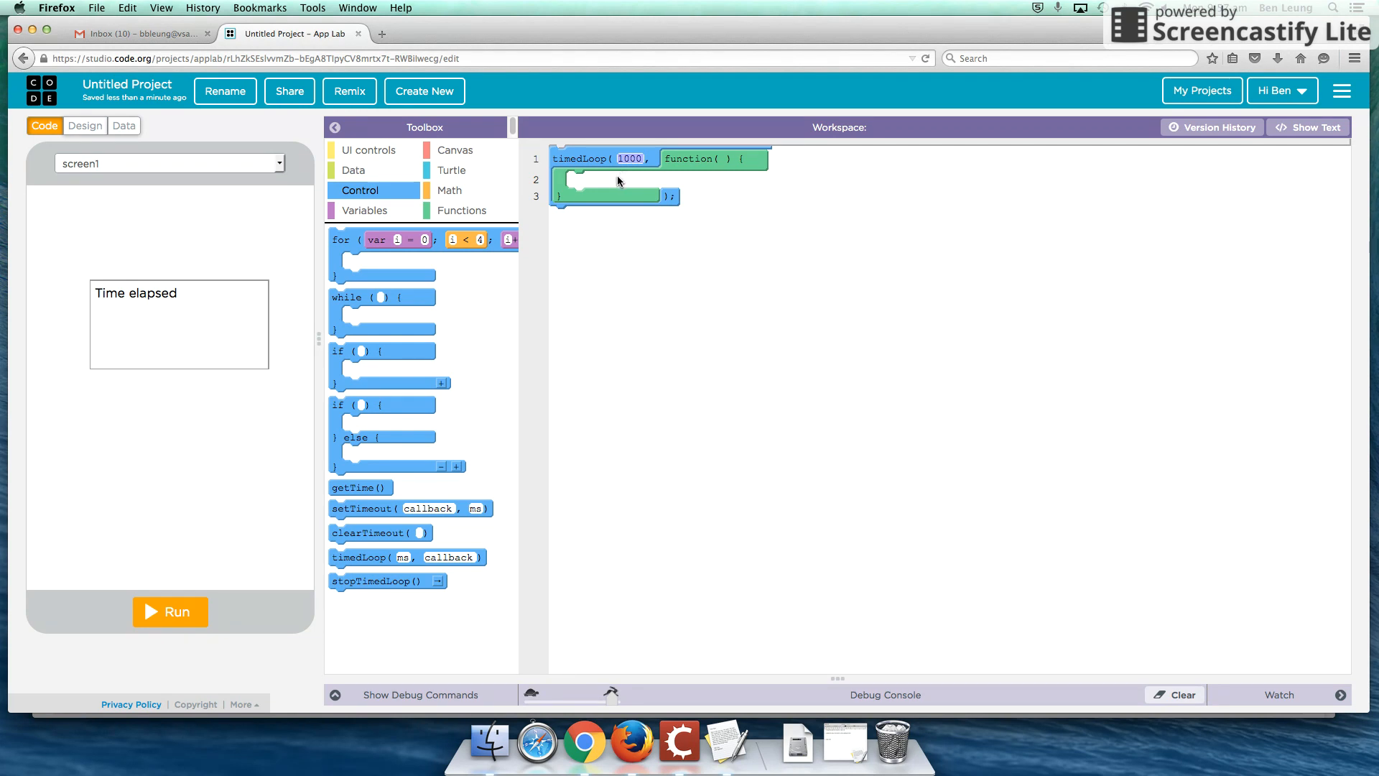
mouse_move(368, 215)
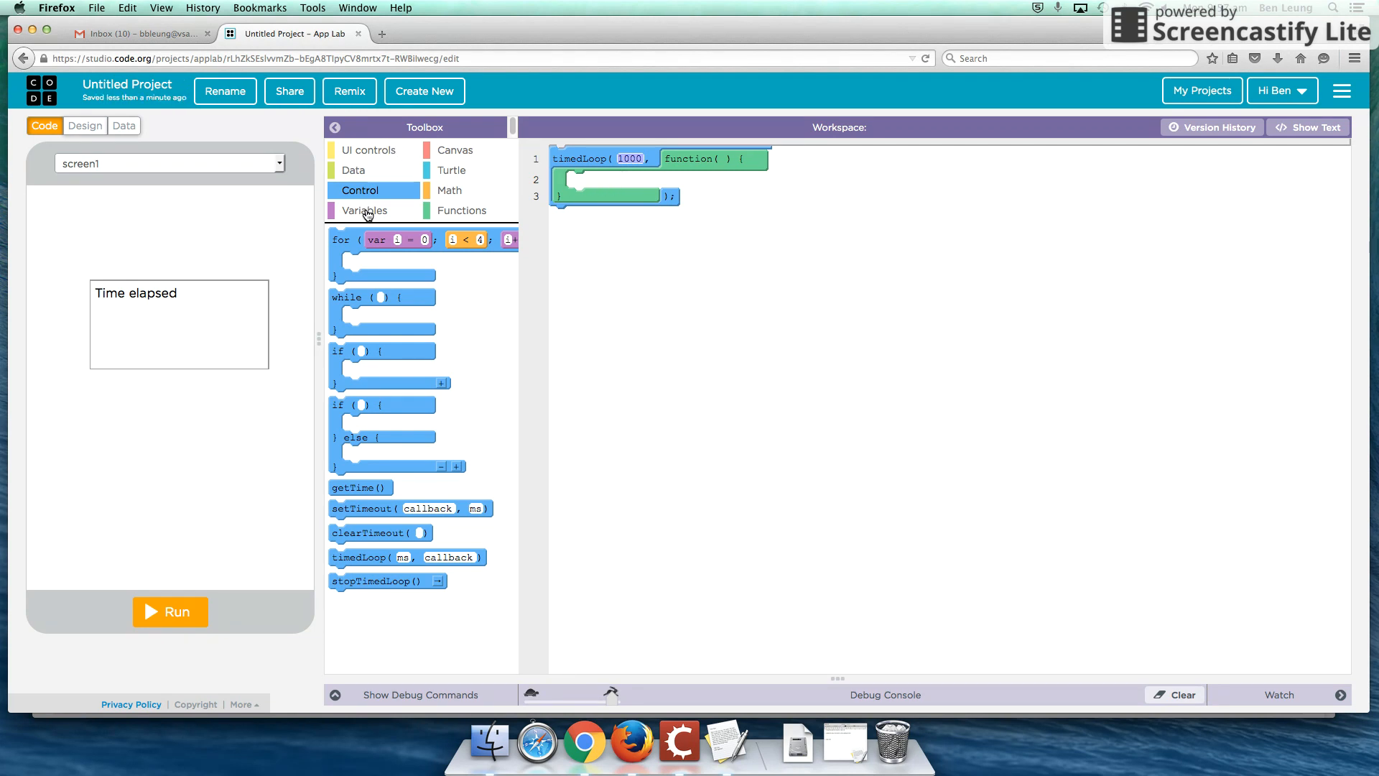
Step: Add var x = 0, a timedLoop(1000) with x = x + 1, and start setText for txtTime
left_click(364, 209)
type("0")
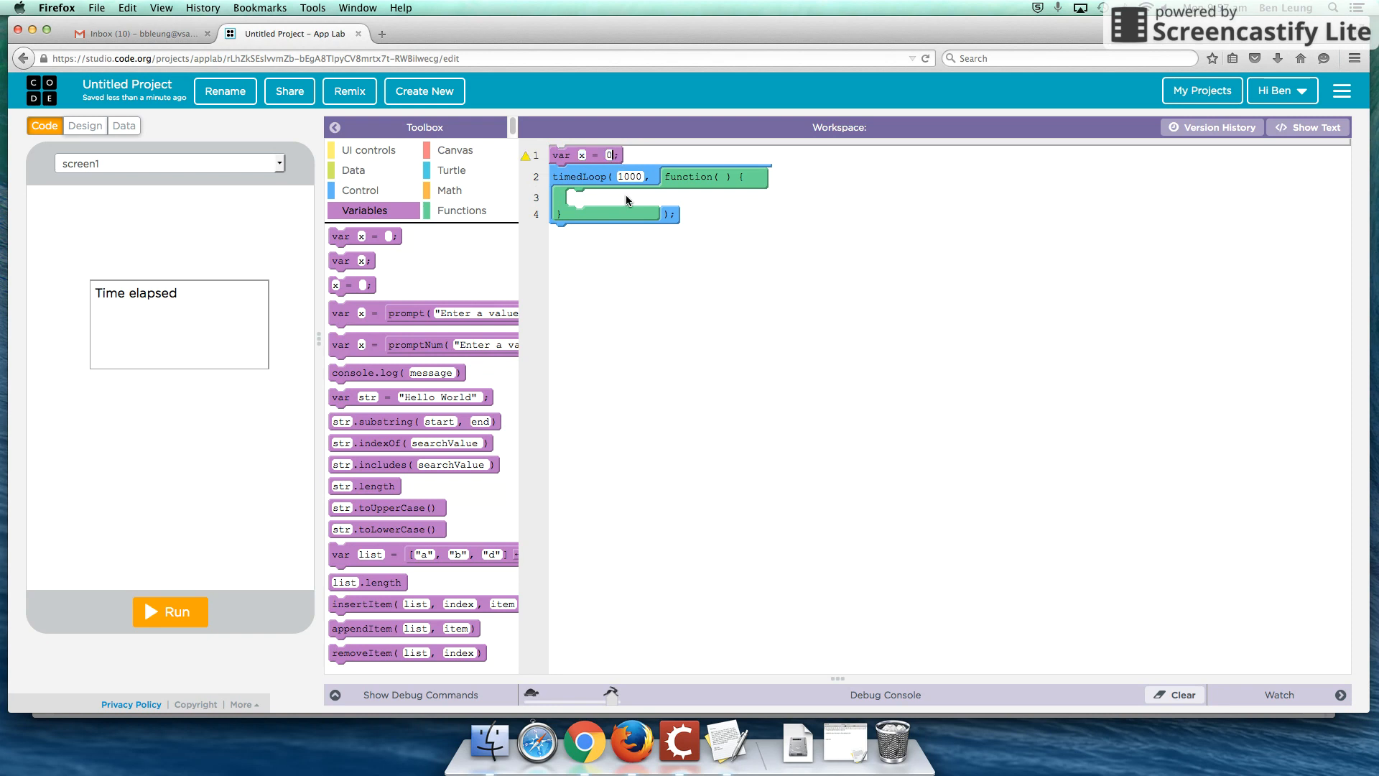
mouse_move(382, 169)
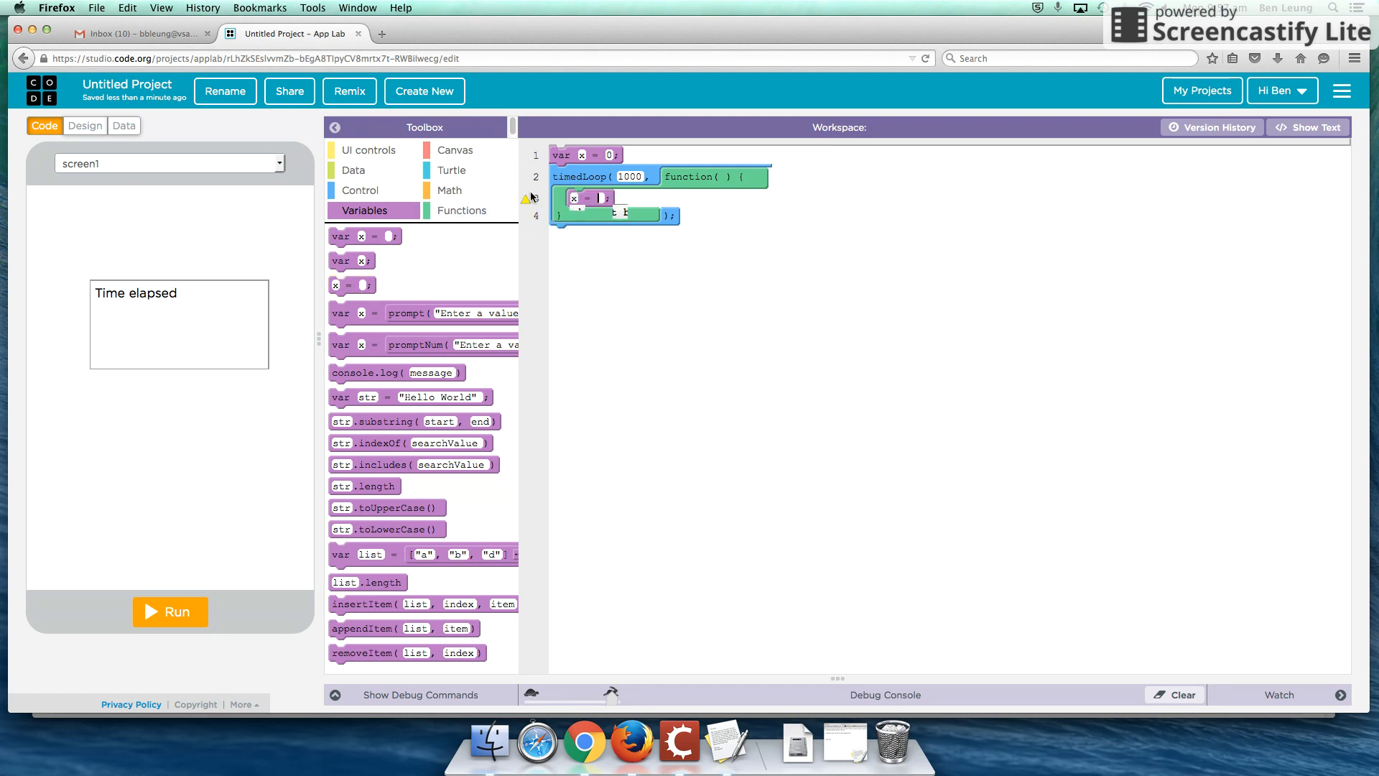
left_click(449, 190)
type("x + 1")
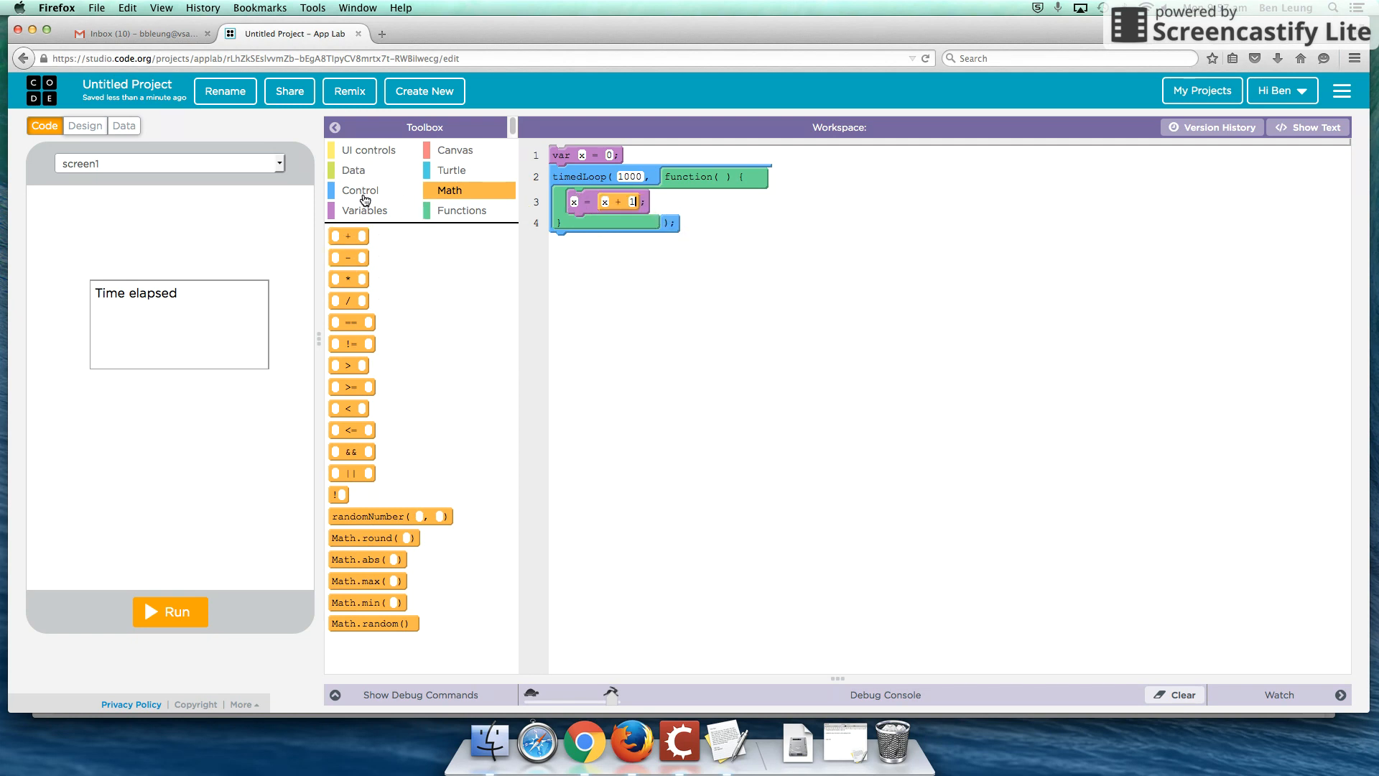
left_click(367, 150)
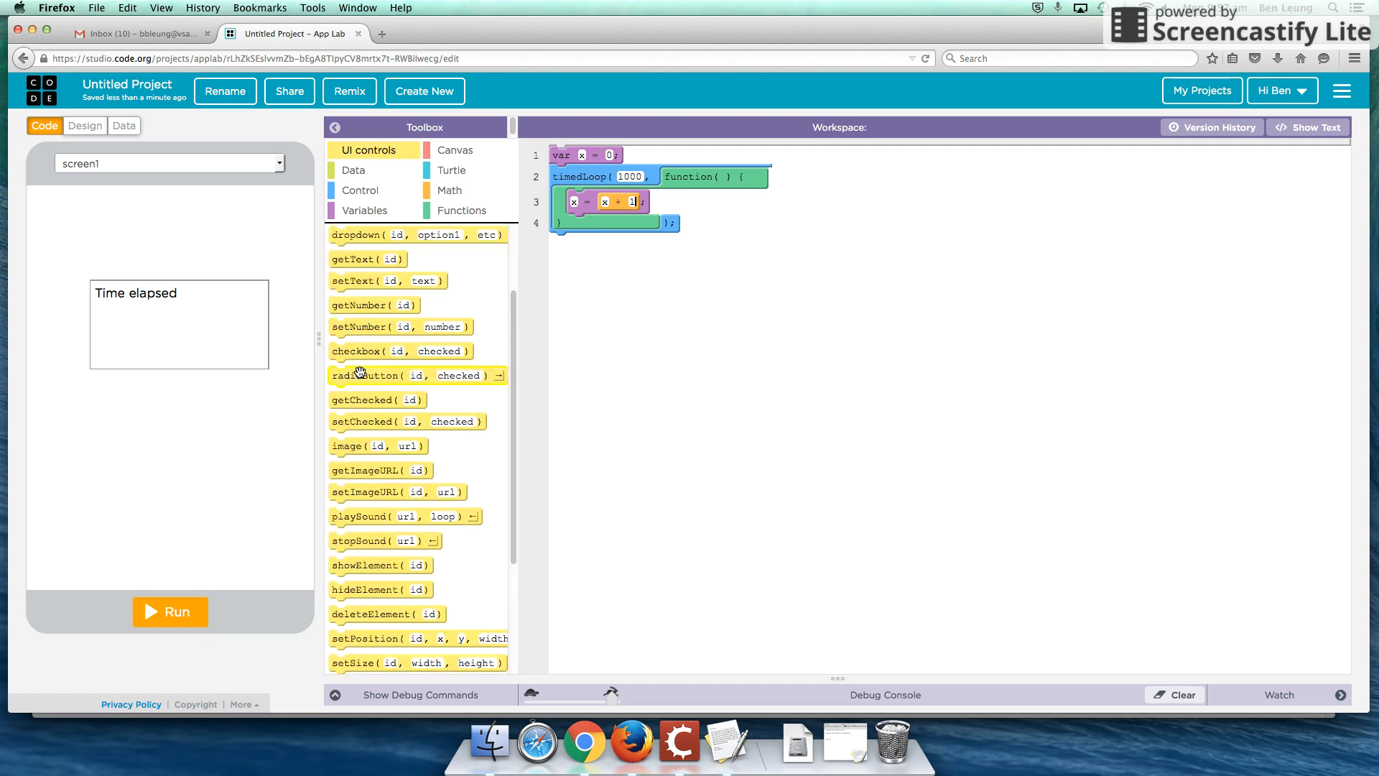
mouse_move(378, 399)
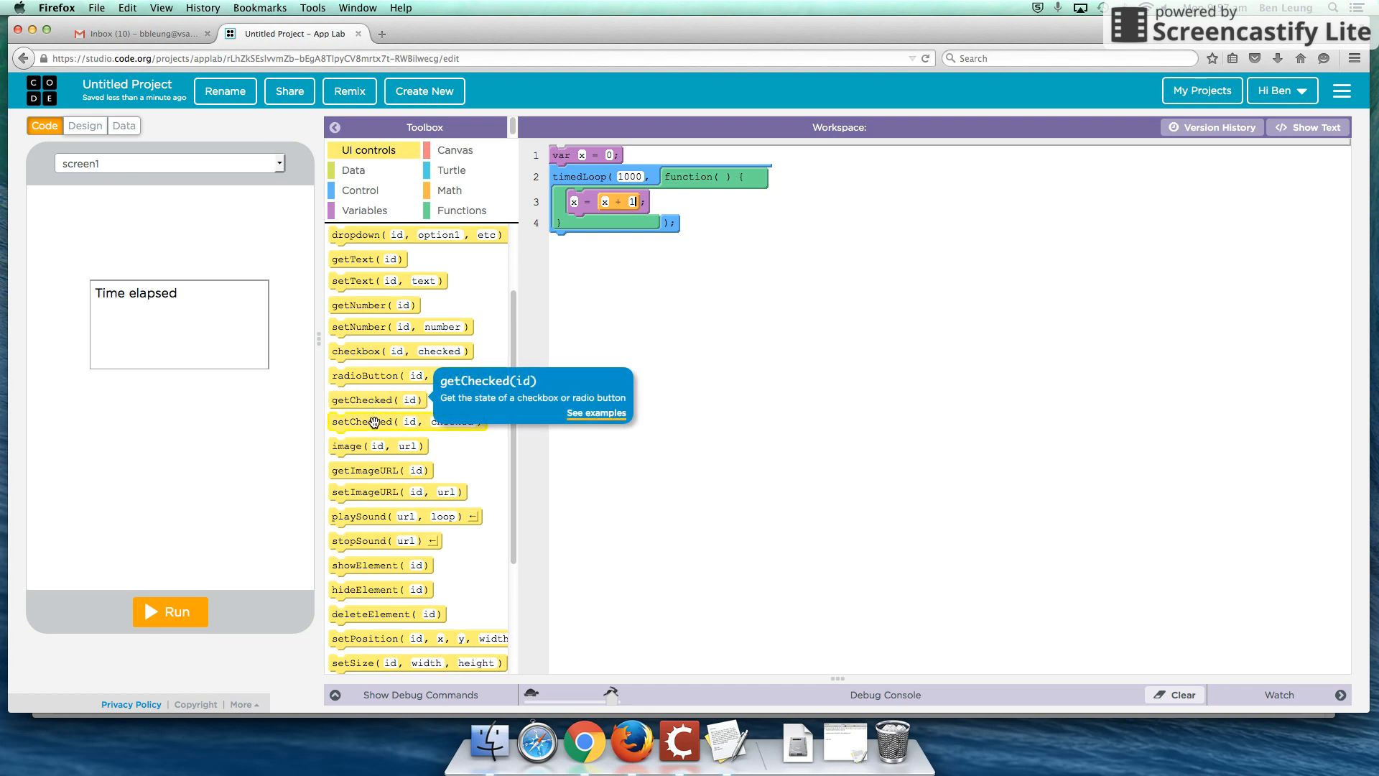
scroll("up", 3)
type("x")
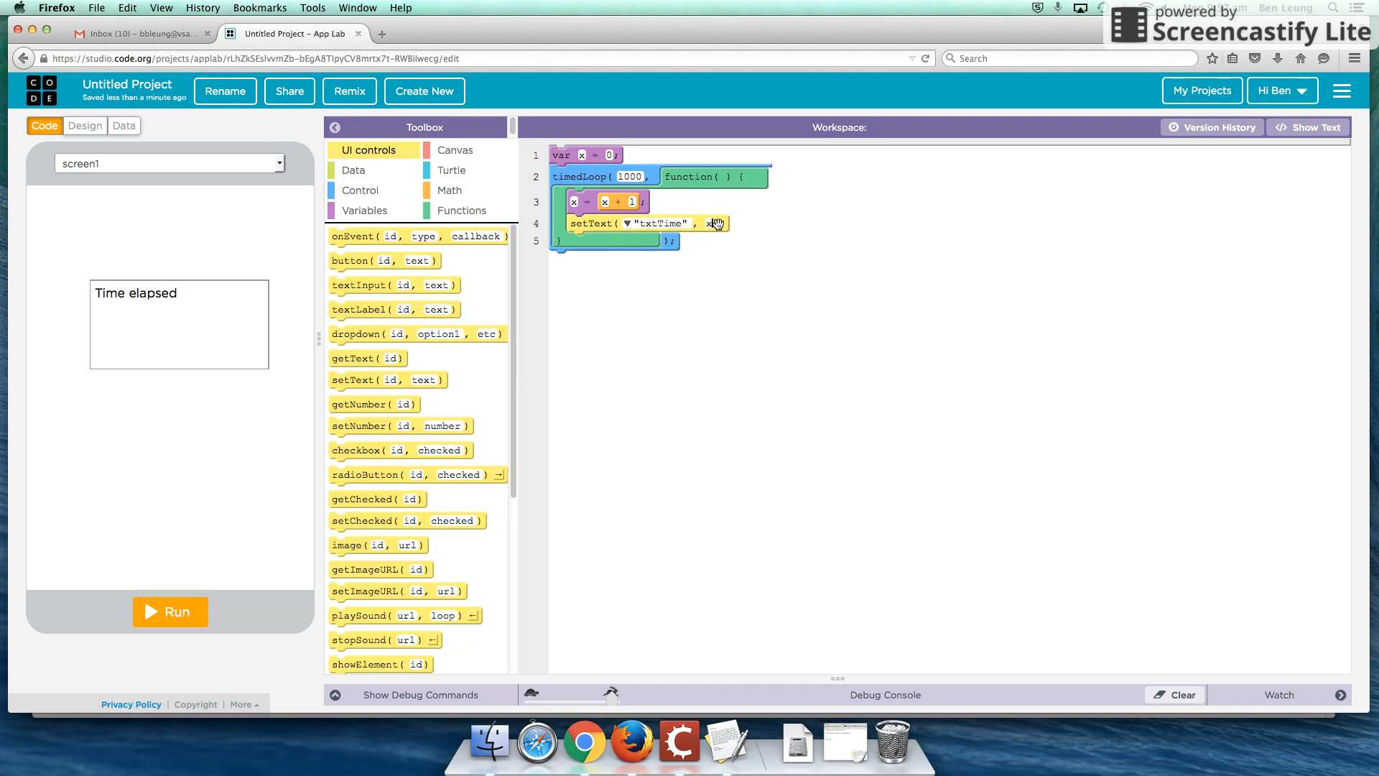
Step: Run, reset and rerun the app so txtTime counts elapsed seconds up to 13
left_click(170, 612)
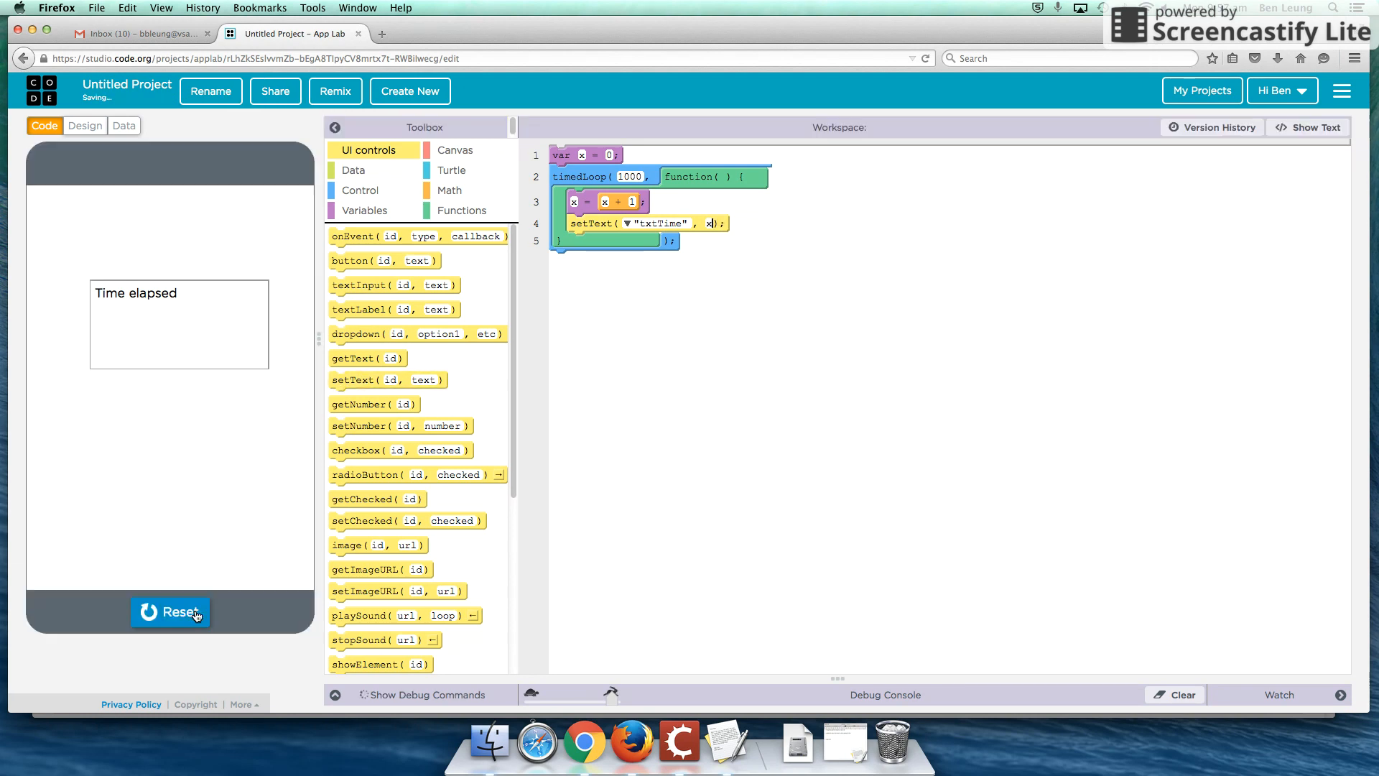
left_click(169, 612)
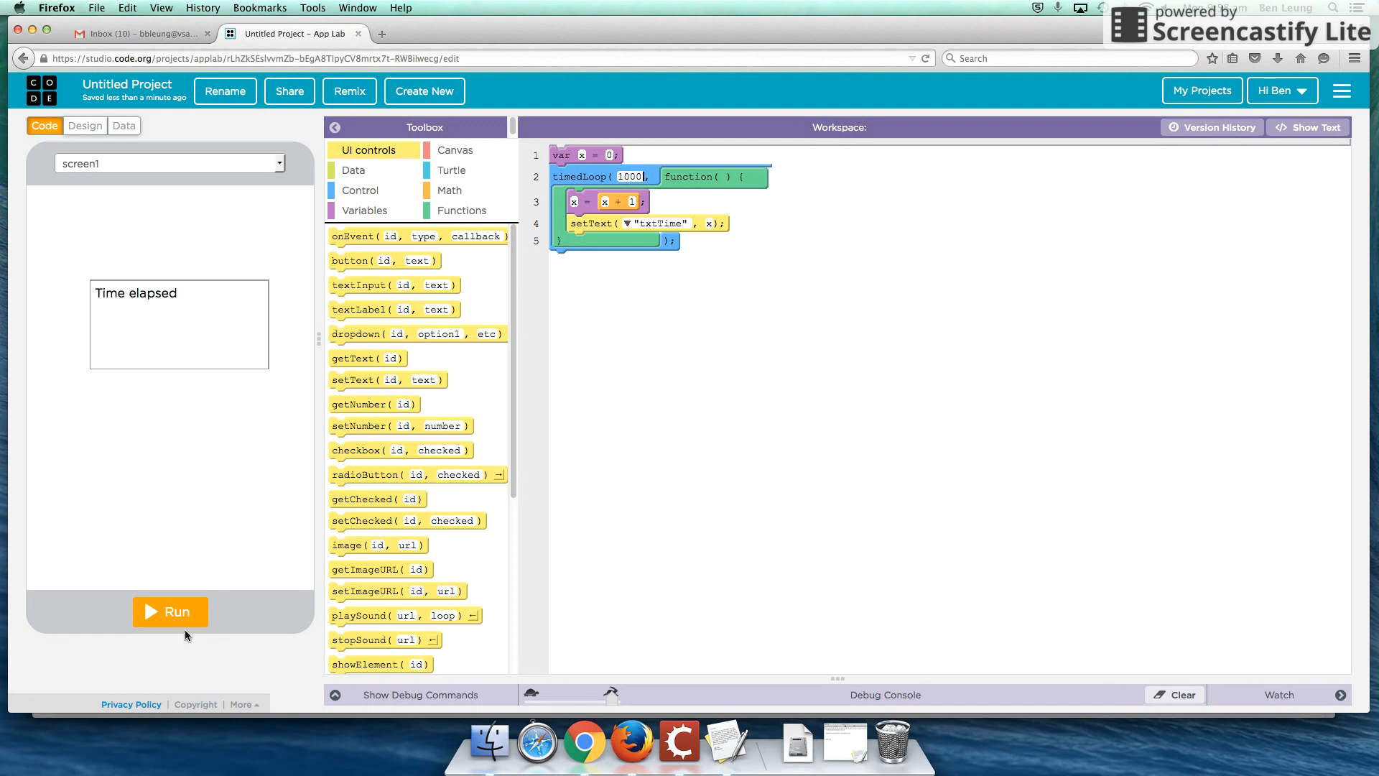
left_click(170, 612)
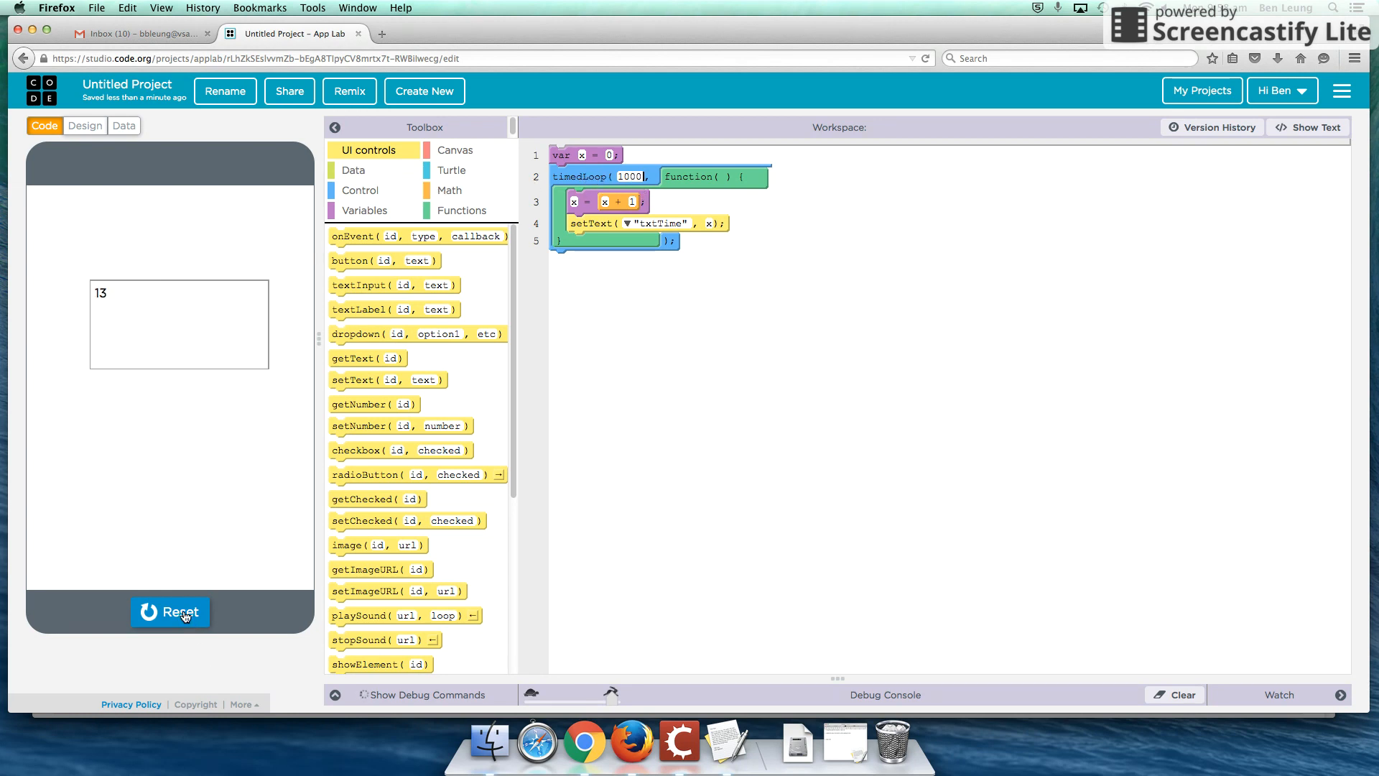
Step: Stop the app, create screen2 and place a text area on it
left_click(170, 612)
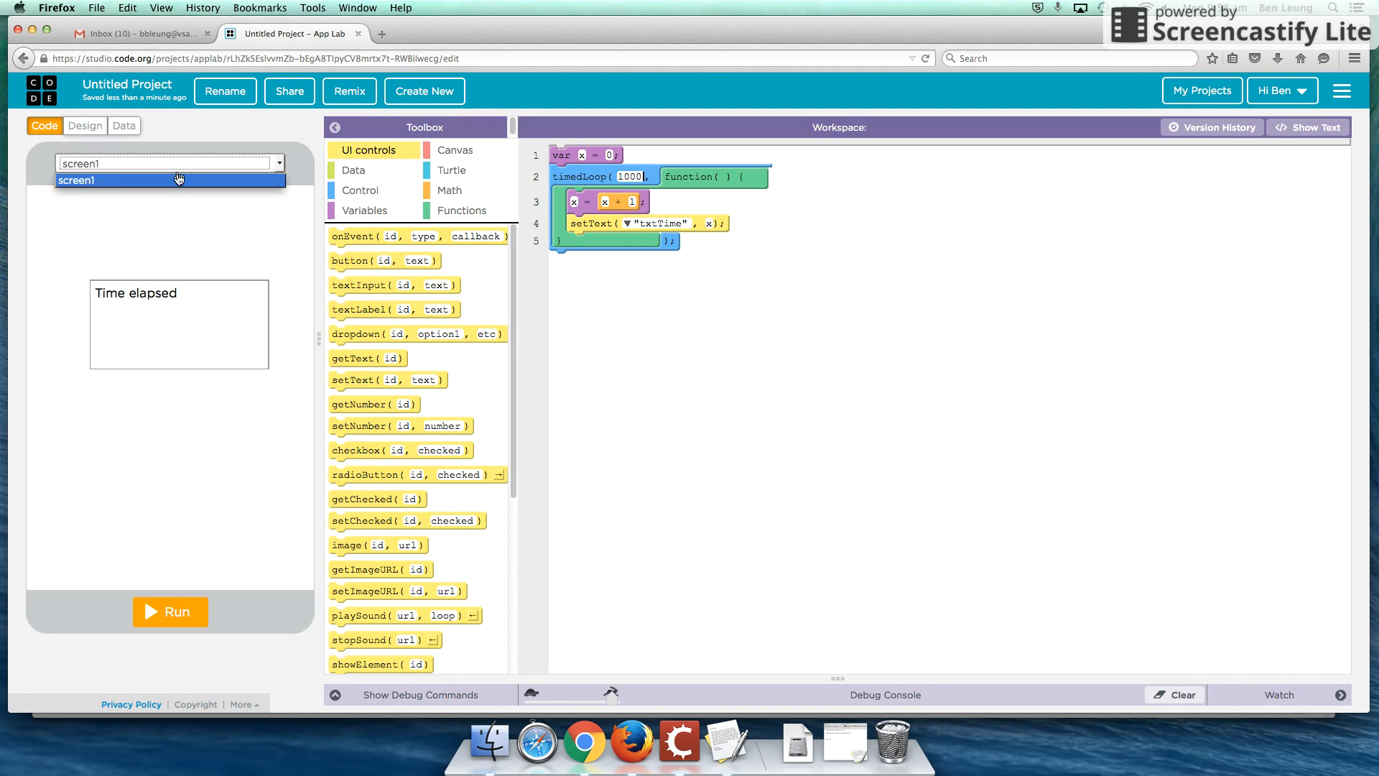
left_click(85, 125)
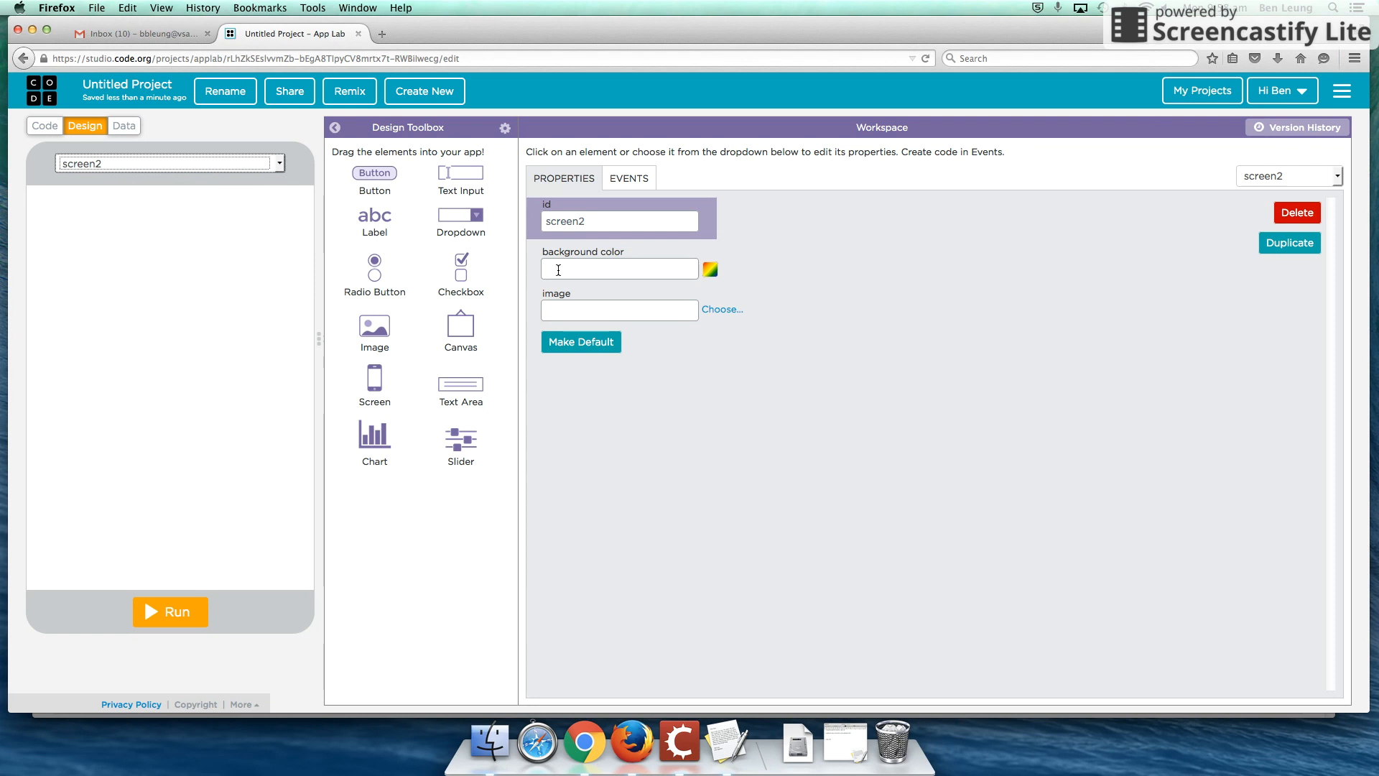
left_click(45, 126)
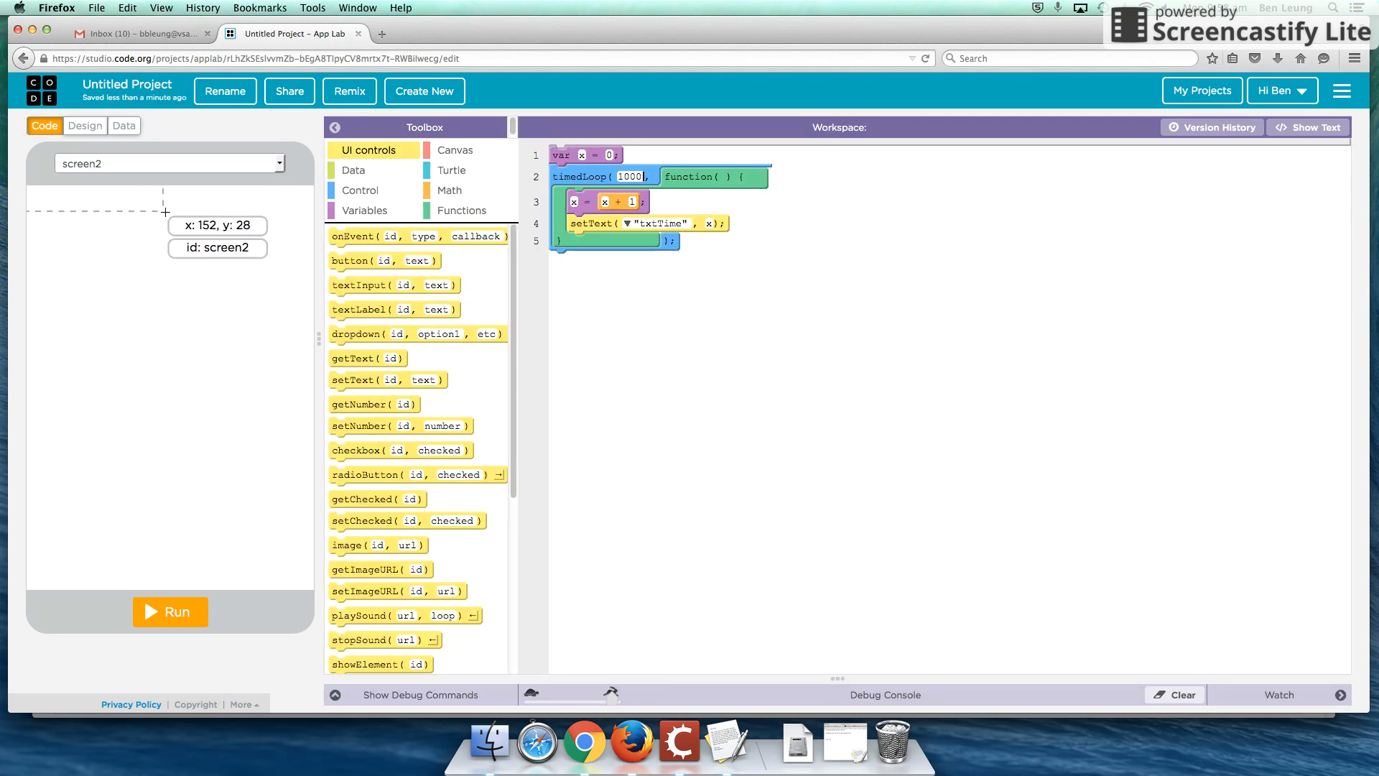
left_click(85, 127)
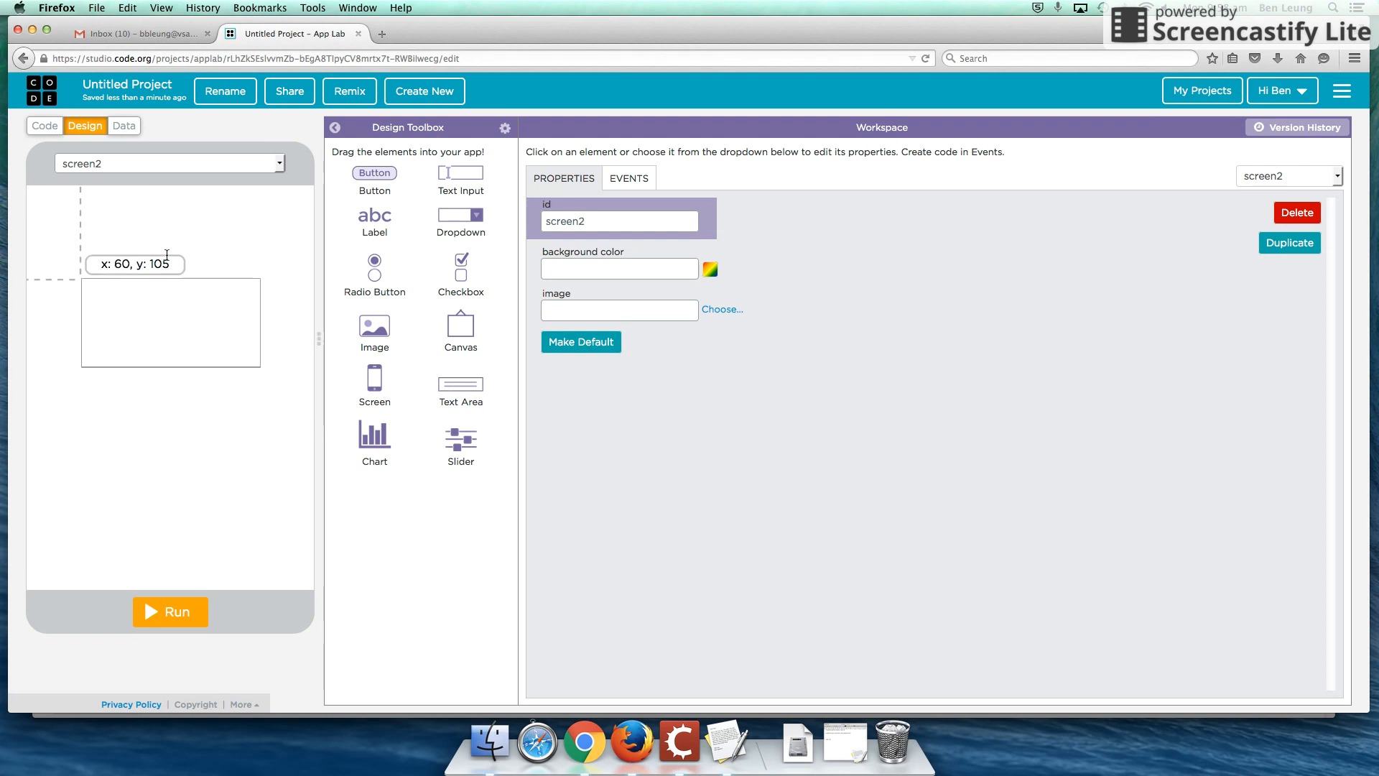
left_click(44, 127)
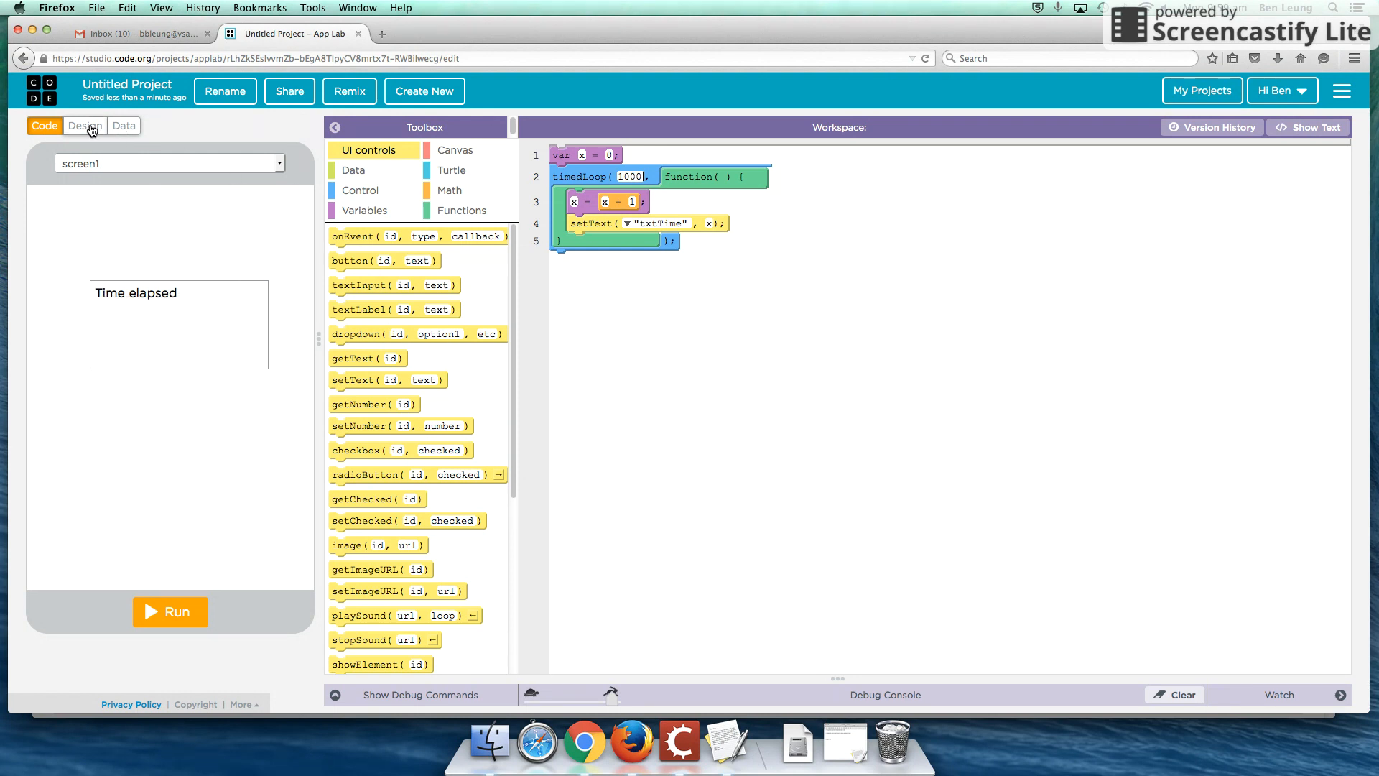
Step: Label the screen1 button 'Screen2' and return to the block code
left_click(85, 127)
type("S")
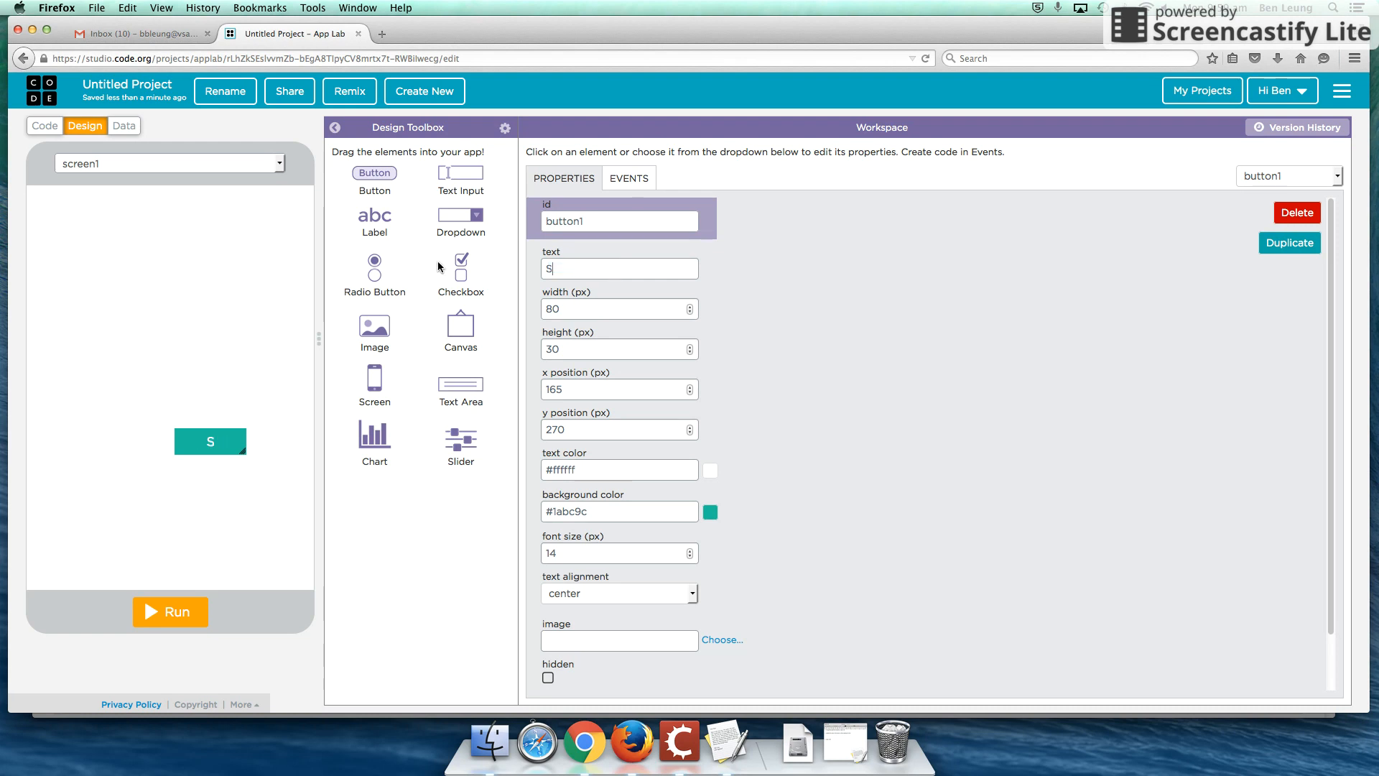
type("creen2")
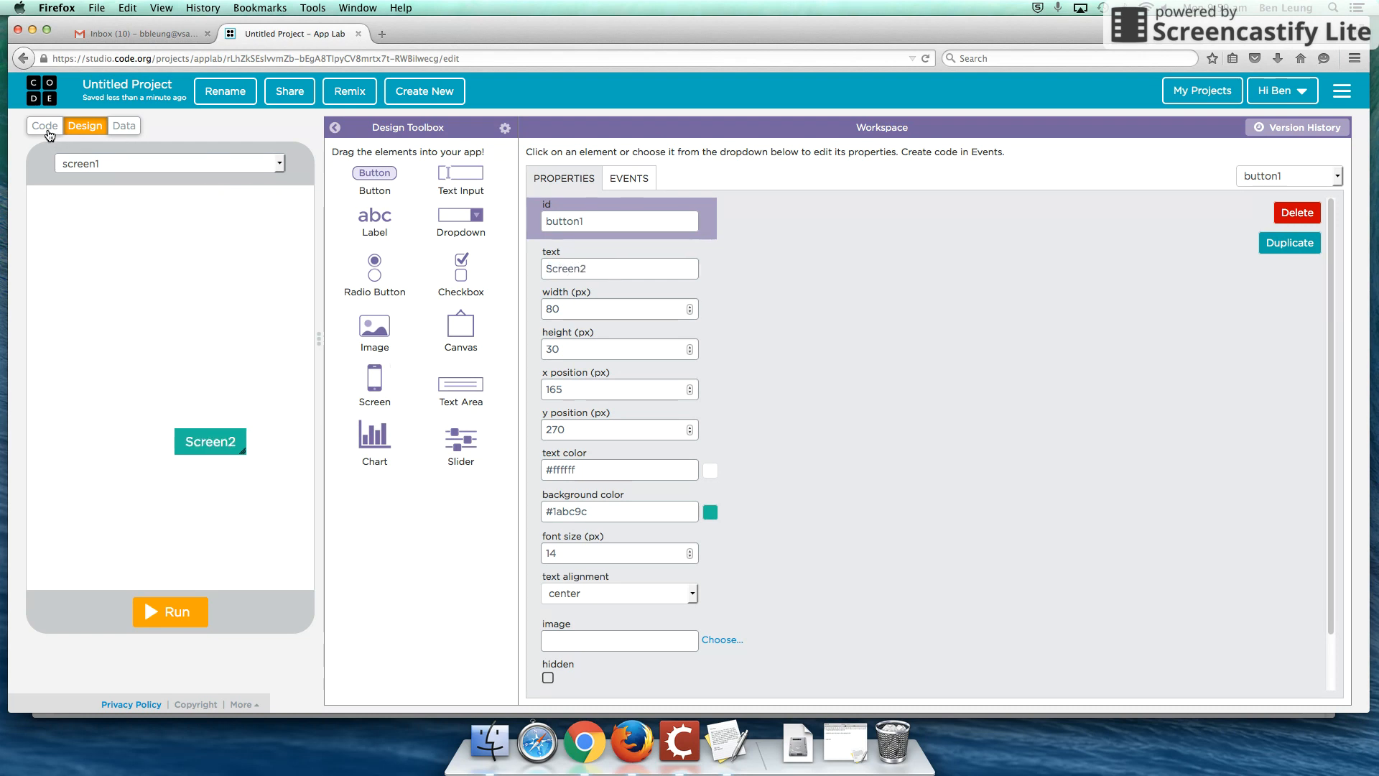
left_click(45, 127)
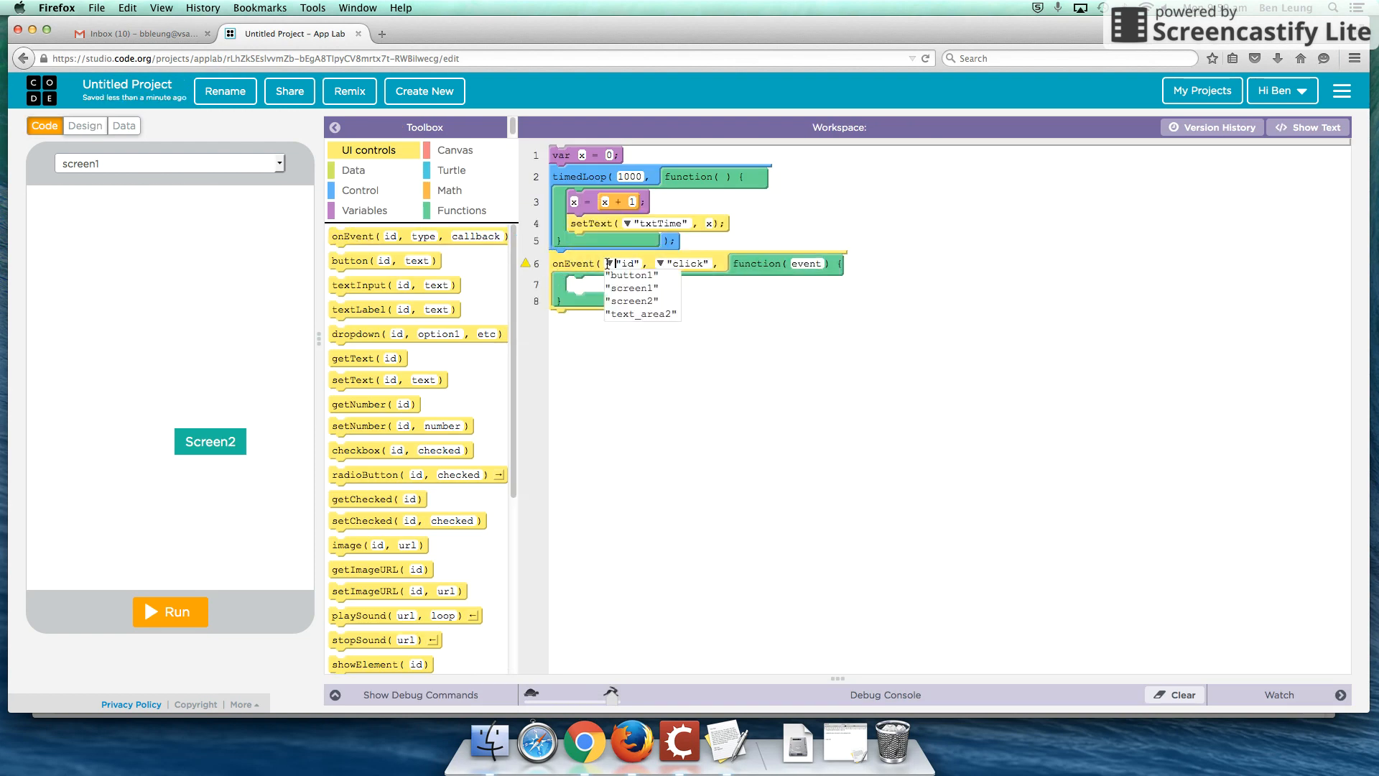
Step: Make the button1 click handler call setScreen('screen2') and run the app
left_click(630, 274)
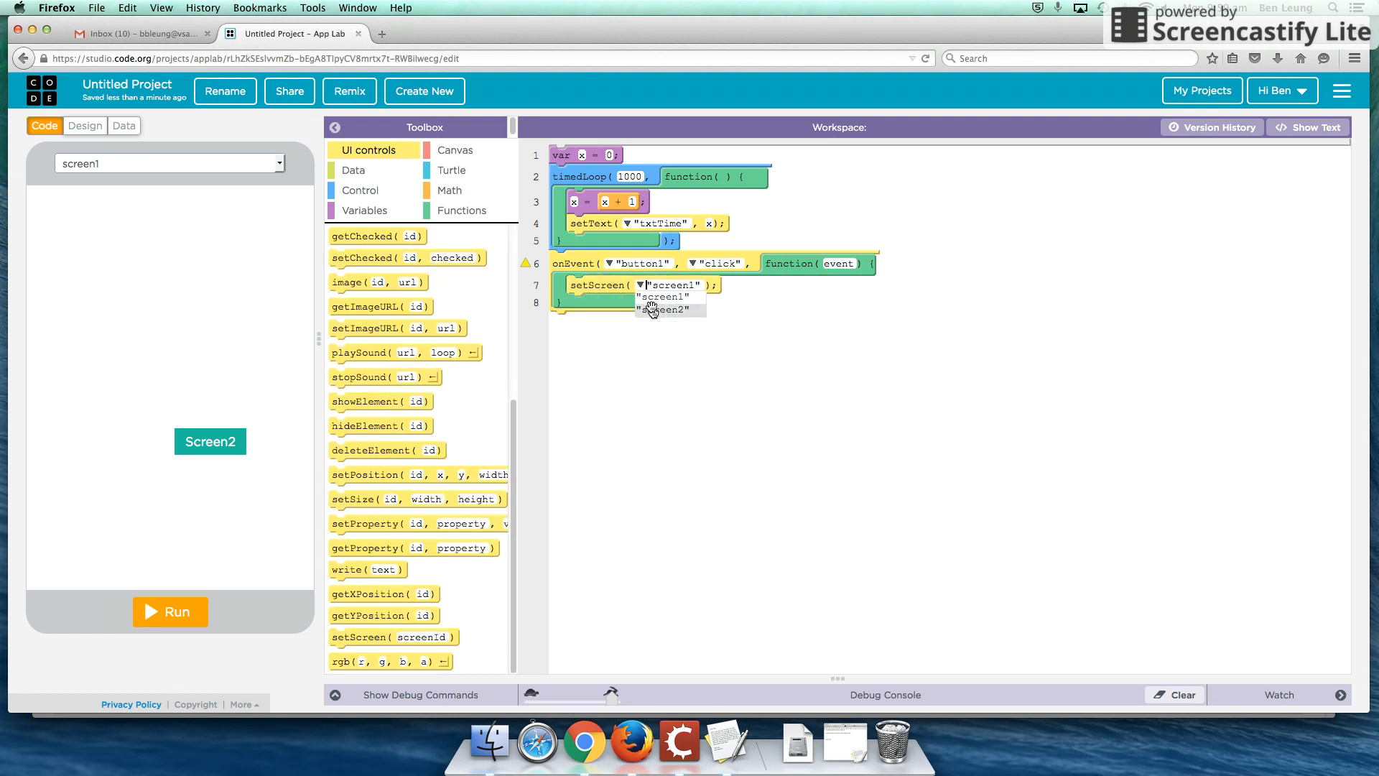
left_click(668, 308)
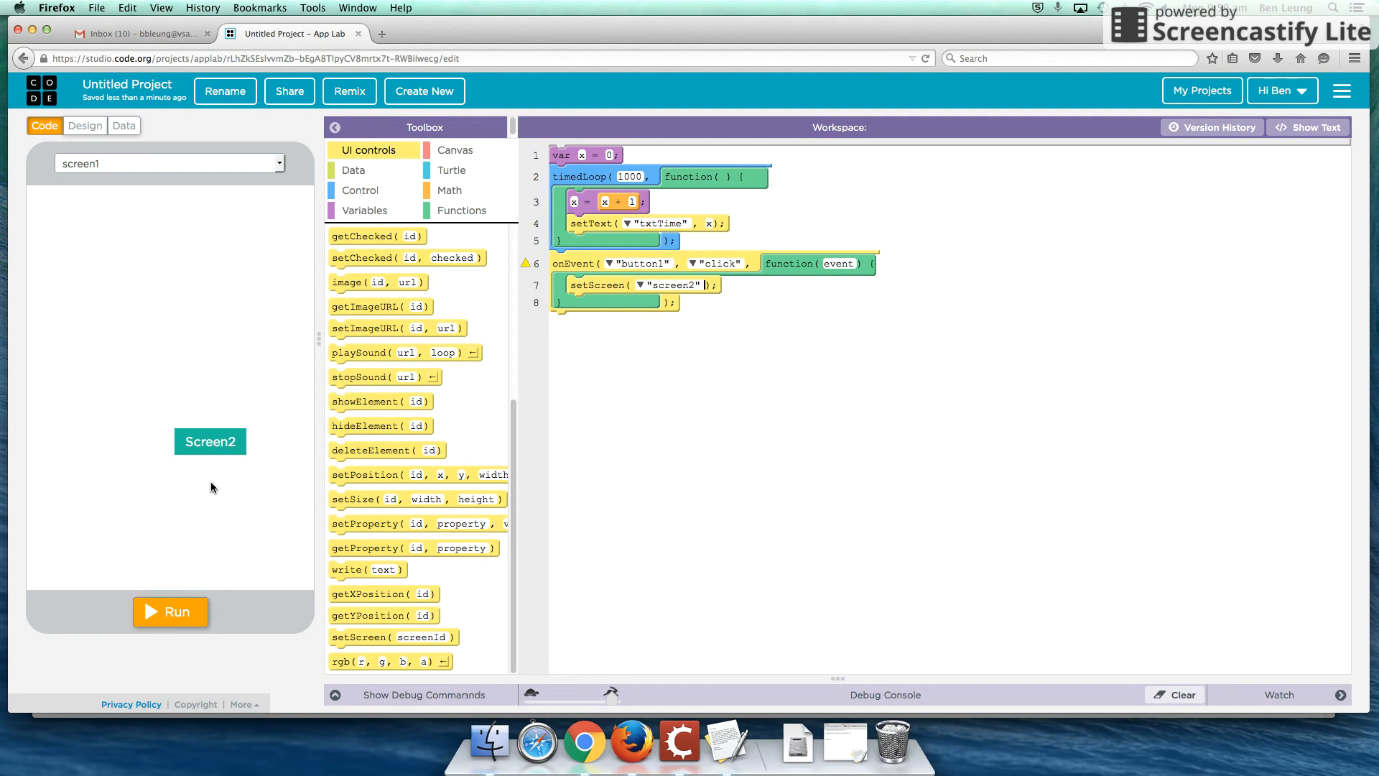
left_click(170, 612)
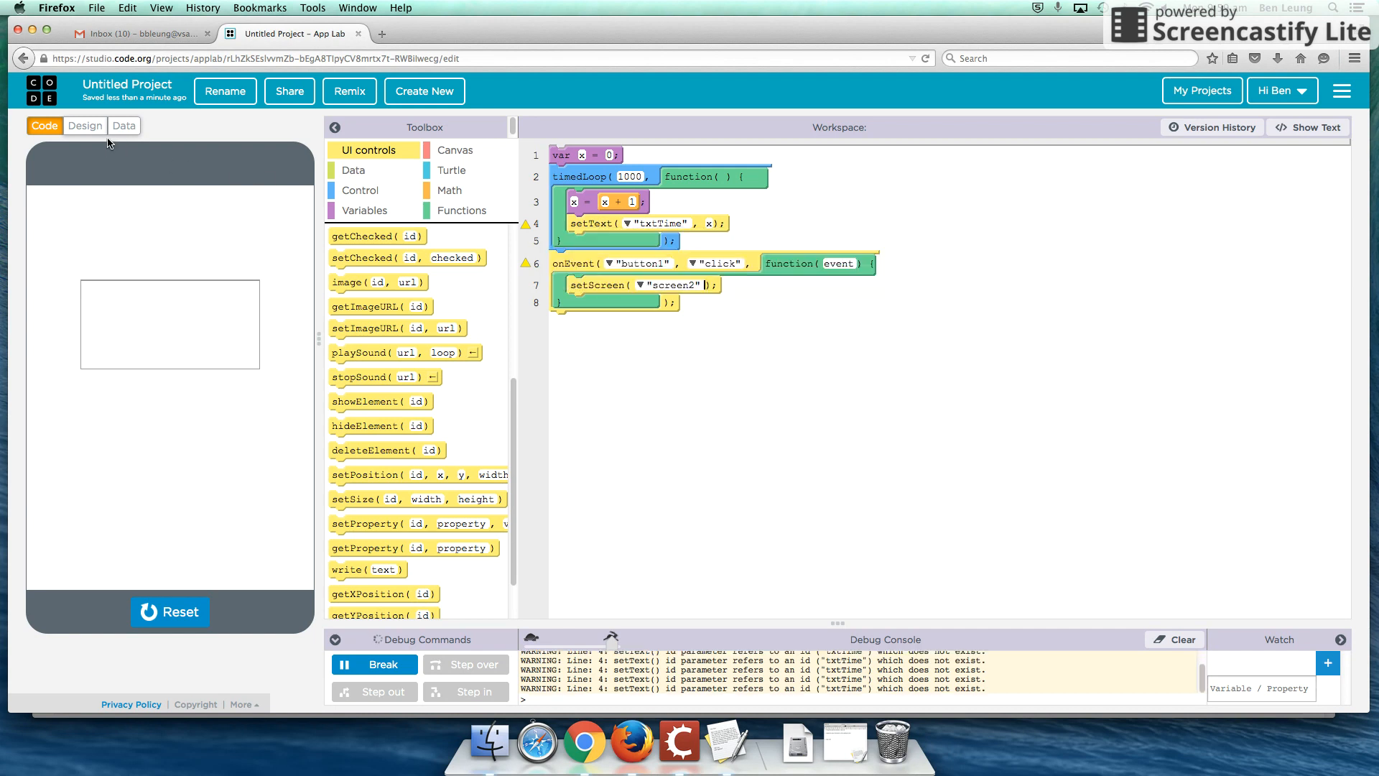
Step: Set screen2's text area id to txtTime
left_click(84, 125)
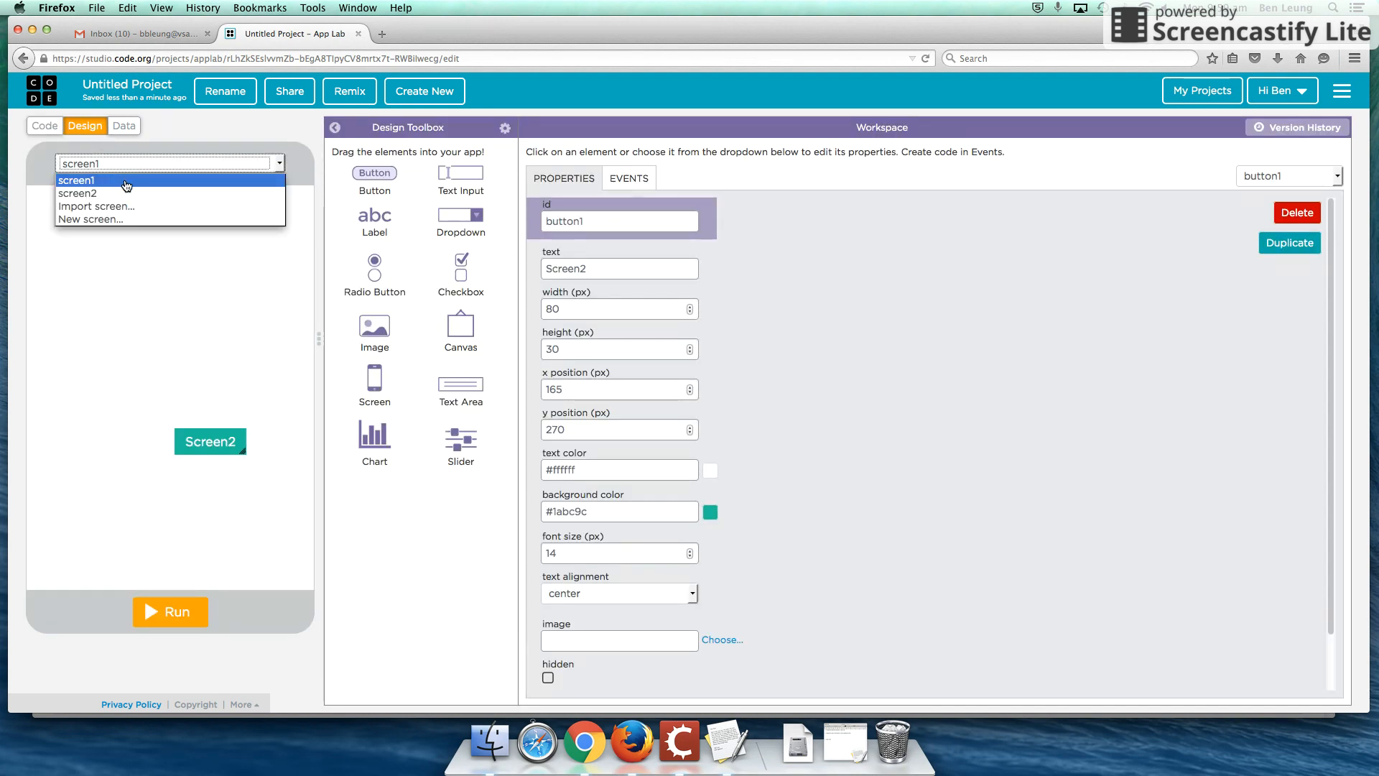
left_click(77, 193)
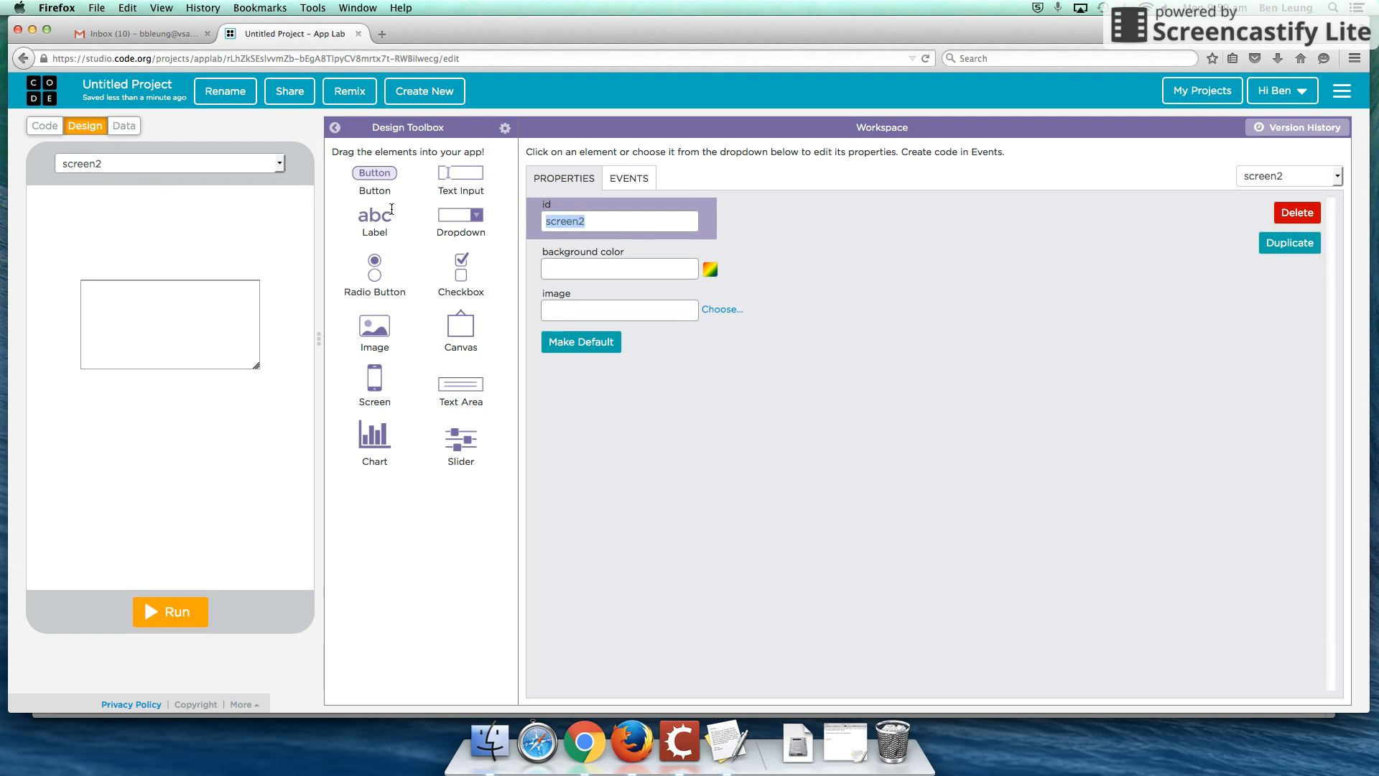
type("txtTime")
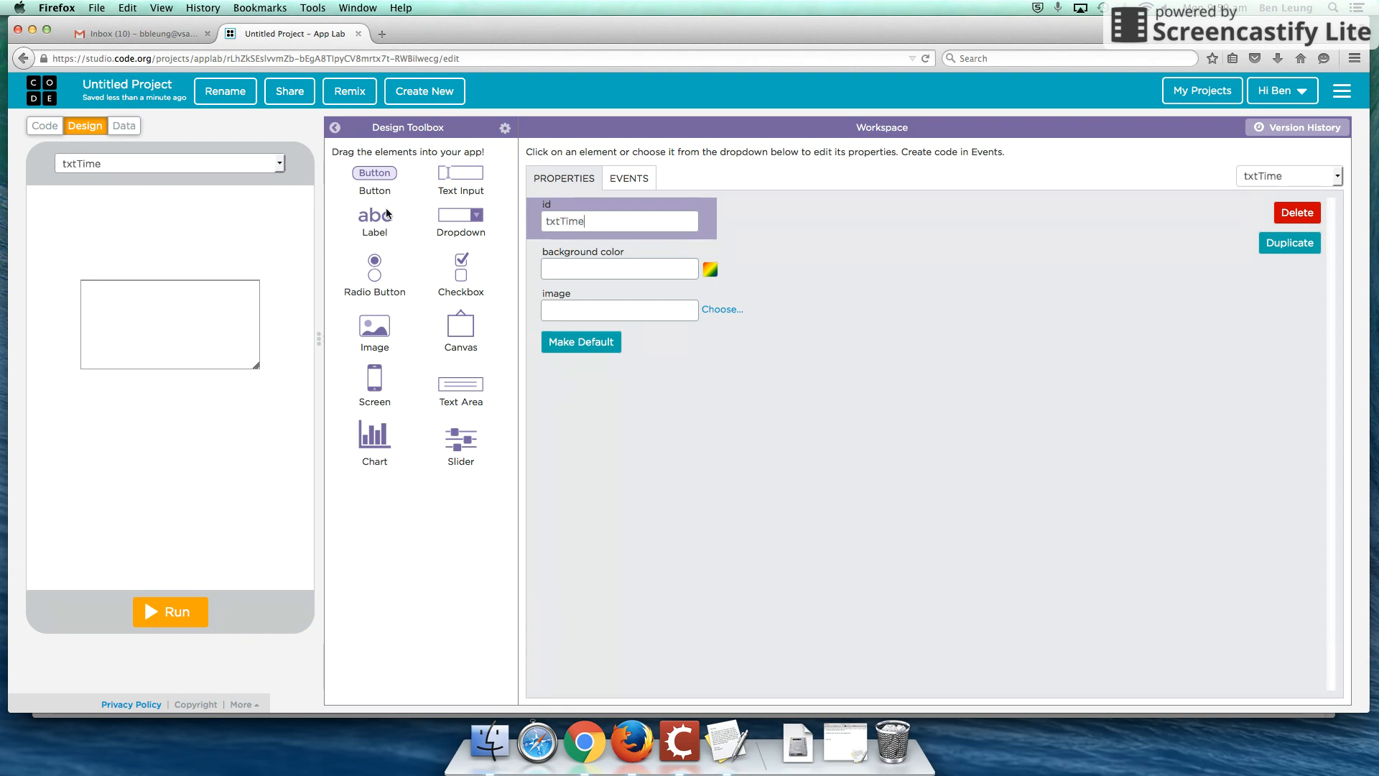
mouse_move(525, 253)
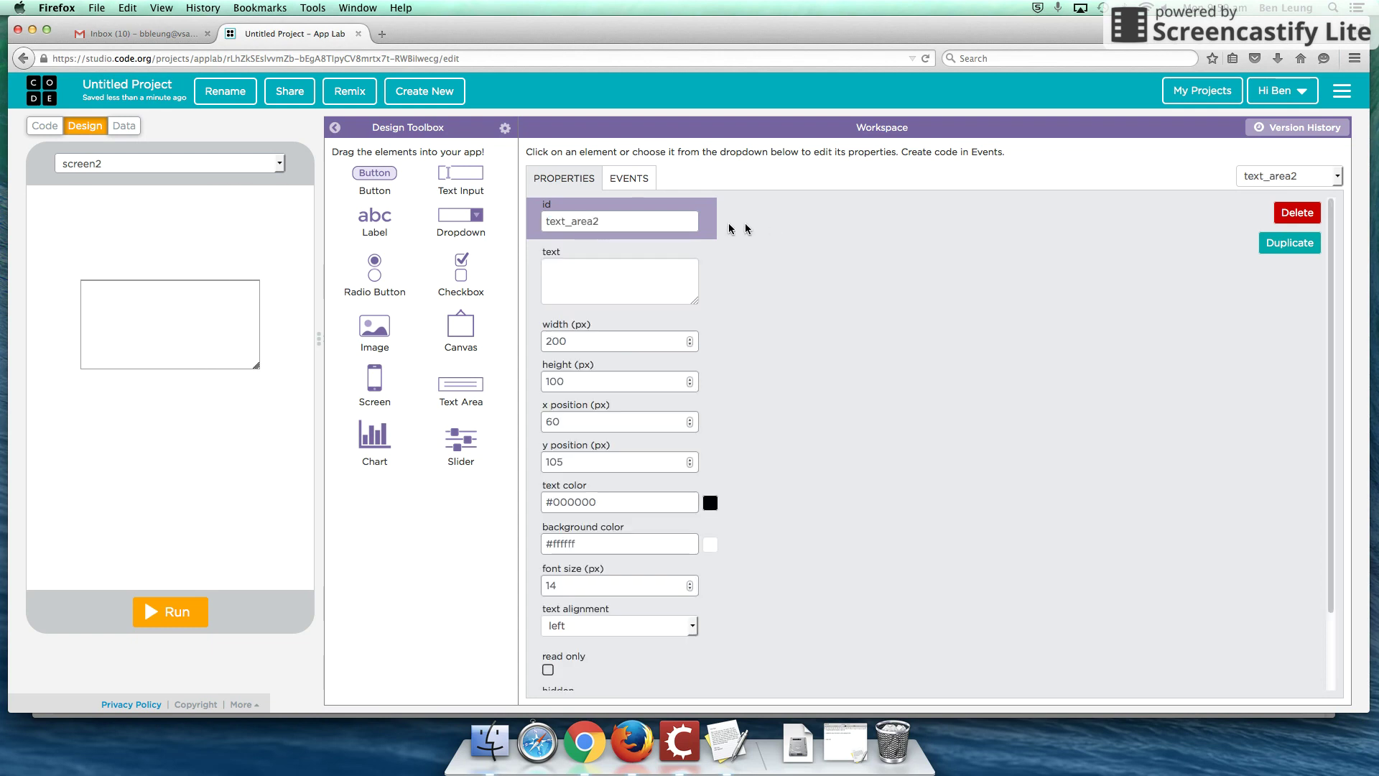
type("txtTime")
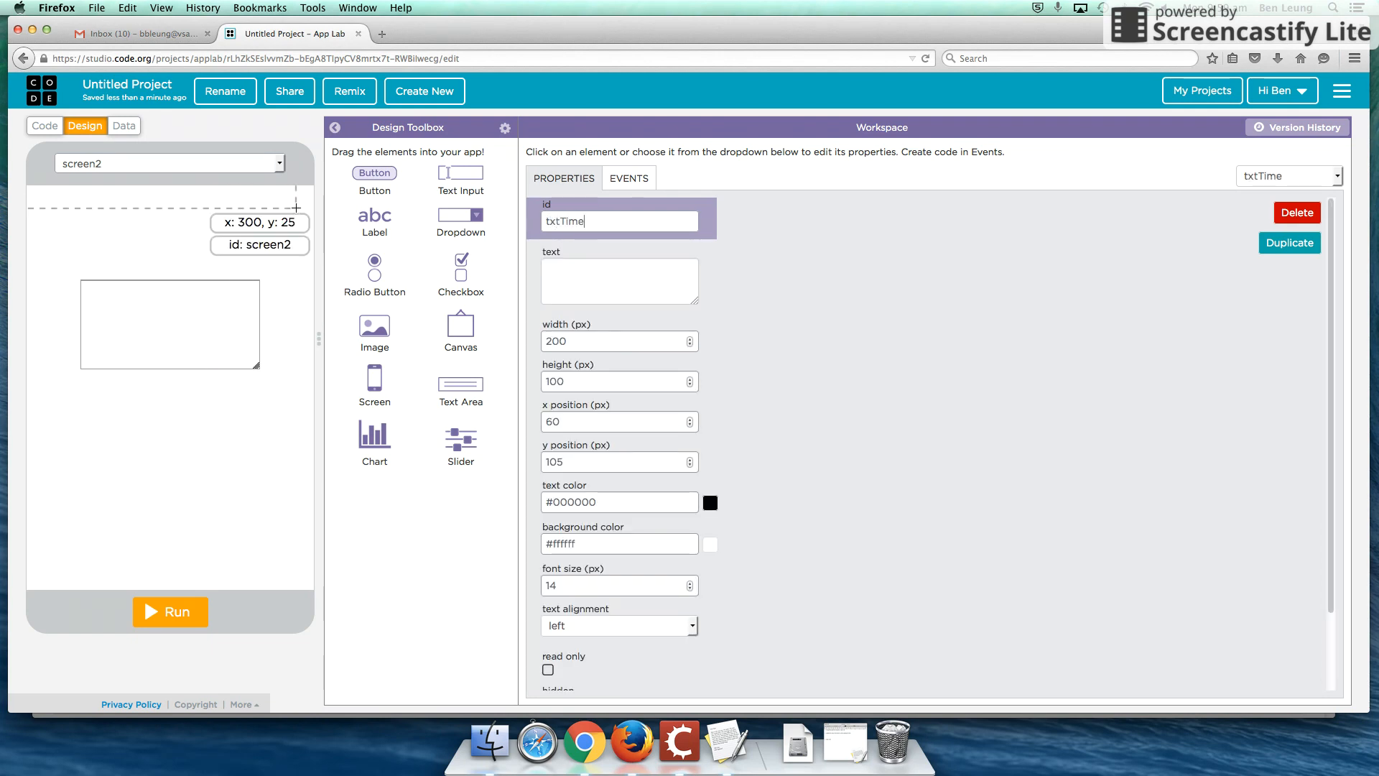
Step: Run the app so screen2's txtTime counts up to 11, then return to the code
left_click(169, 612)
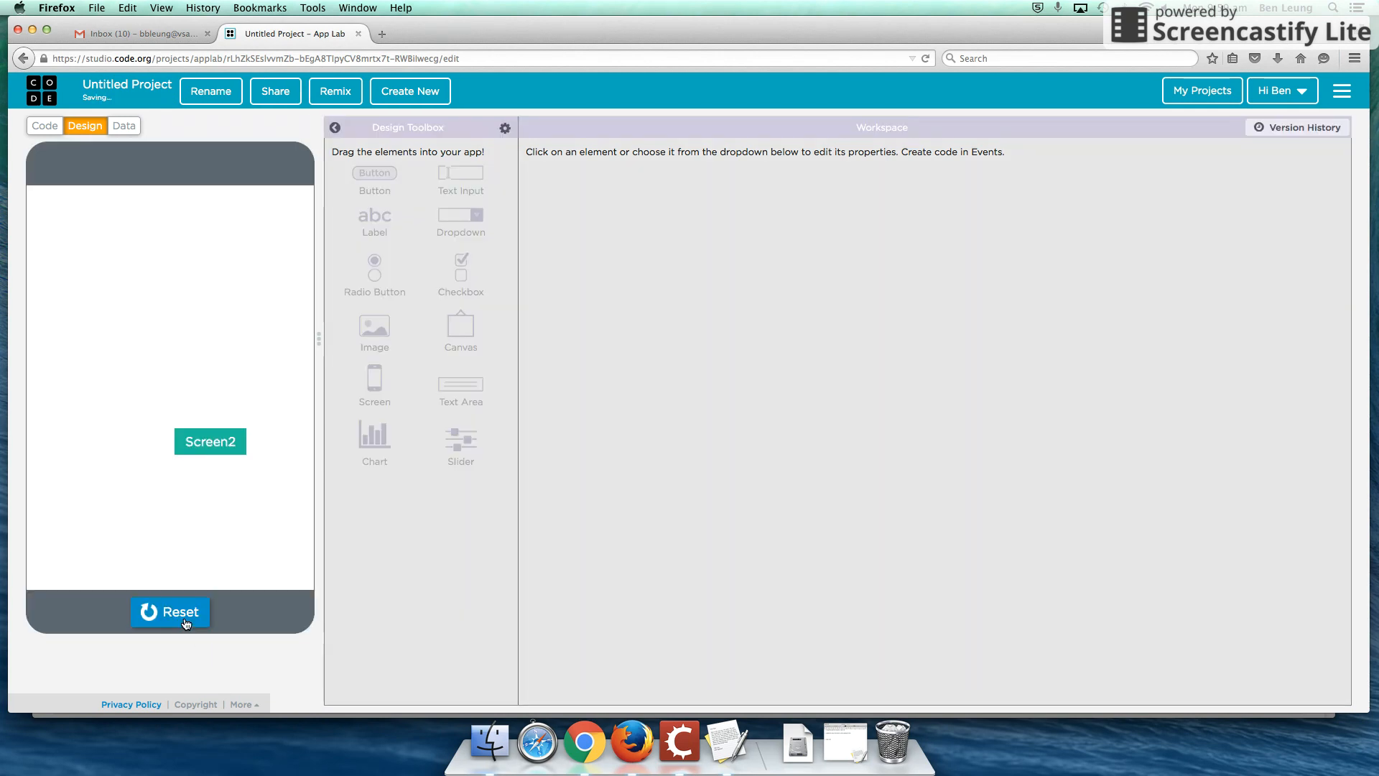
mouse_move(132, 379)
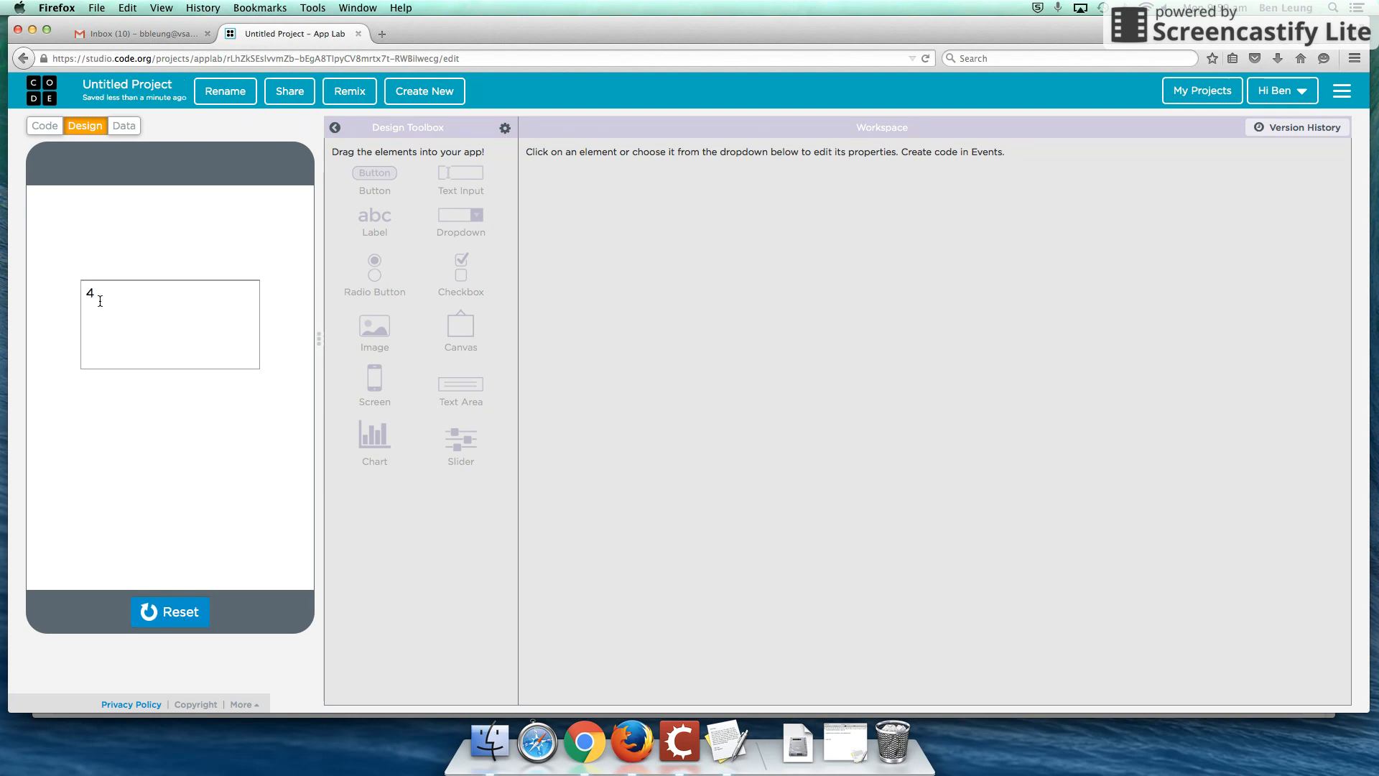
type("6")
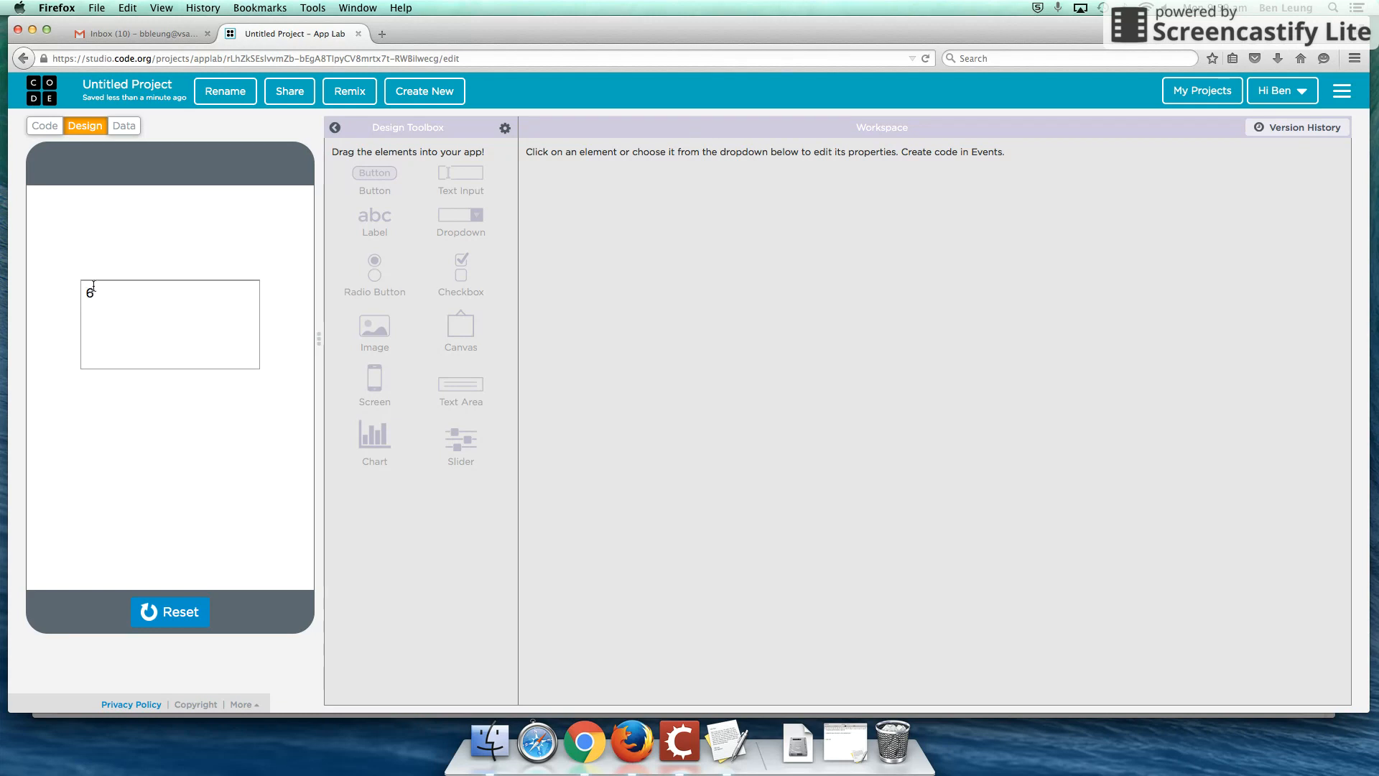
type("8")
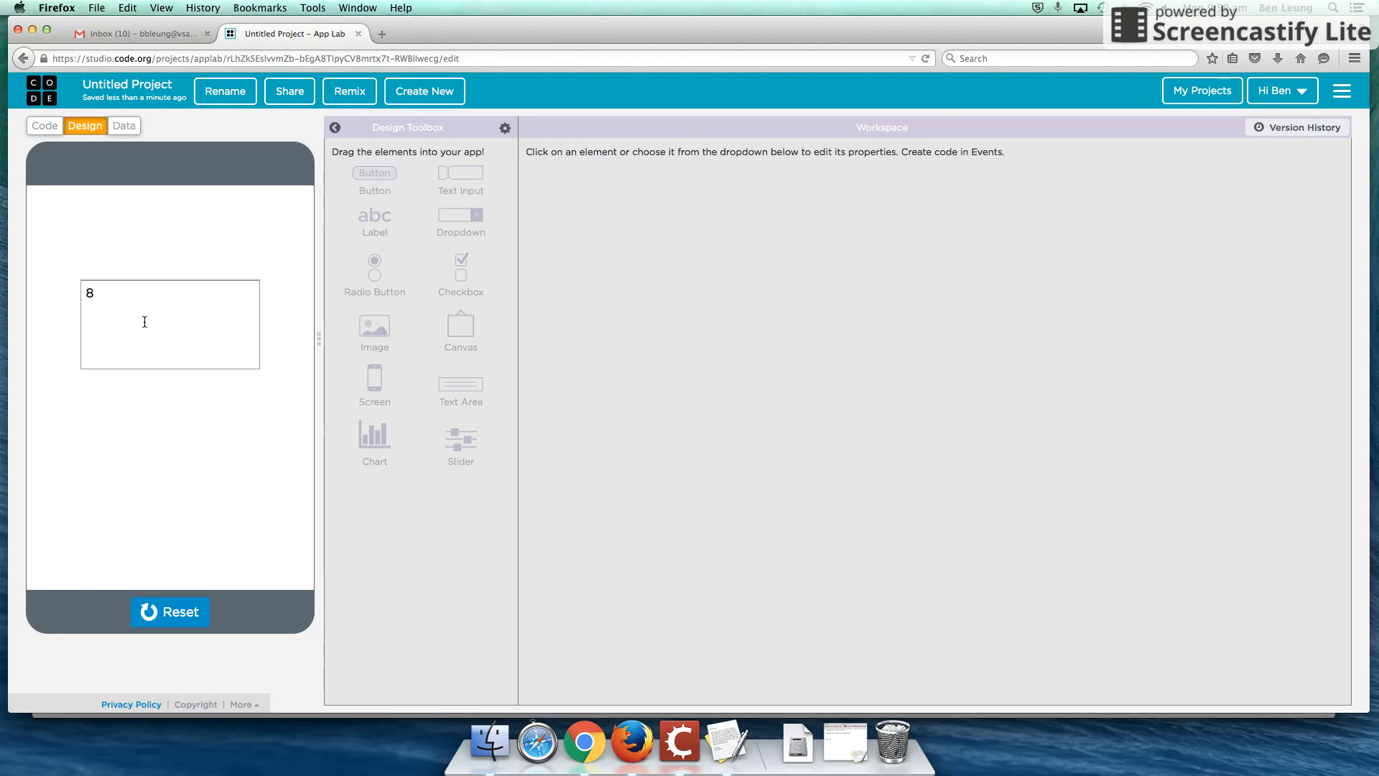
left_click(44, 126)
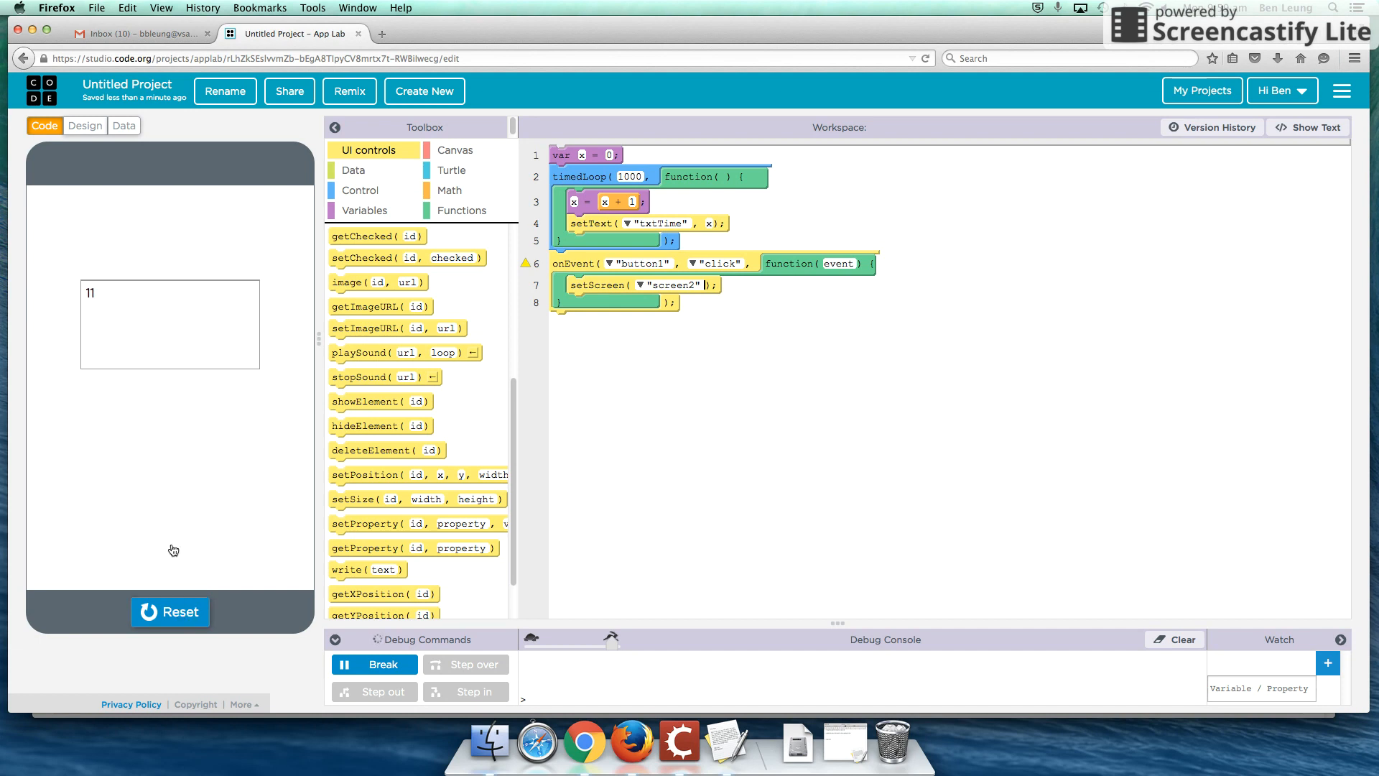
Step: Restart the app, check screen2's count at 19, and add x = 0 after setScreen in the handler
left_click(169, 612)
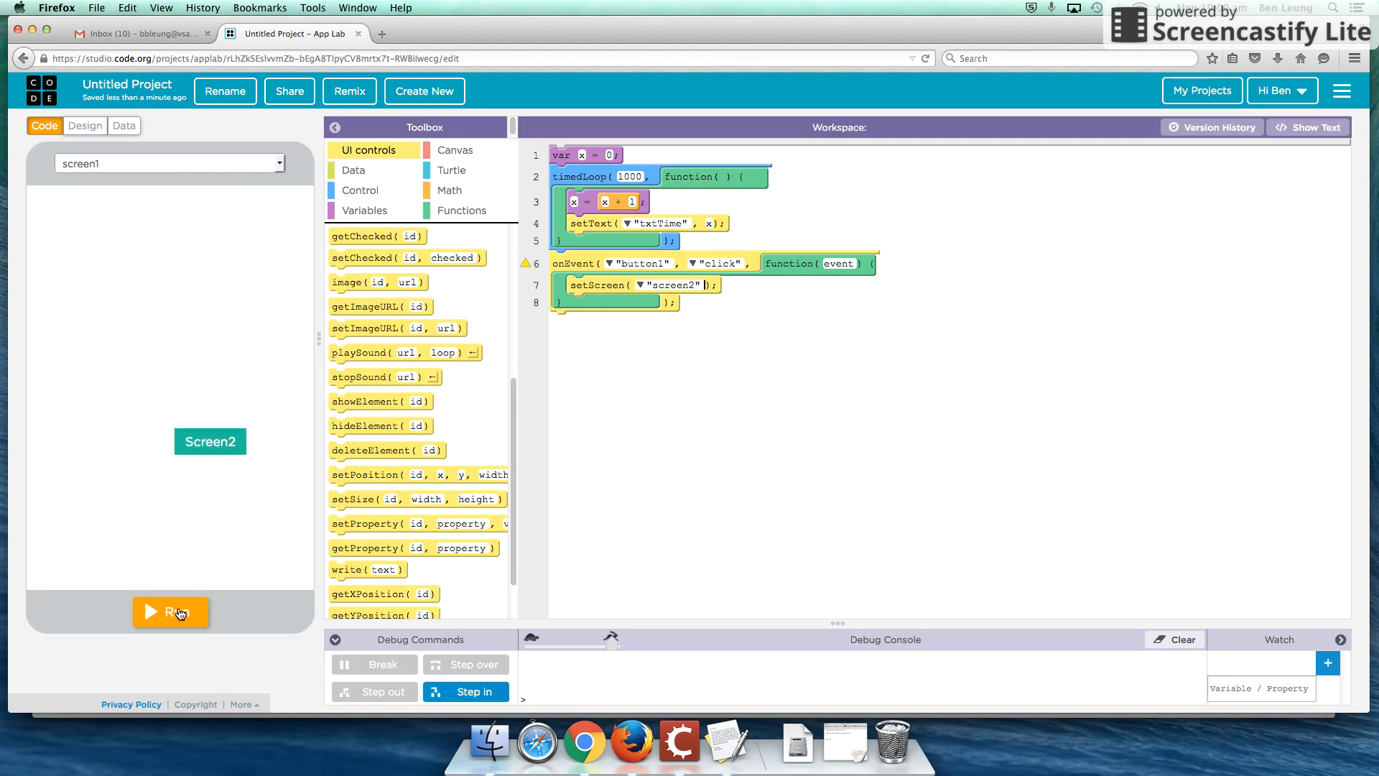
left_click(171, 612)
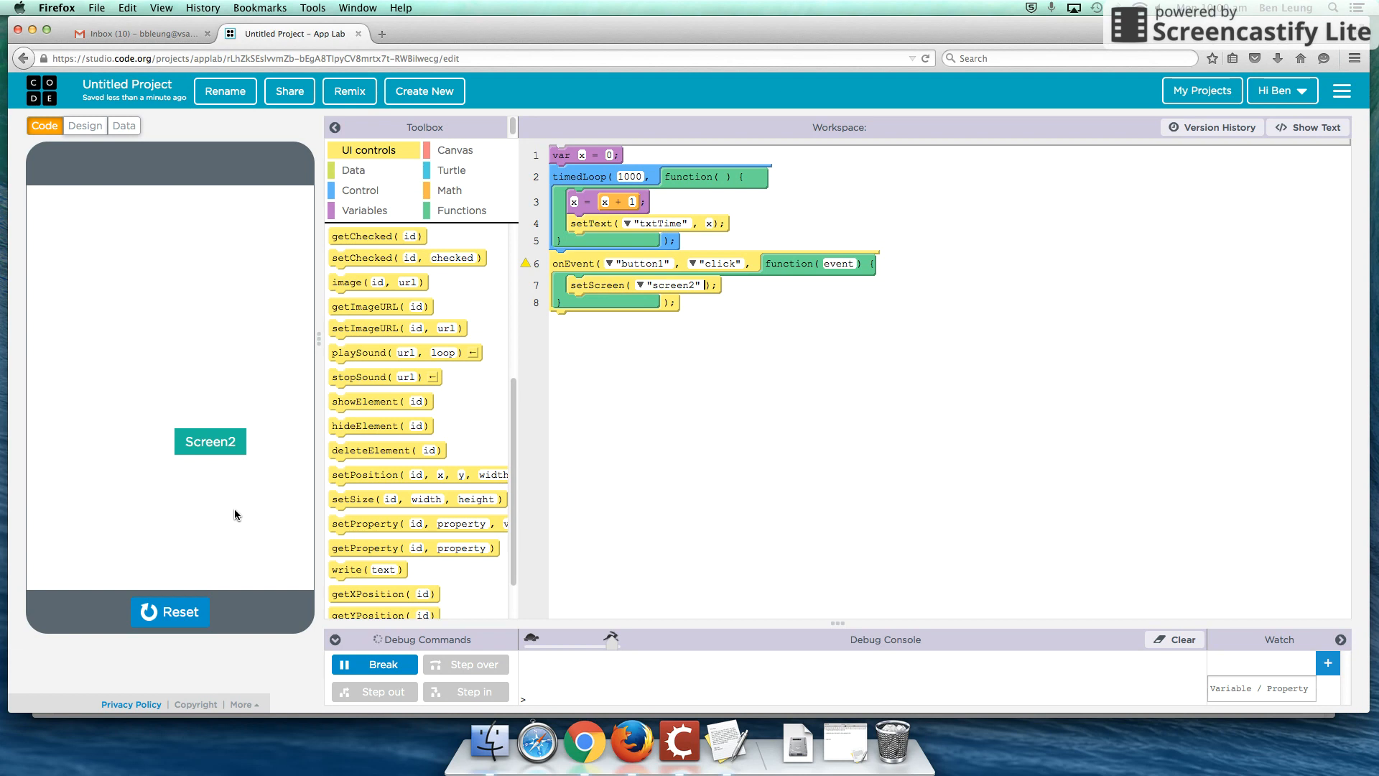
left_click(209, 441)
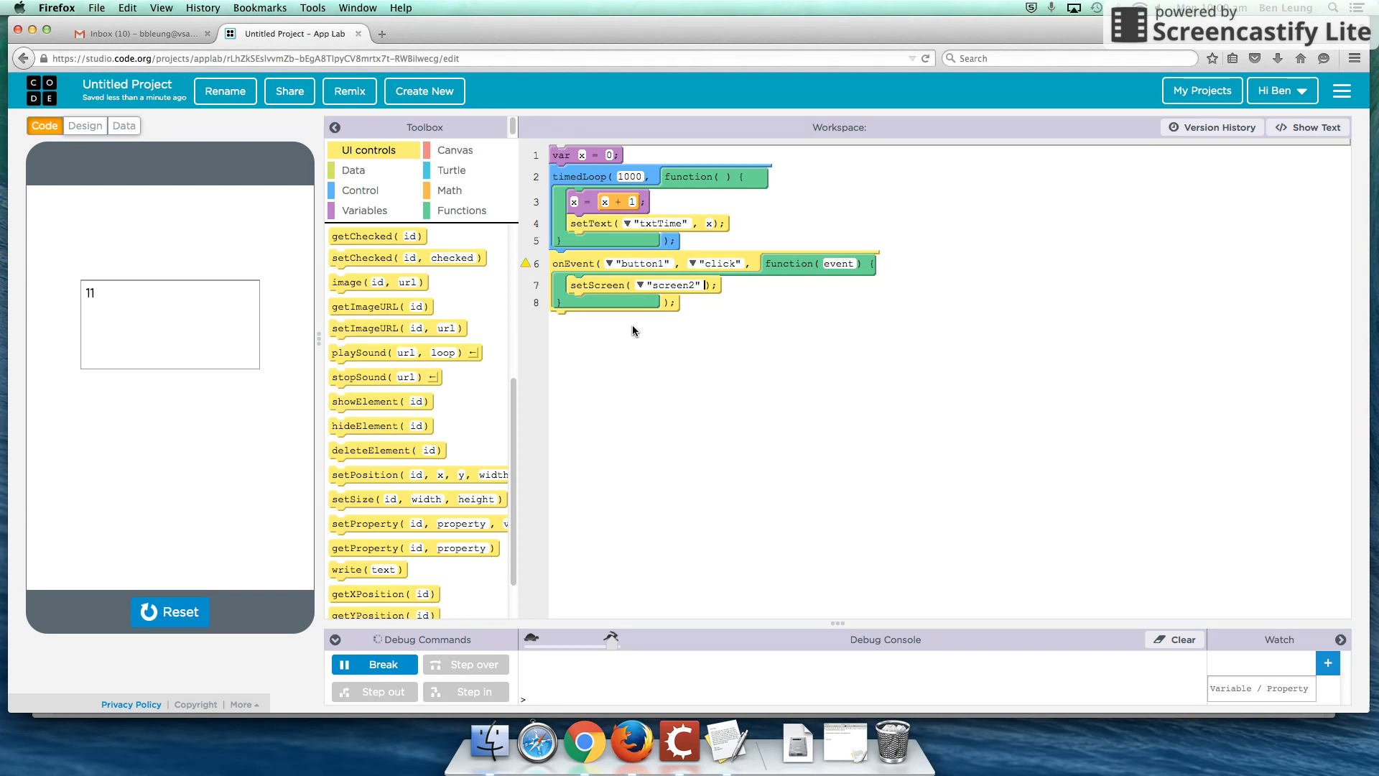
left_click(363, 209)
type("0")
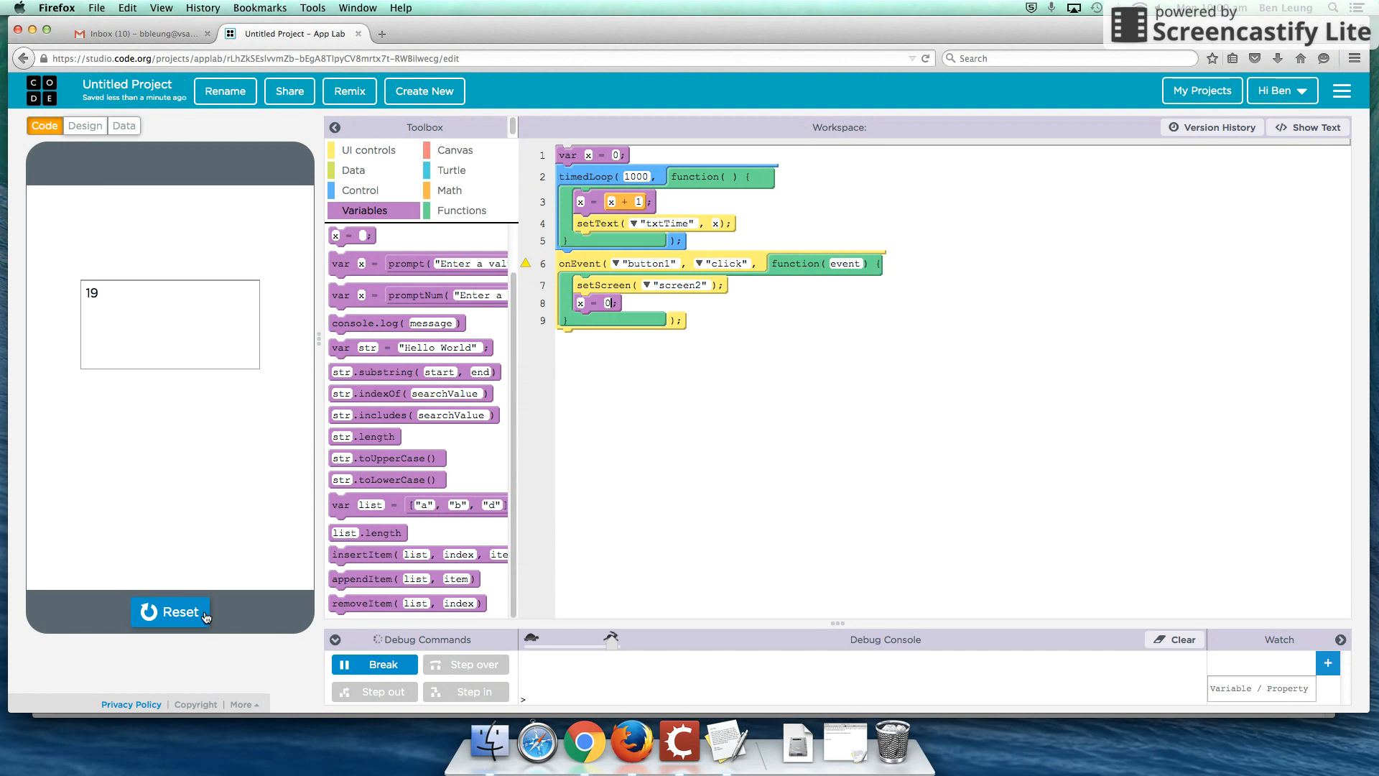
Step: Restart the app and go to screen2, confirming the counter now begins again at 1
left_click(171, 612)
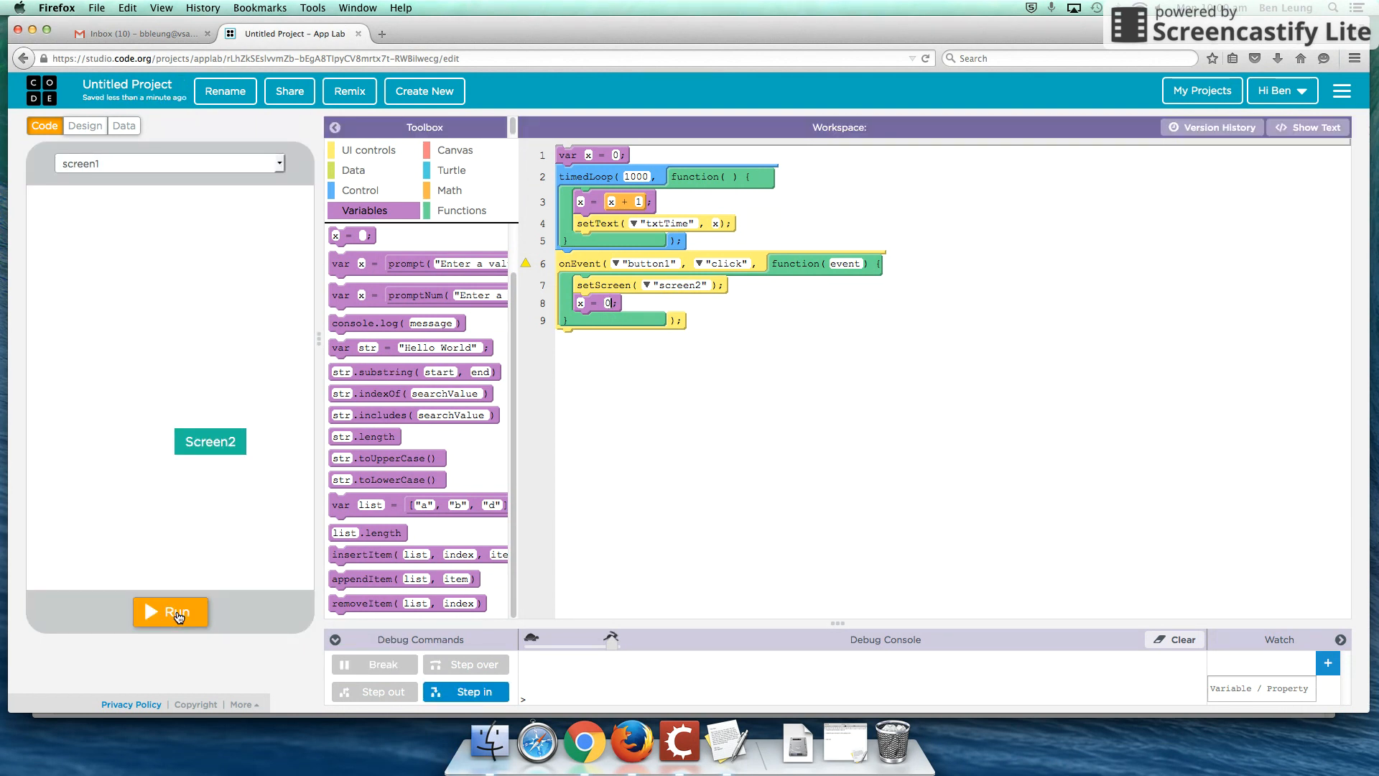
left_click(171, 612)
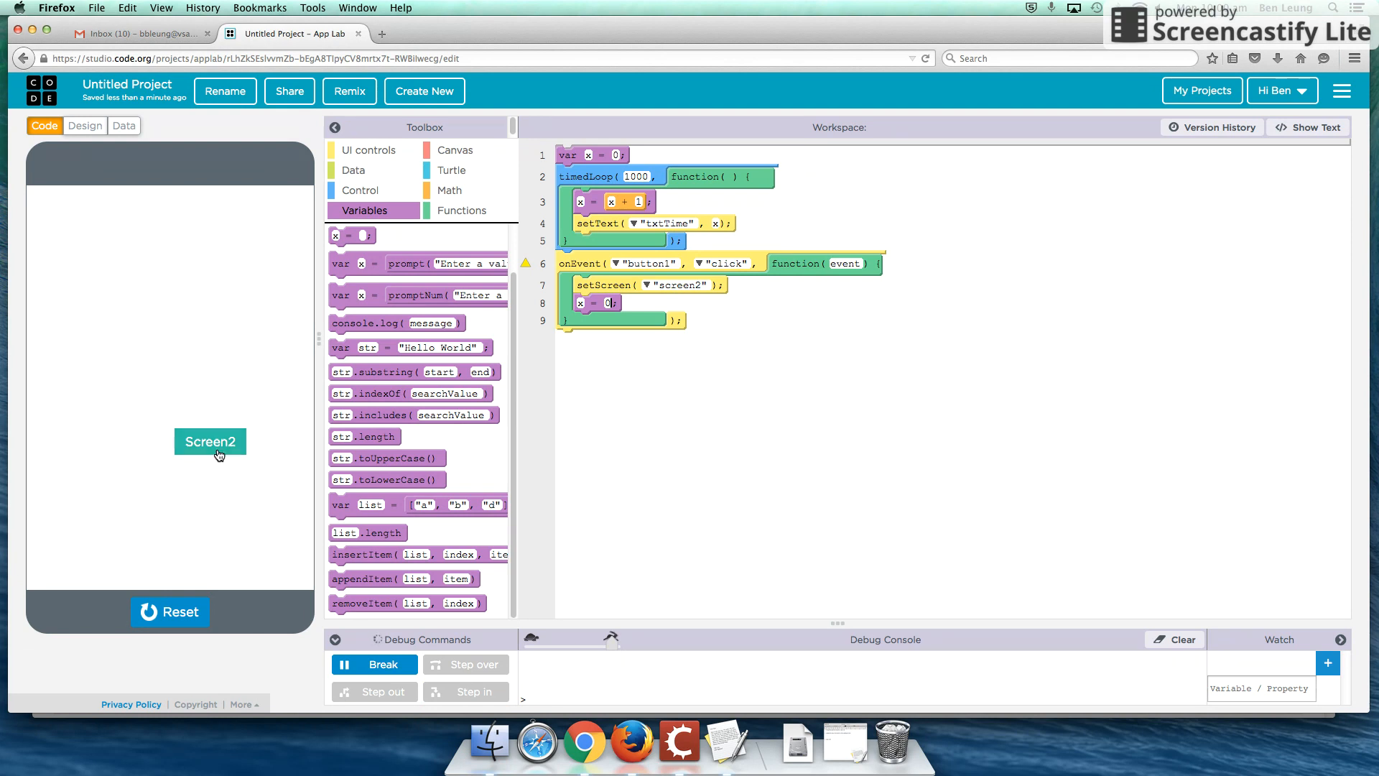
left_click(210, 441)
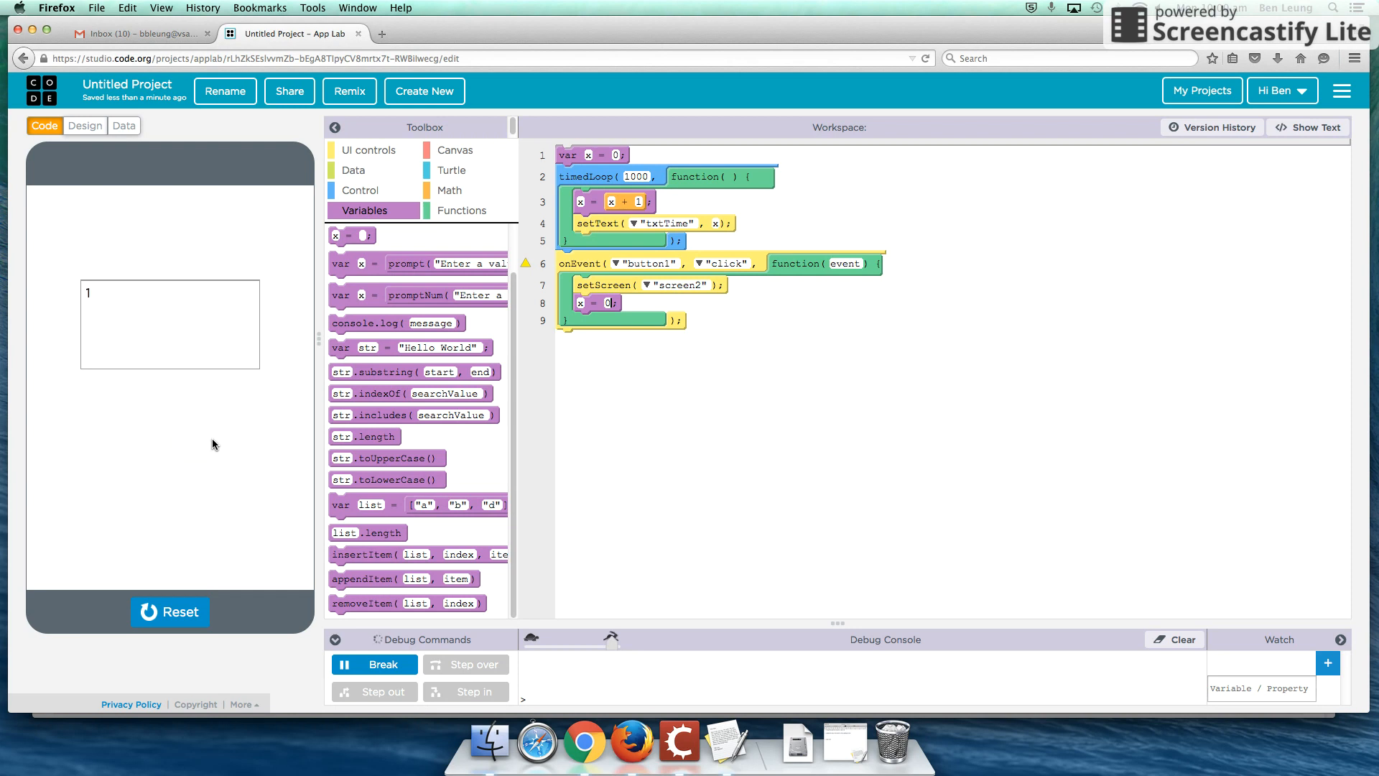